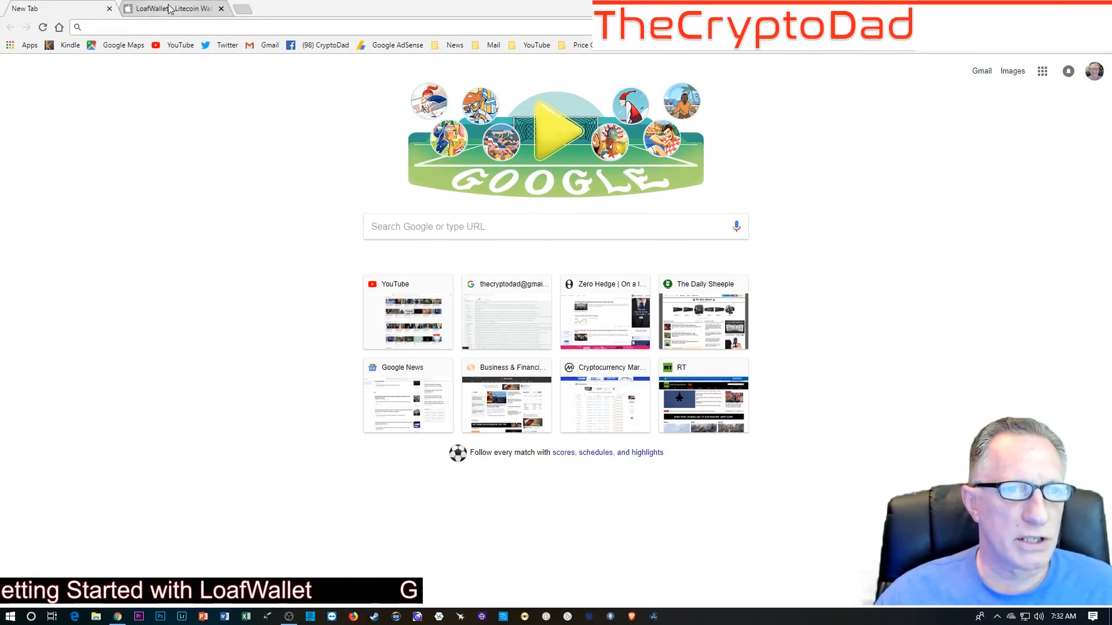
# Open the App Store and search for 'loafwallet'.
pyautogui.click(170, 7)
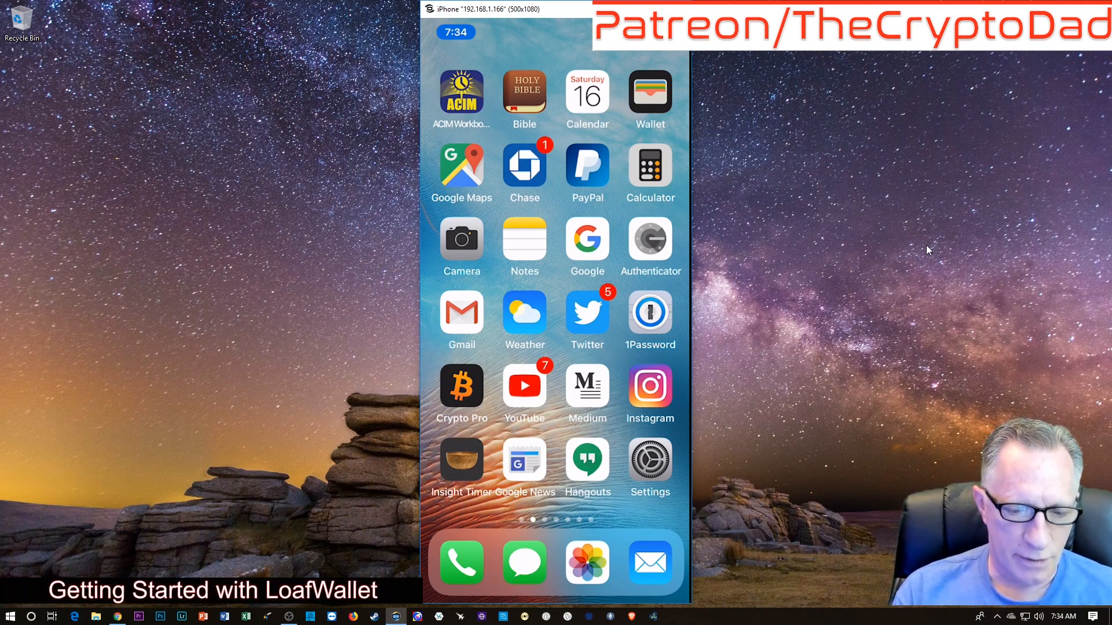
pyautogui.hscroll(-3)
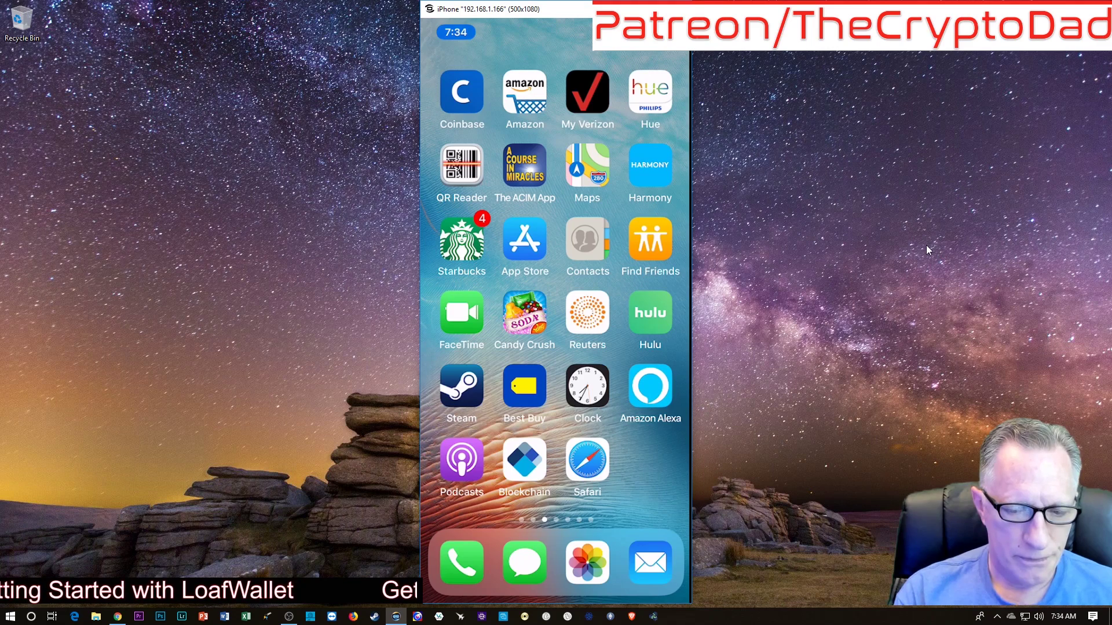
pyautogui.click(524, 241)
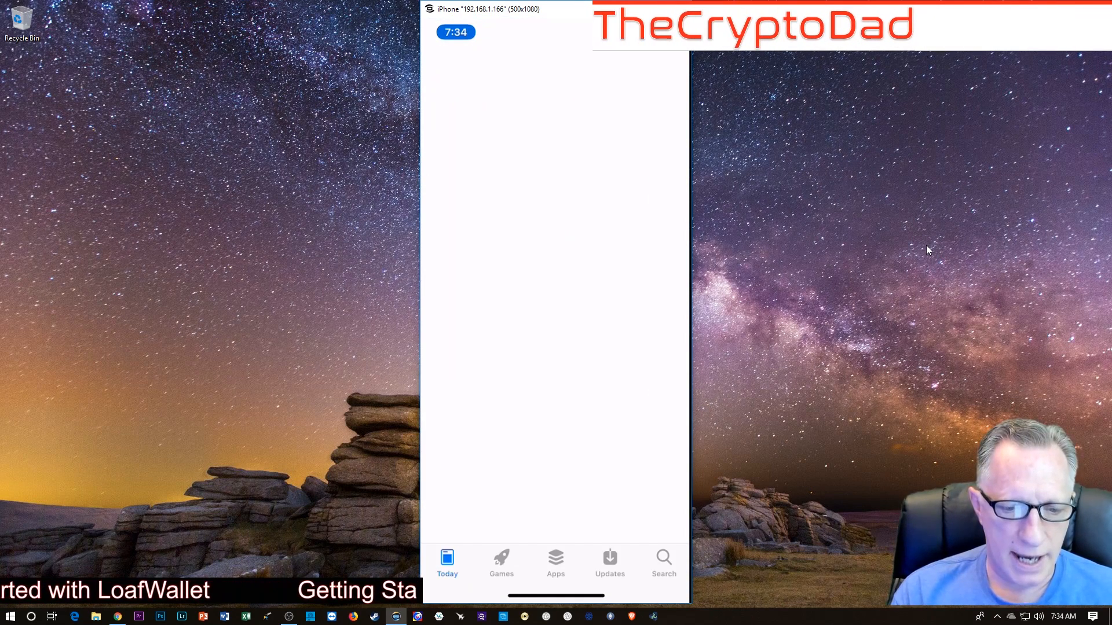
pyautogui.click(663, 560)
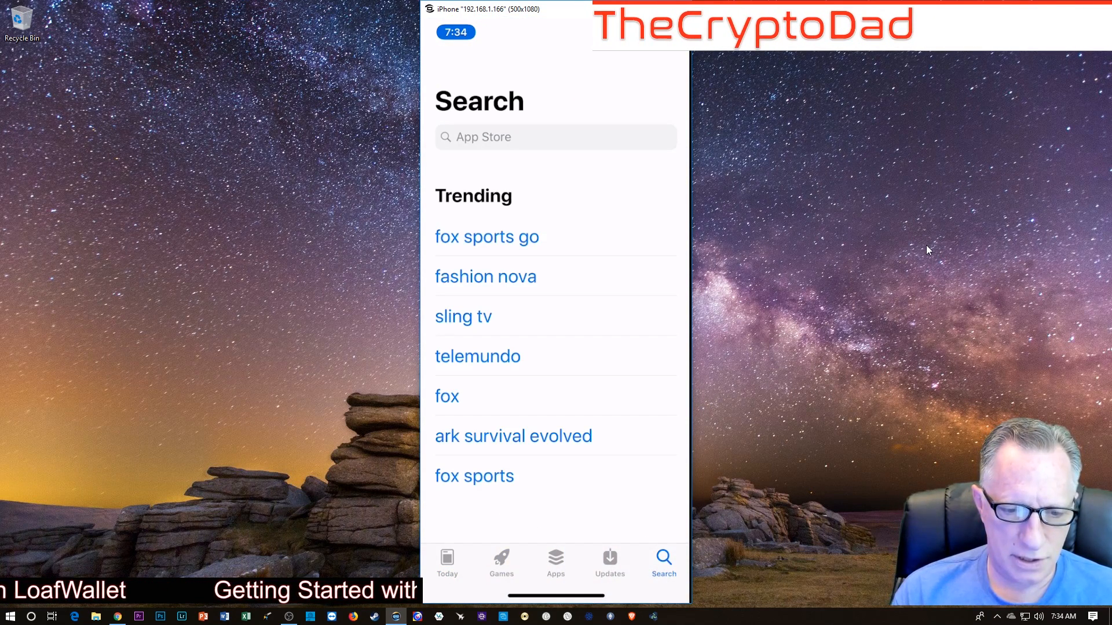
pyautogui.click(524, 137)
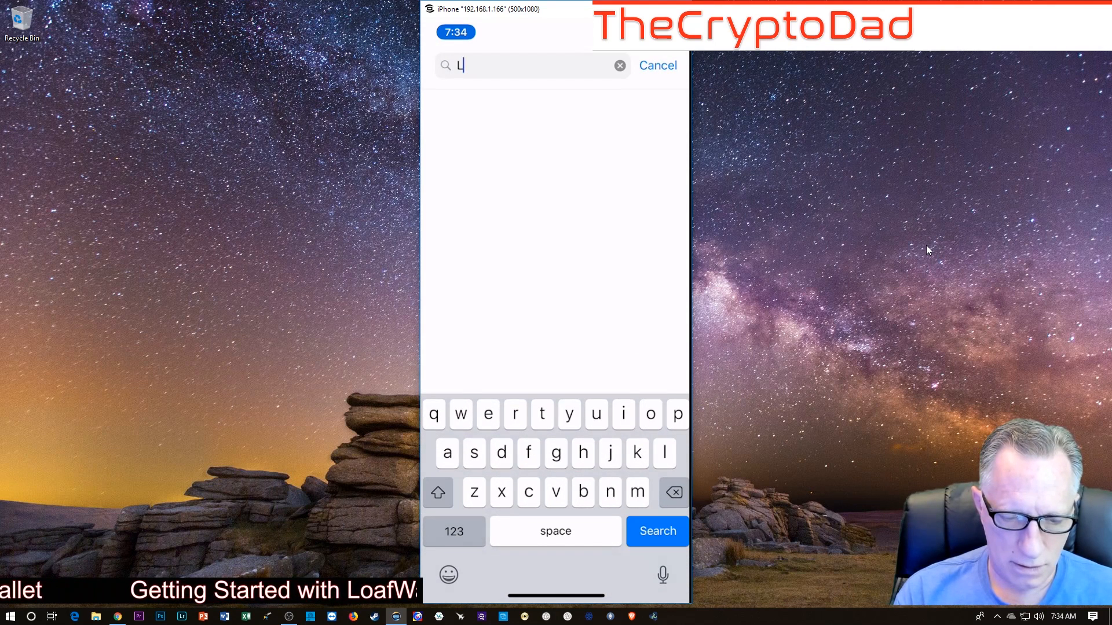
pyautogui.write('oafwallet')
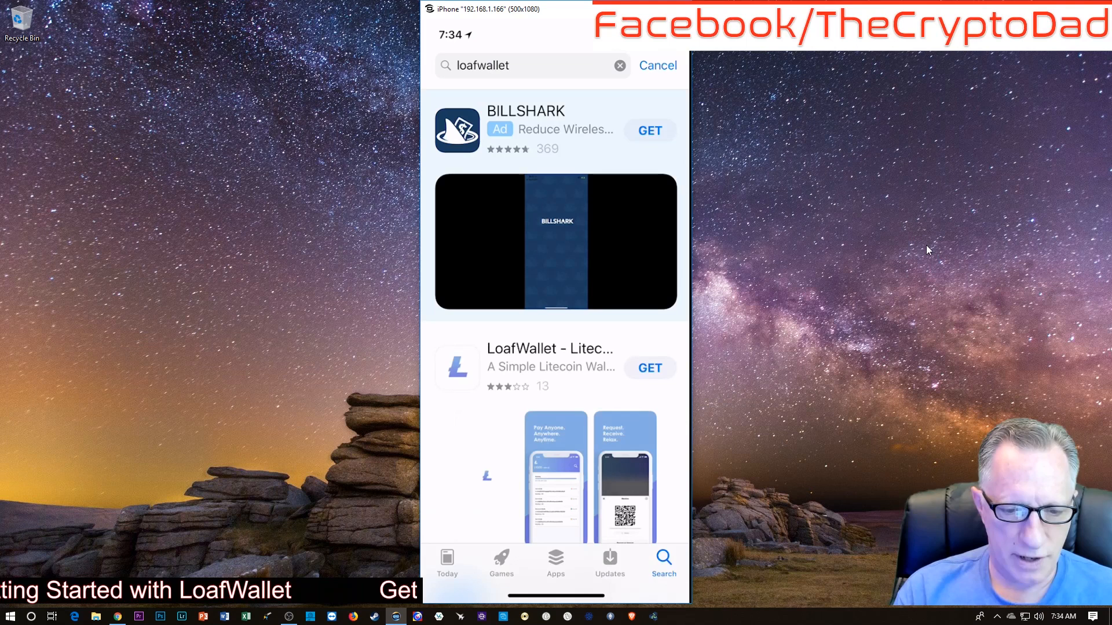
pyautogui.scroll(-3)
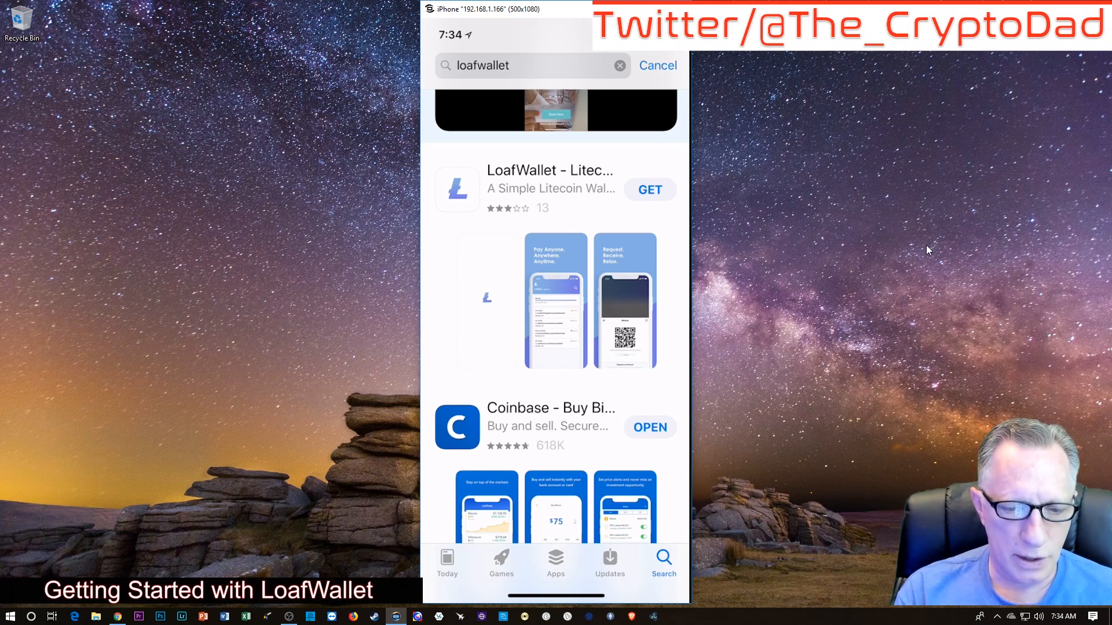
# Install LoafWallet – Litecoin Wallet and launch it.
pyautogui.click(648, 189)
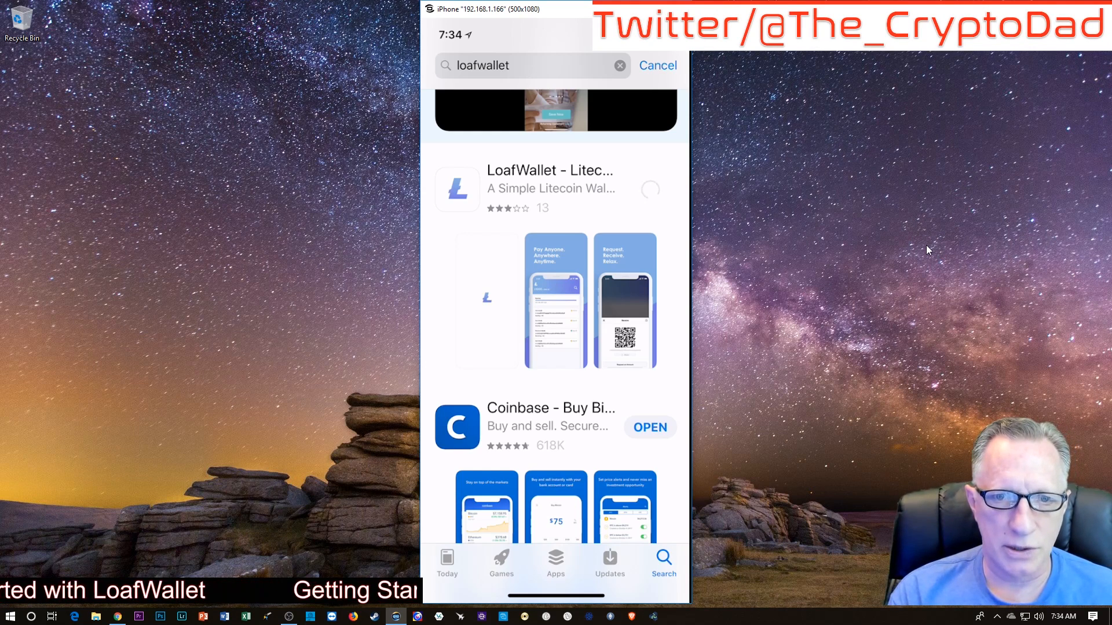
pyautogui.click(648, 188)
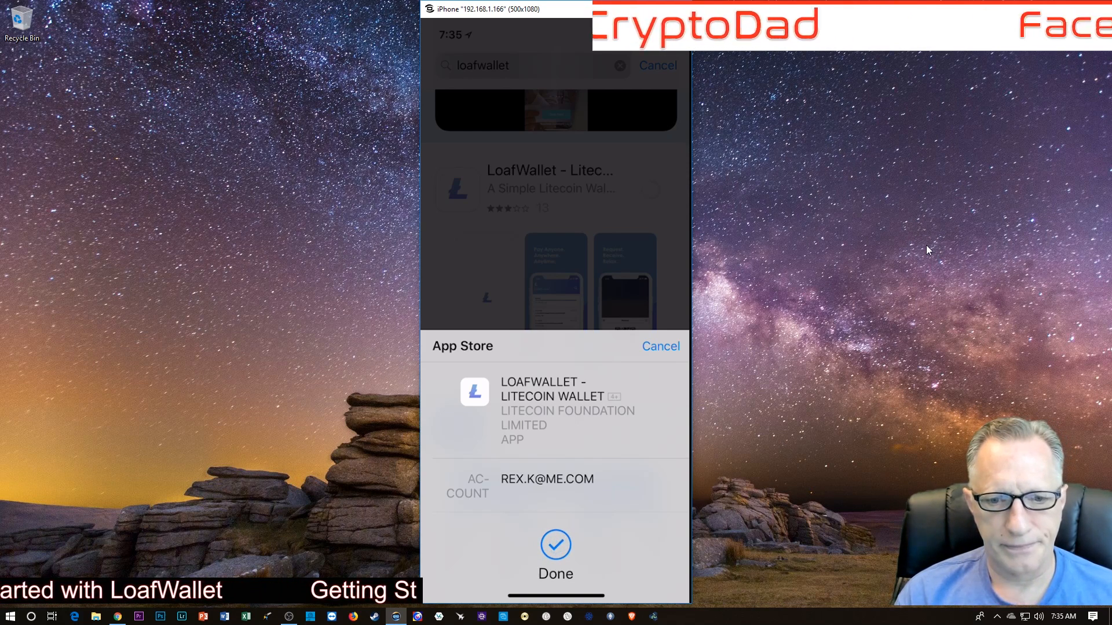
pyautogui.click(555, 553)
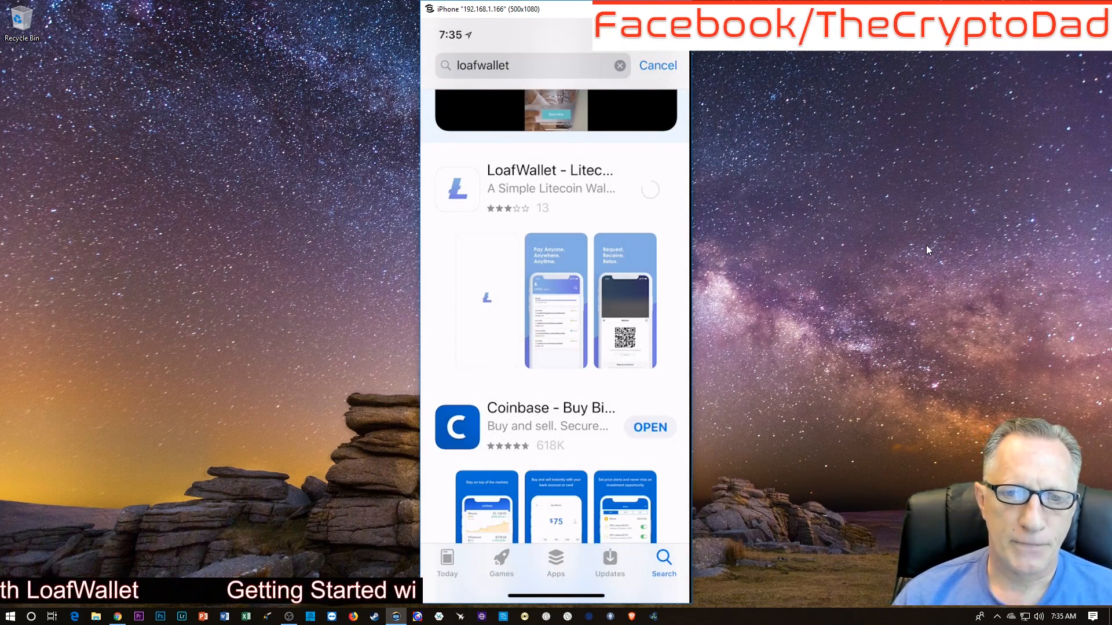
pyautogui.click(647, 189)
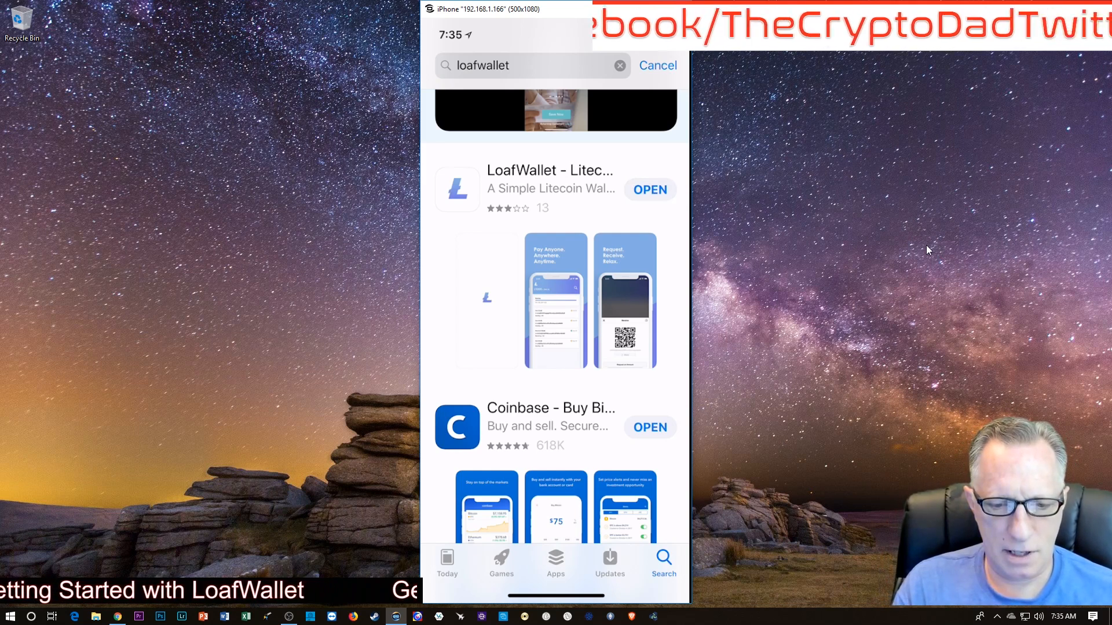
pyautogui.click(648, 189)
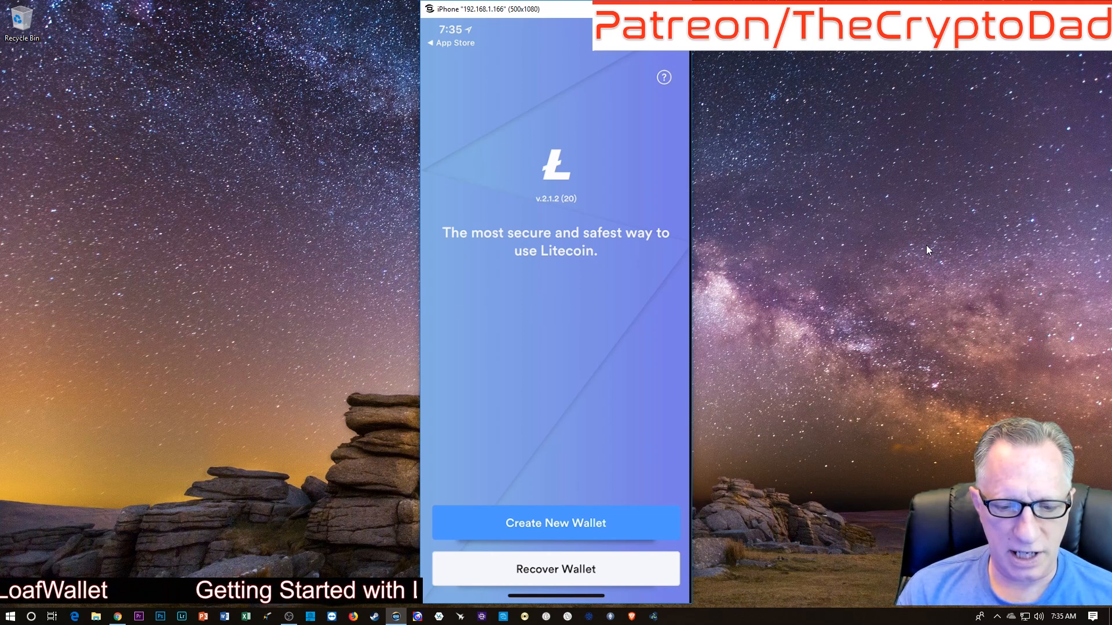
# Choose Create New Wallet and proceed to the Paper Key explanation.
pyautogui.click(556, 523)
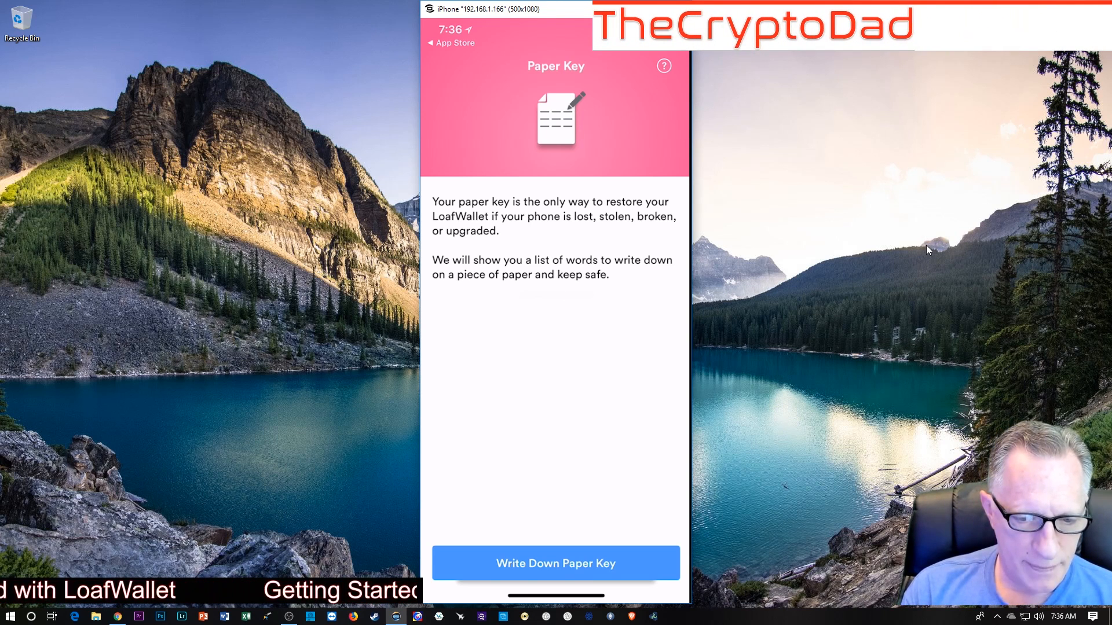
# Step through paper key words 1 to 12 to write them down.
pyautogui.click(556, 563)
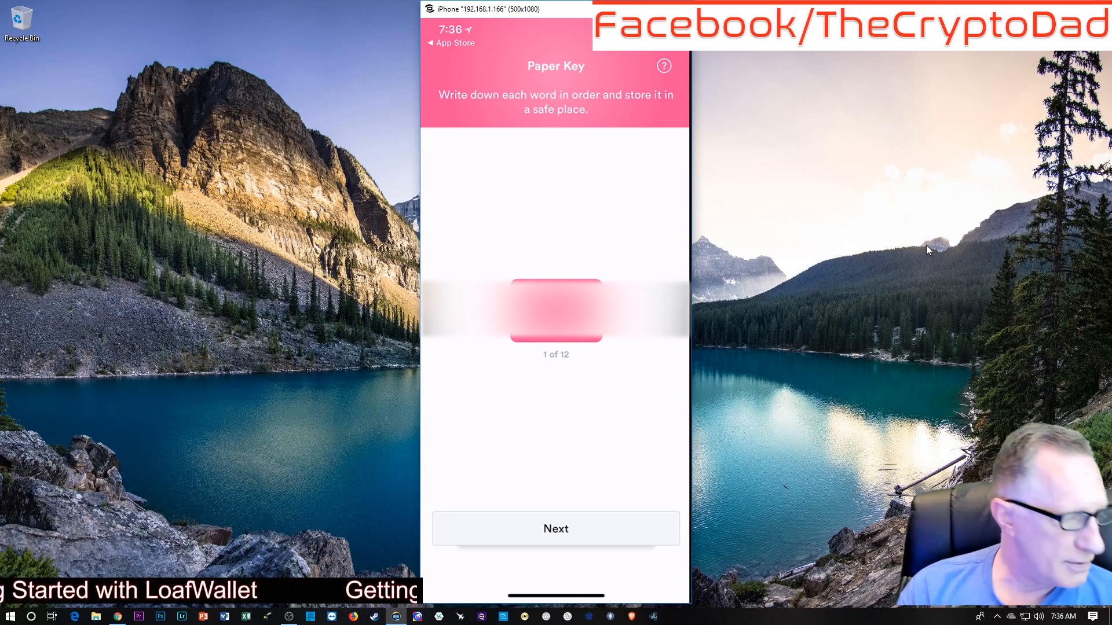
pyautogui.click(555, 528)
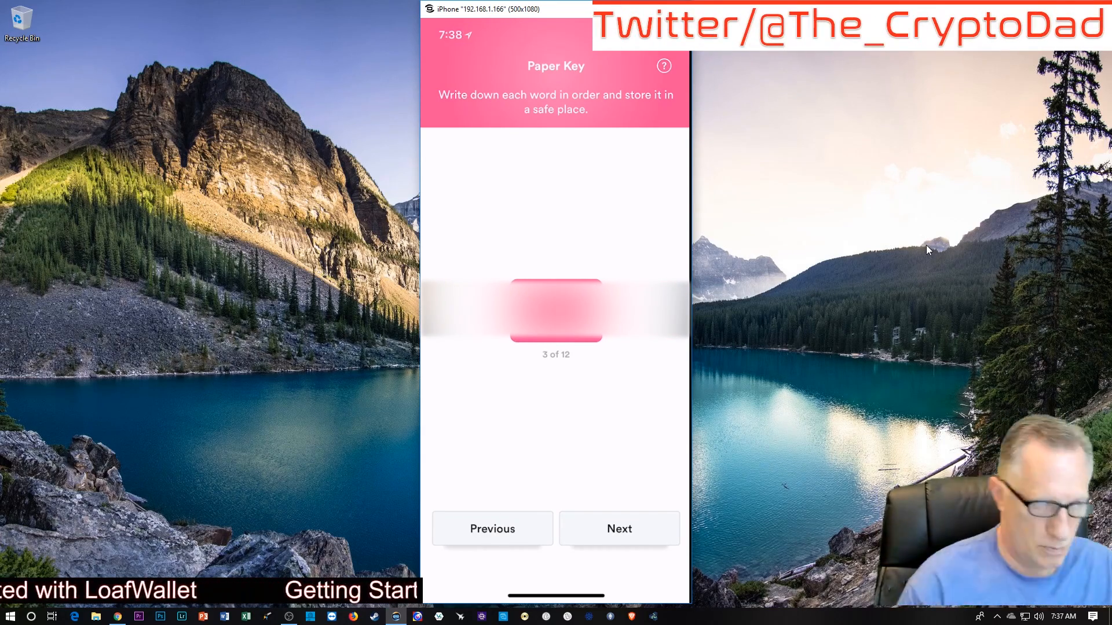
pyautogui.click(618, 528)
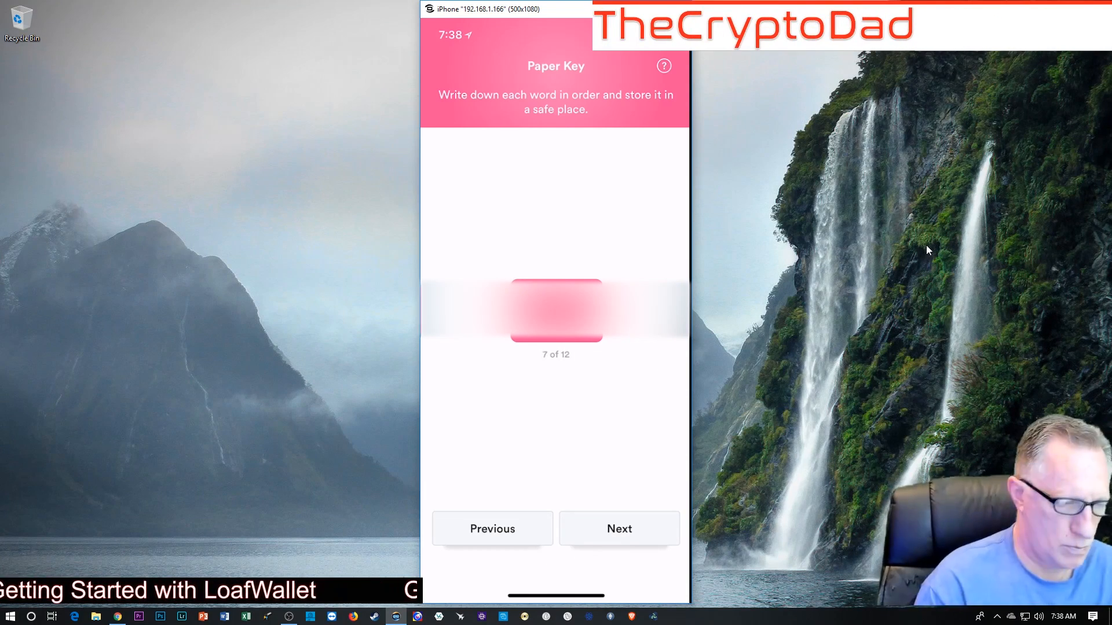
pyautogui.click(618, 528)
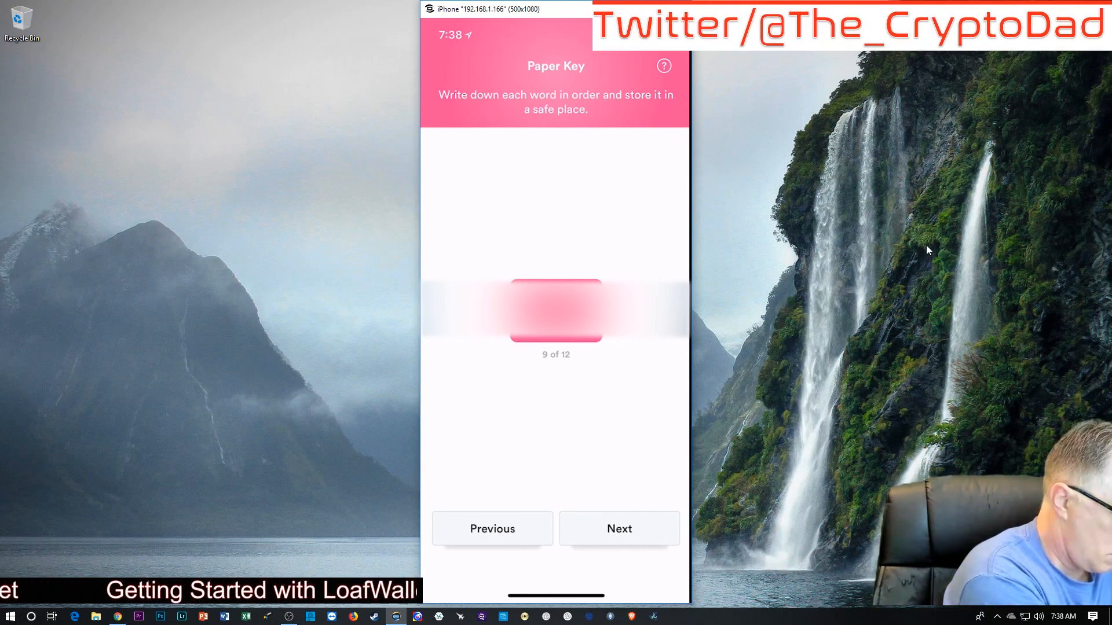
pyautogui.click(618, 528)
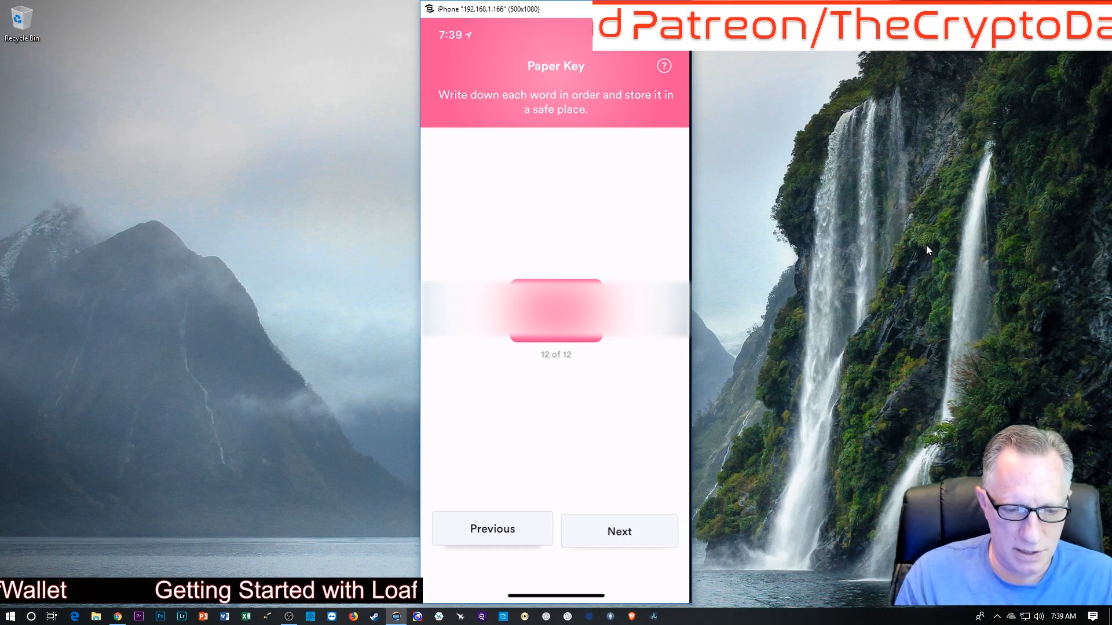
pyautogui.click(618, 531)
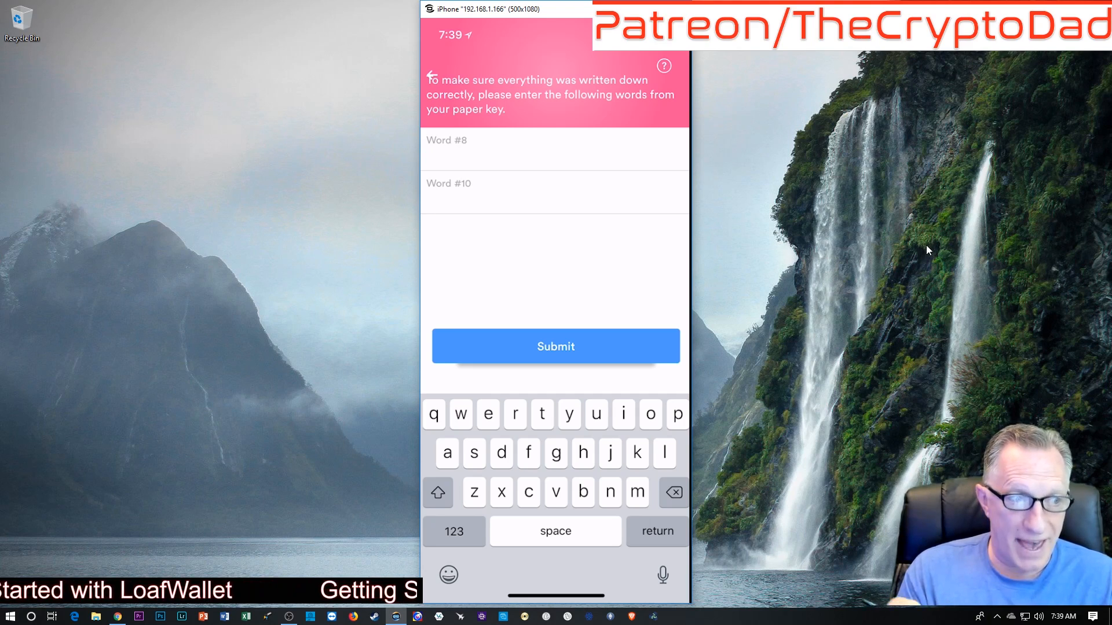
# Enter backup words #8 and #10 and submit the confirmation.
pyautogui.click(555, 158)
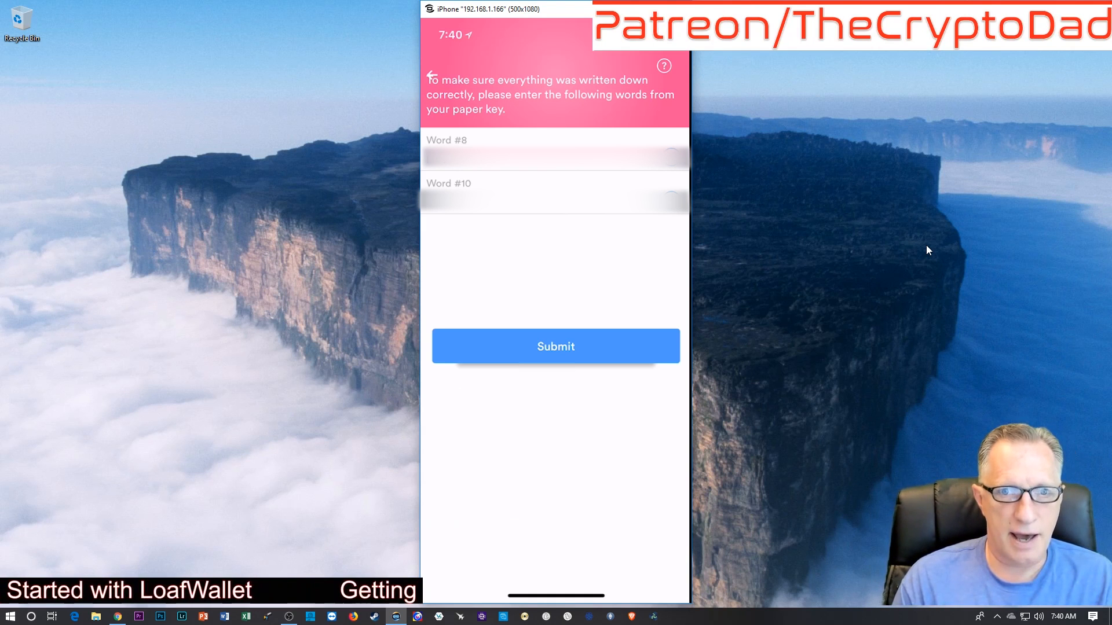
pyautogui.click(555, 346)
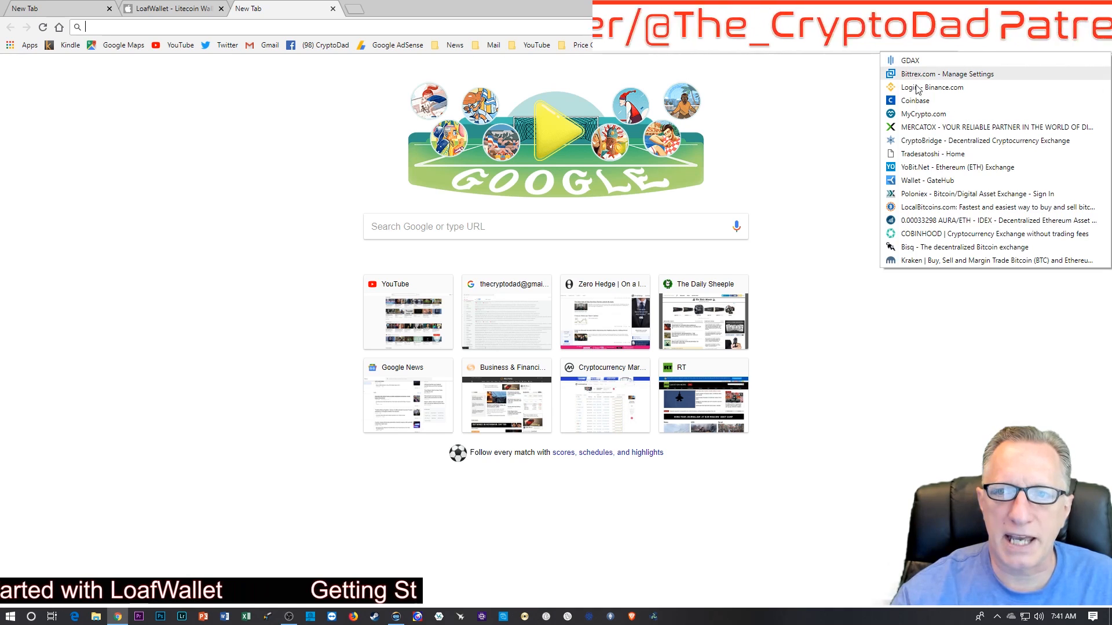
# Sign in to Coinbase with the saved login.
pyautogui.click(915, 100)
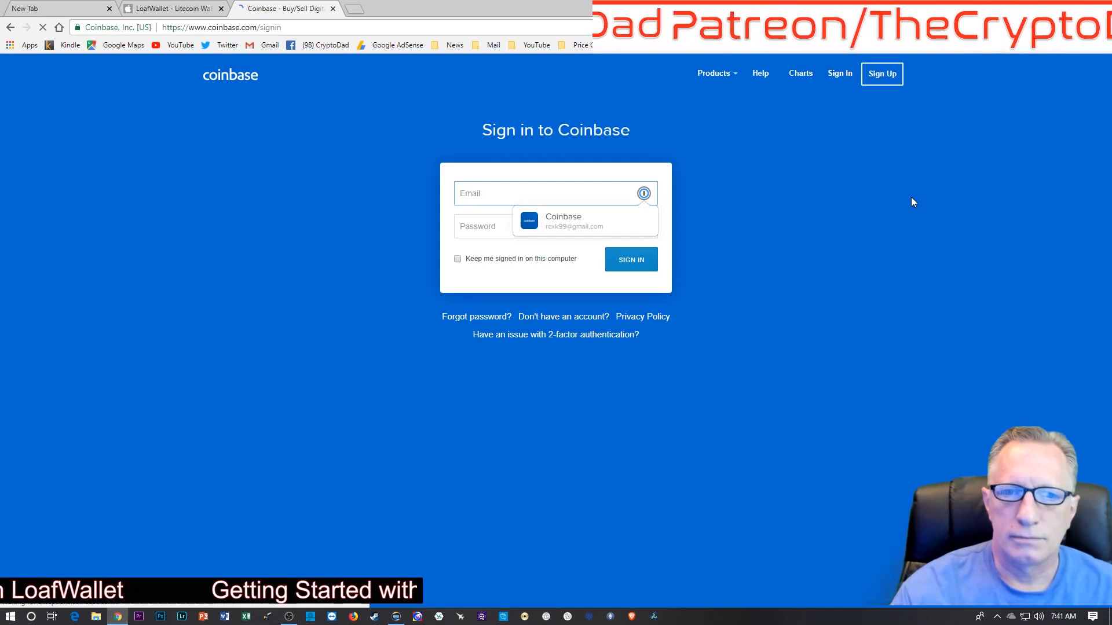
pyautogui.click(563, 221)
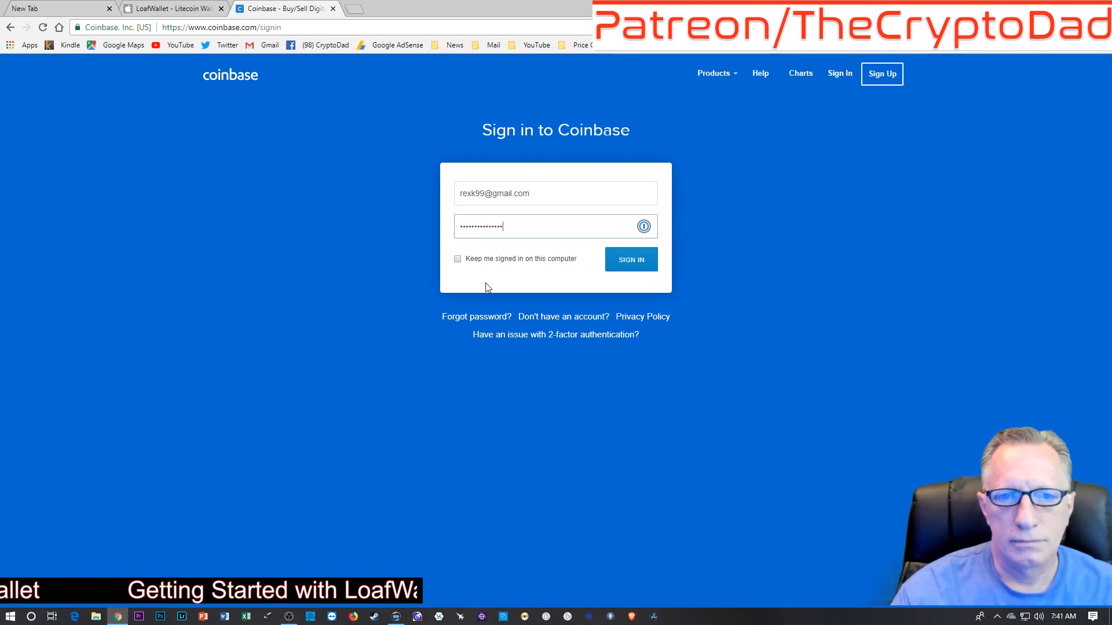
pyautogui.moveTo(629, 259)
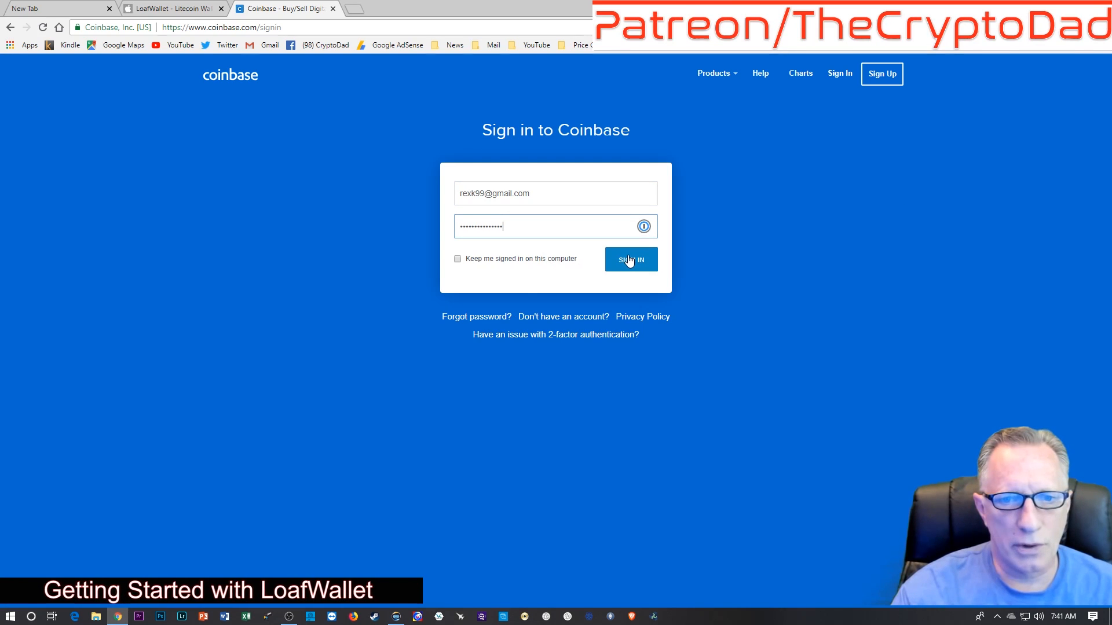
pyautogui.click(630, 259)
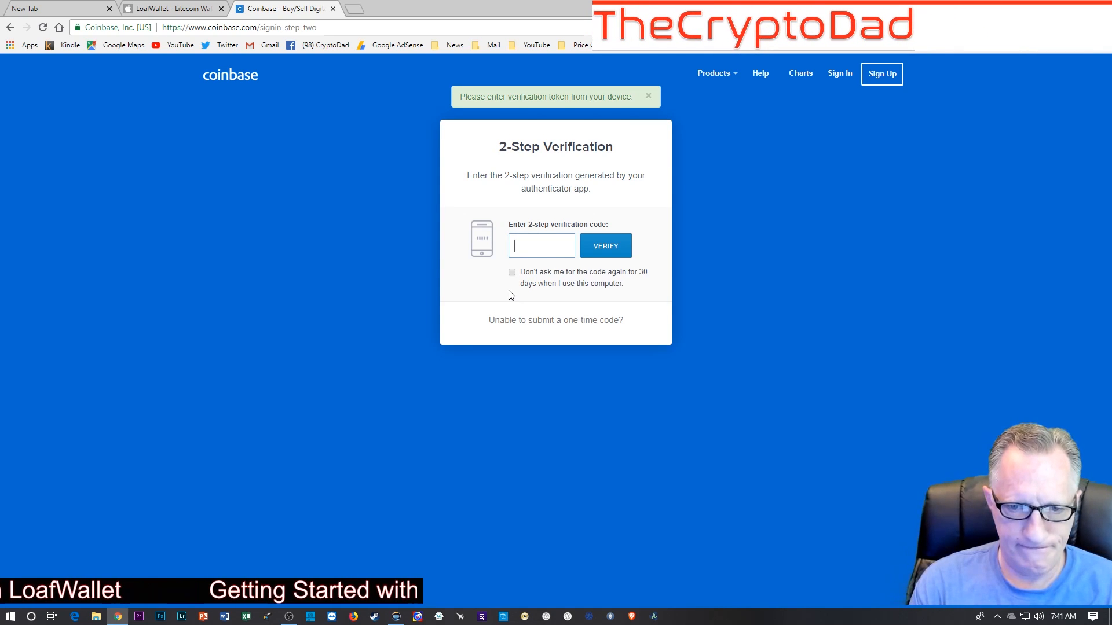
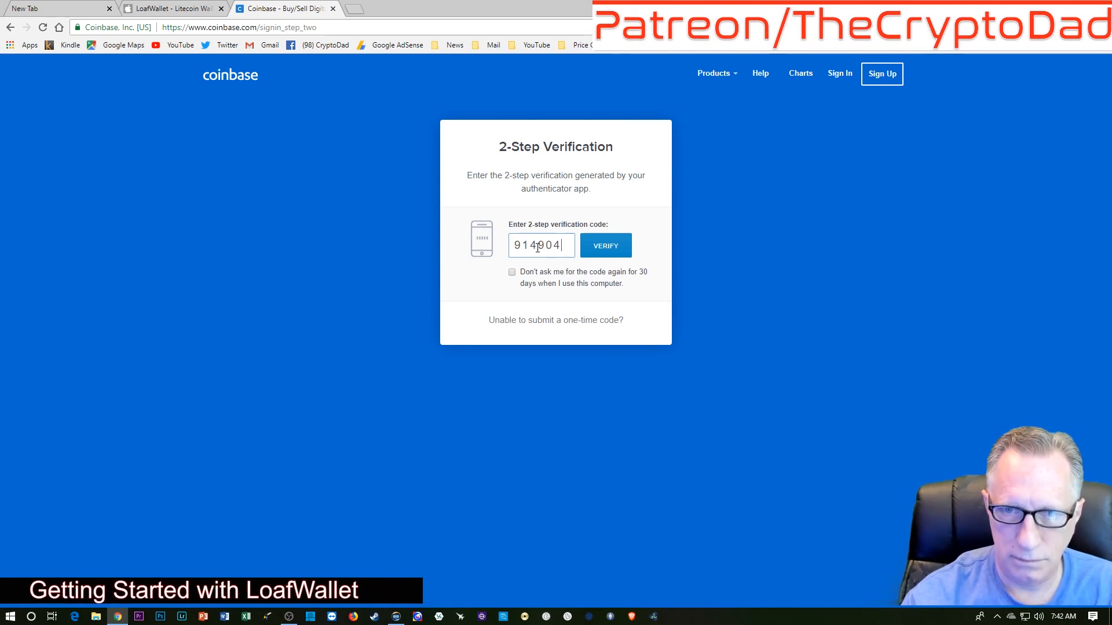
pyautogui.click(604, 246)
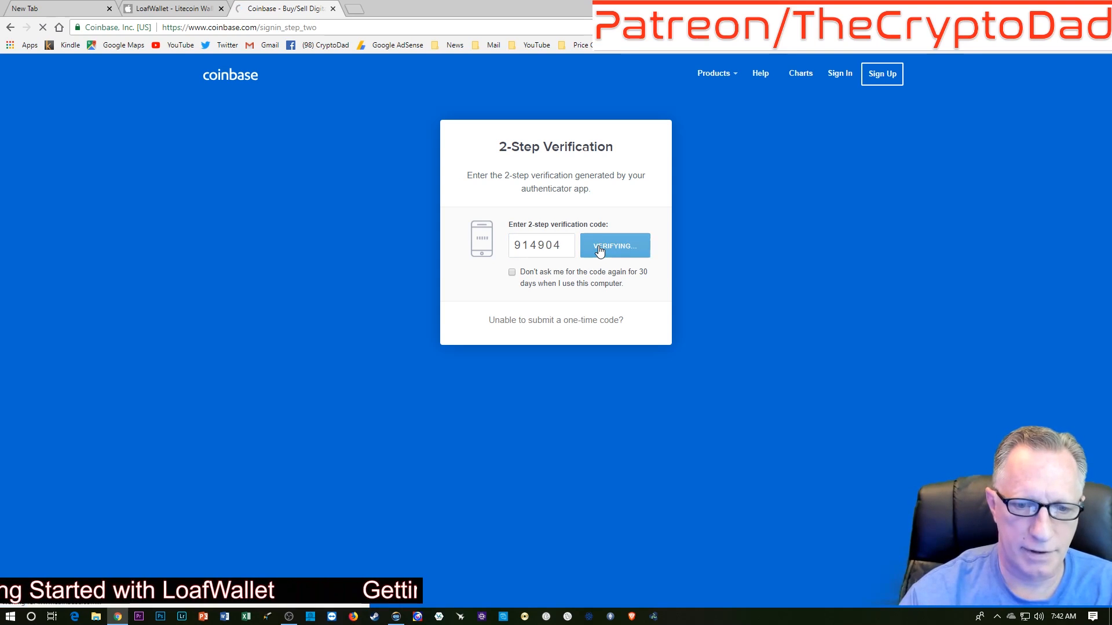
pyautogui.click(614, 246)
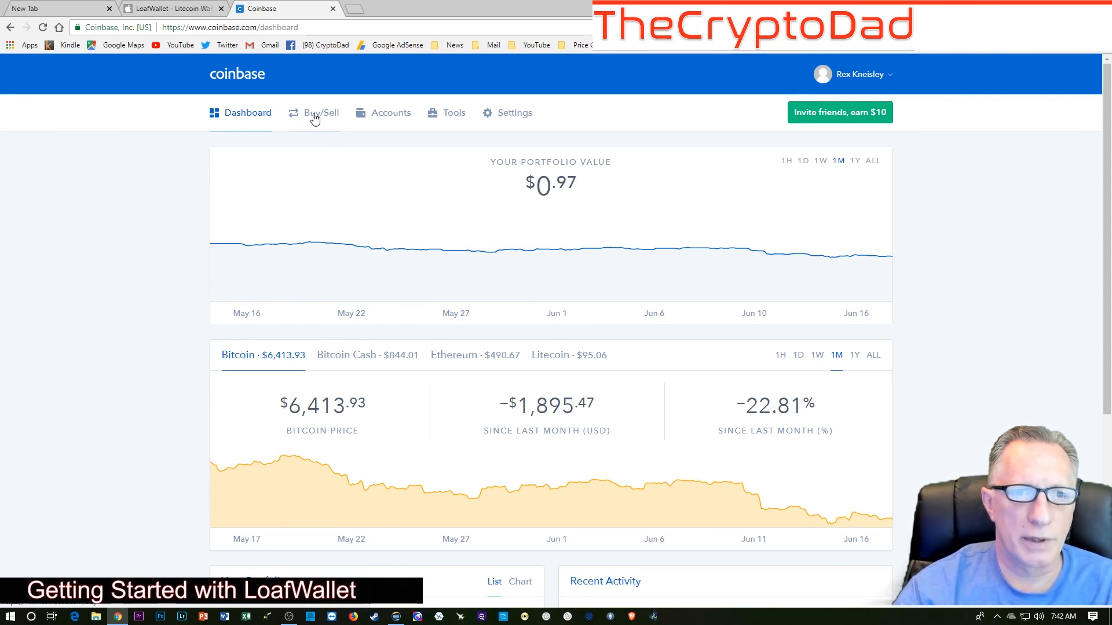
# Buy and confirm $25 of Litecoin, paid with the Chase Visa debit card.
pyautogui.click(320, 112)
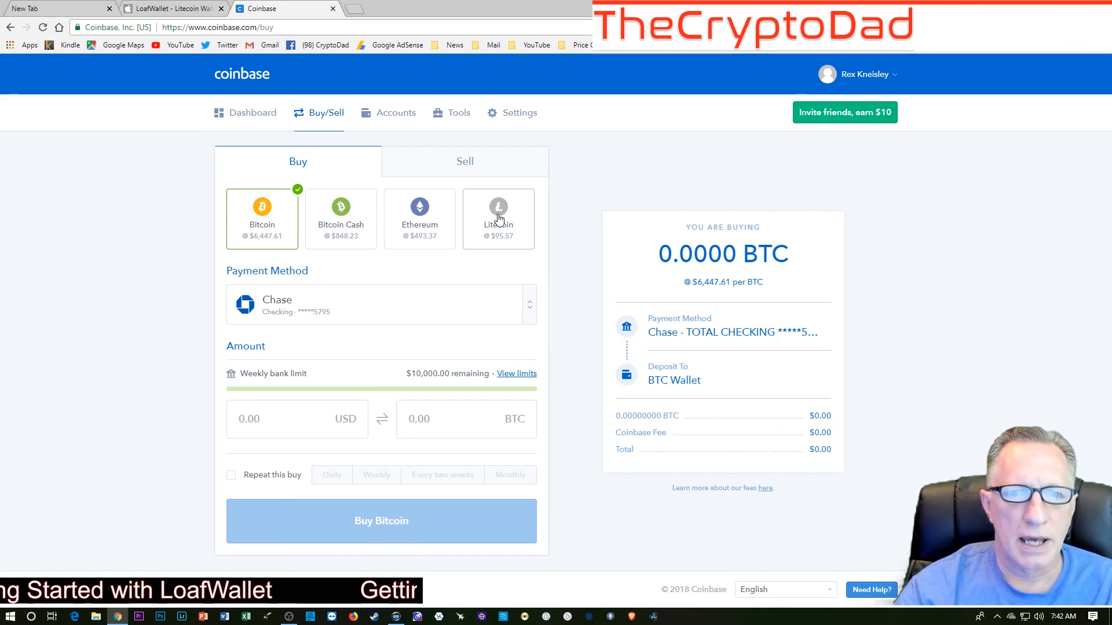
pyautogui.click(498, 218)
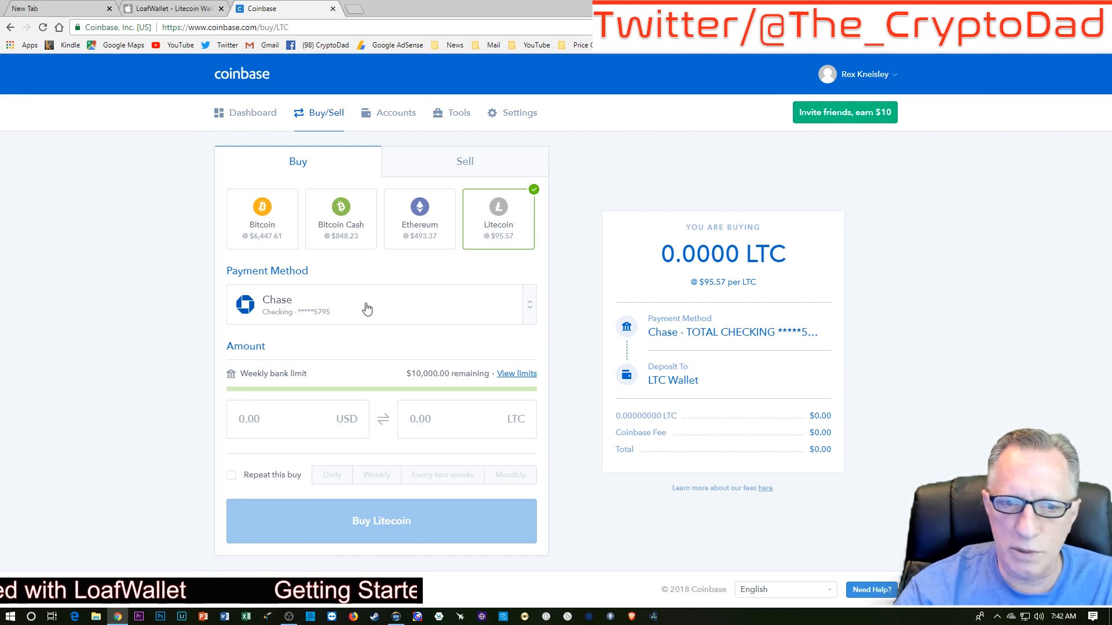
pyautogui.moveTo(409, 295)
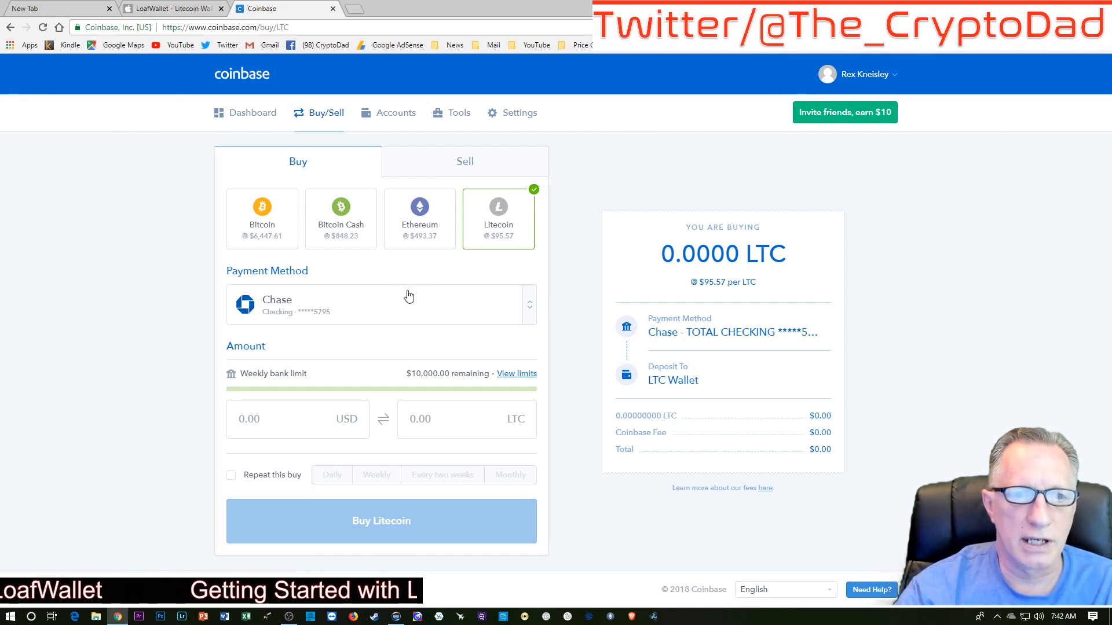
pyautogui.click(528, 305)
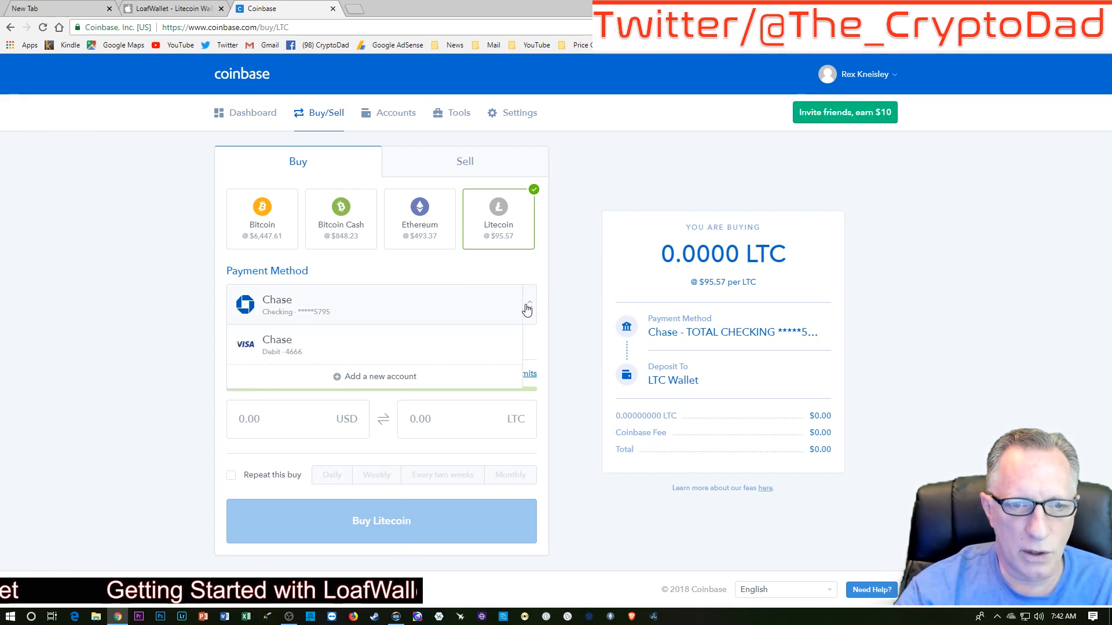
pyautogui.moveTo(312, 354)
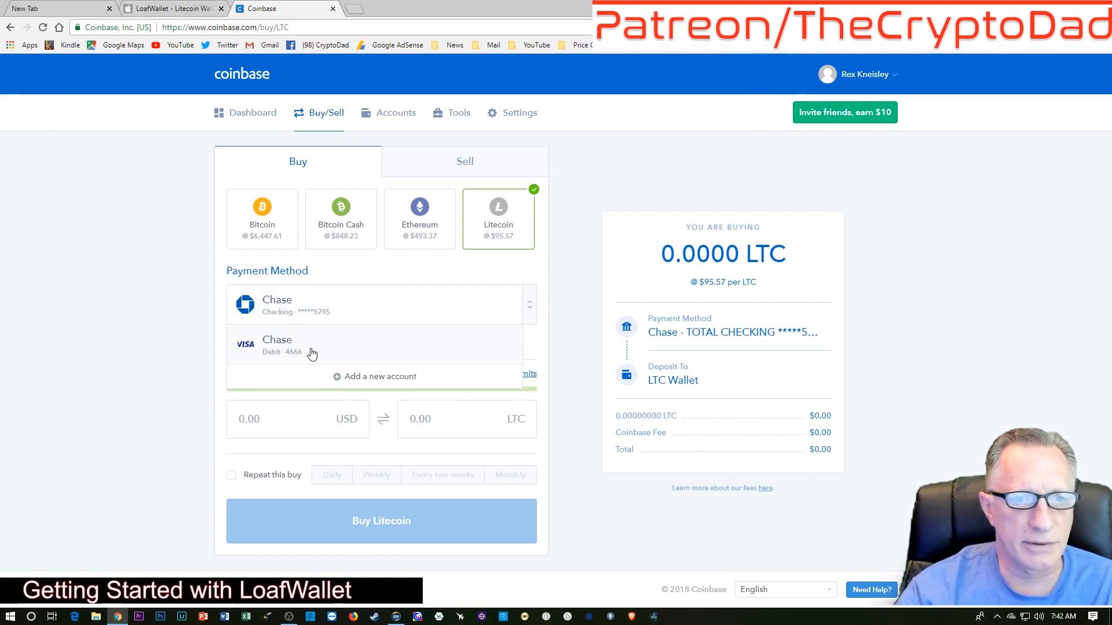
pyautogui.click(310, 345)
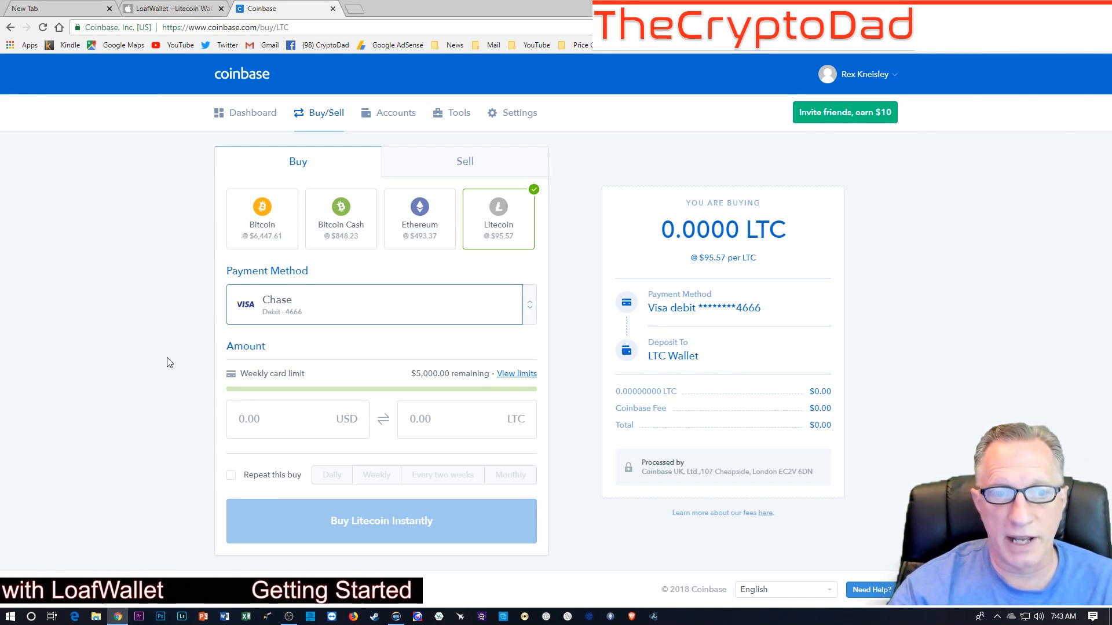
pyautogui.moveTo(61, 454)
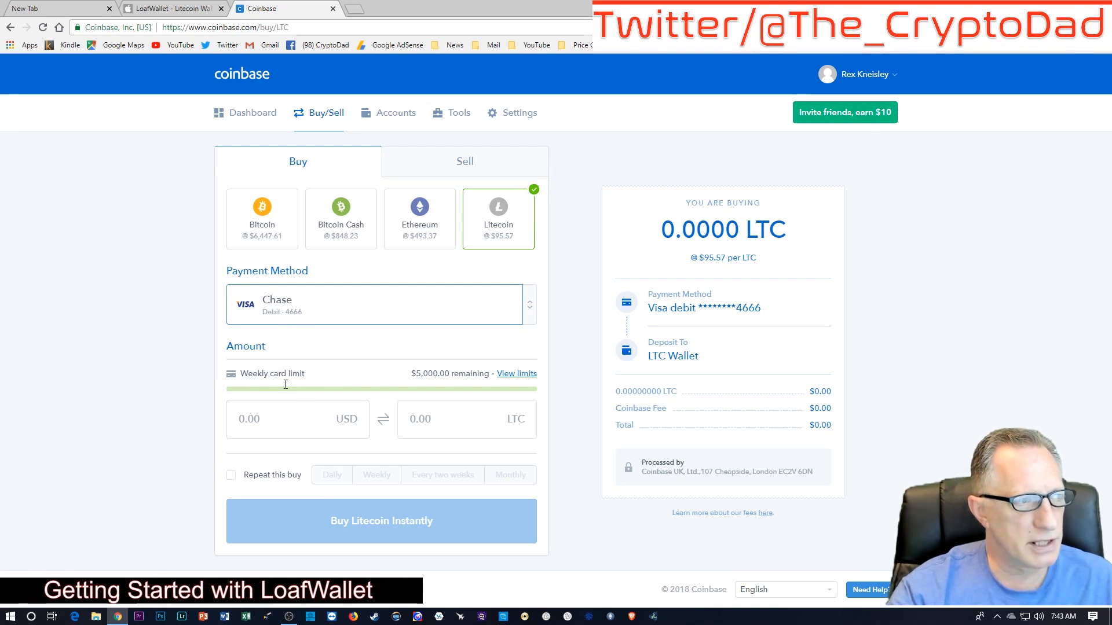
pyautogui.click(277, 418)
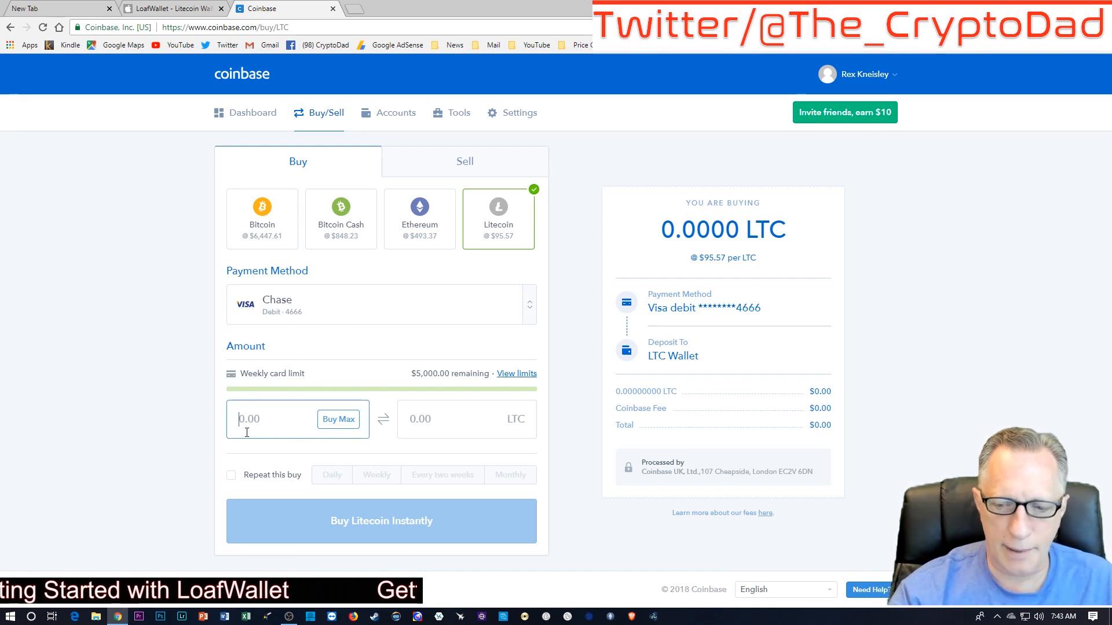
pyautogui.write('25')
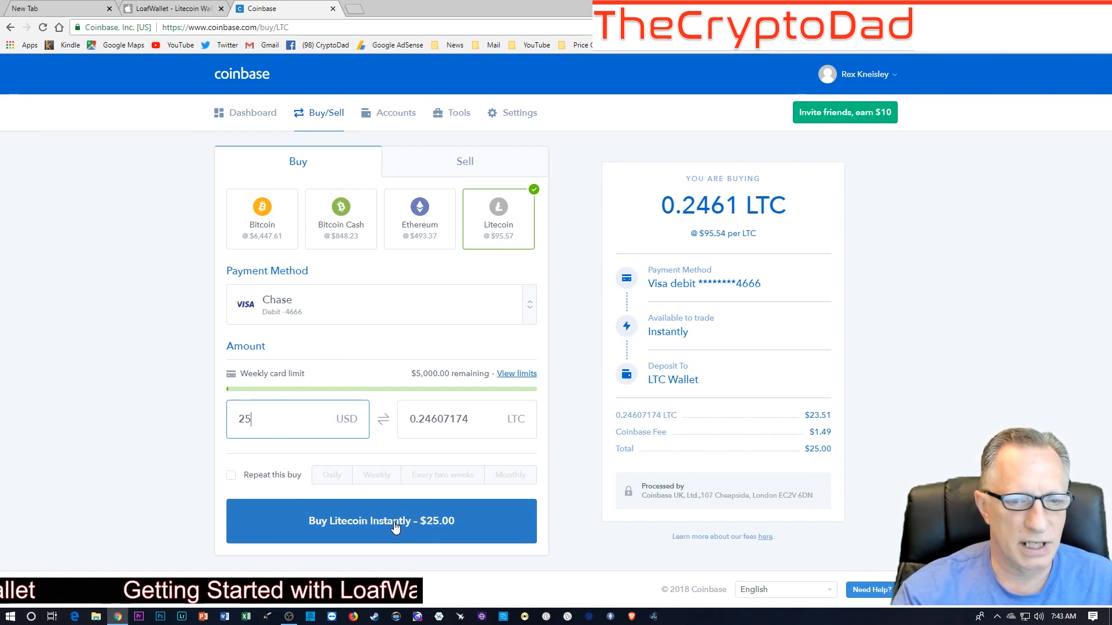
pyautogui.click(381, 521)
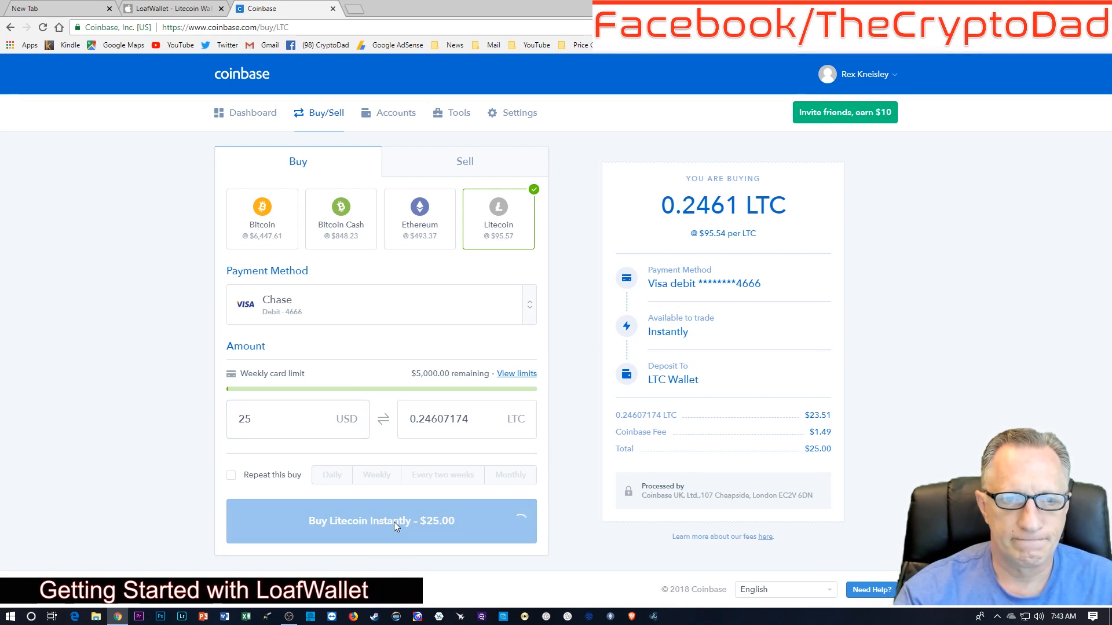
pyautogui.click(381, 521)
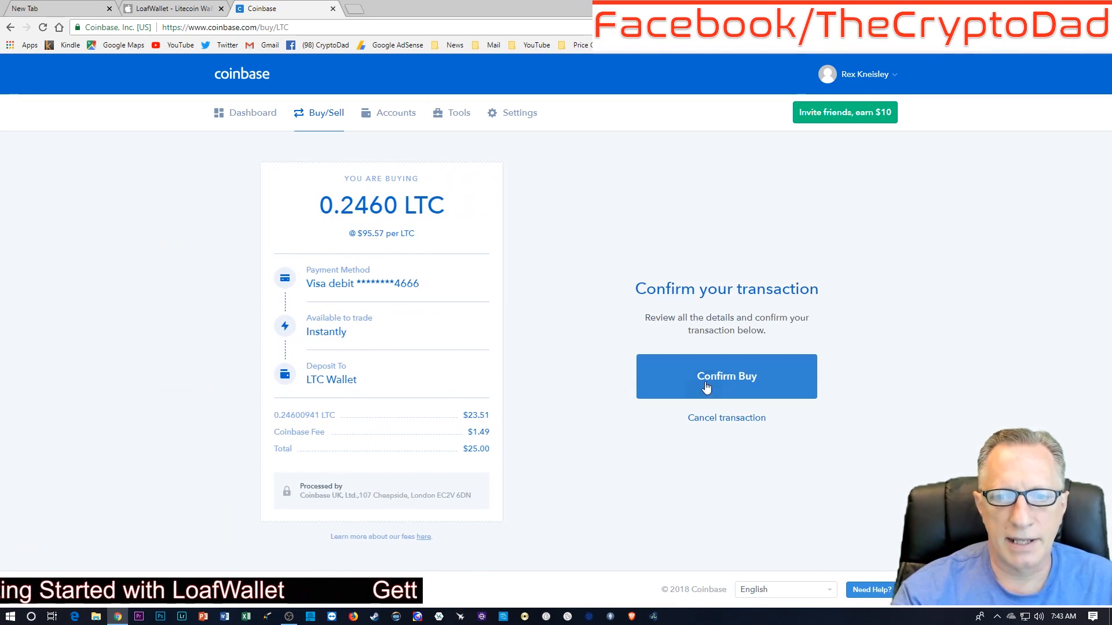
pyautogui.click(725, 375)
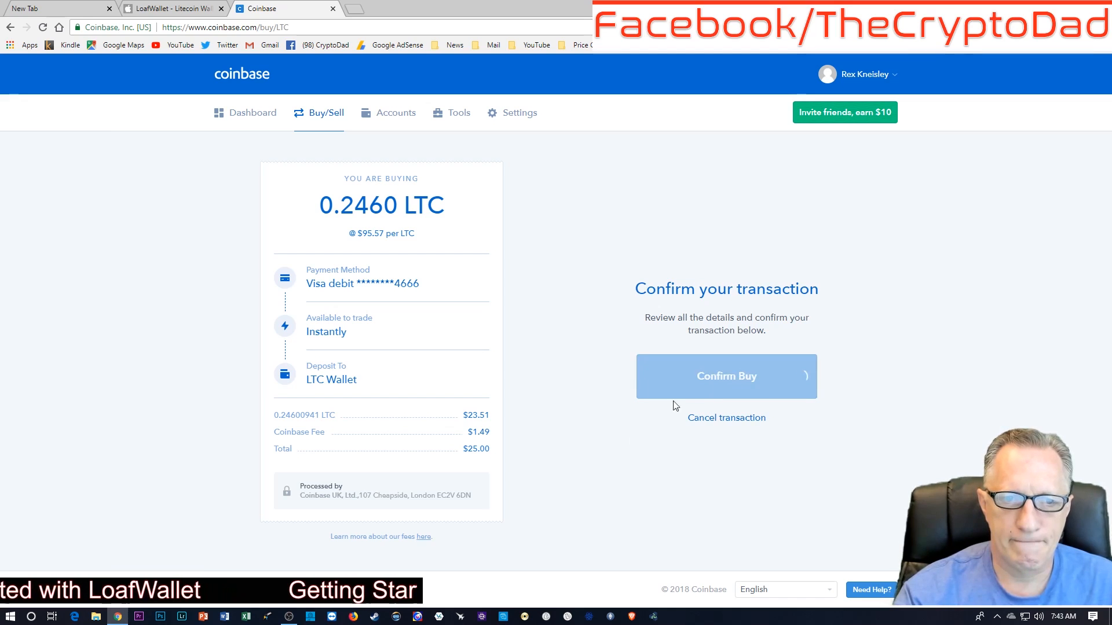
pyautogui.click(725, 376)
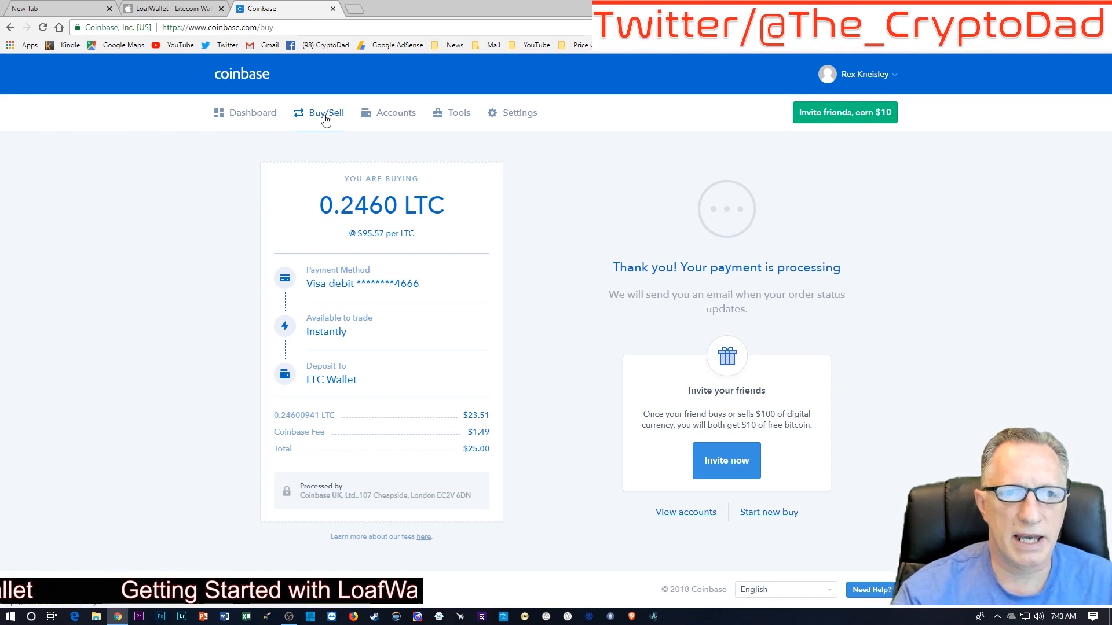
# Check the LTC Wallet's 0.2460 LTC balance under Accounts and start a Send.
pyautogui.click(396, 112)
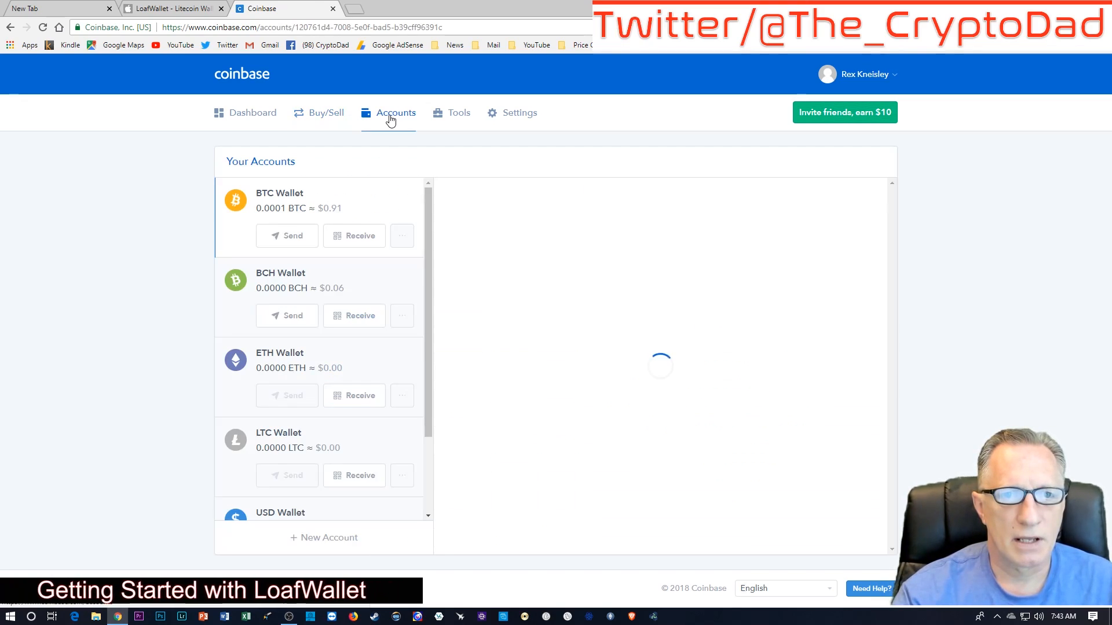
pyautogui.click(279, 433)
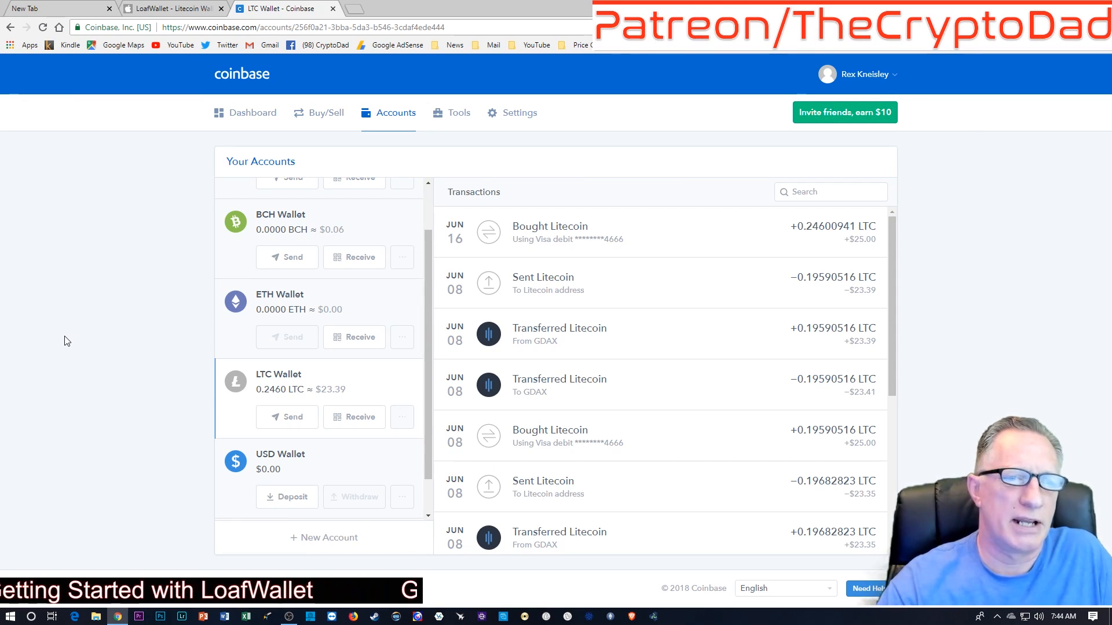
pyautogui.moveTo(359, 337)
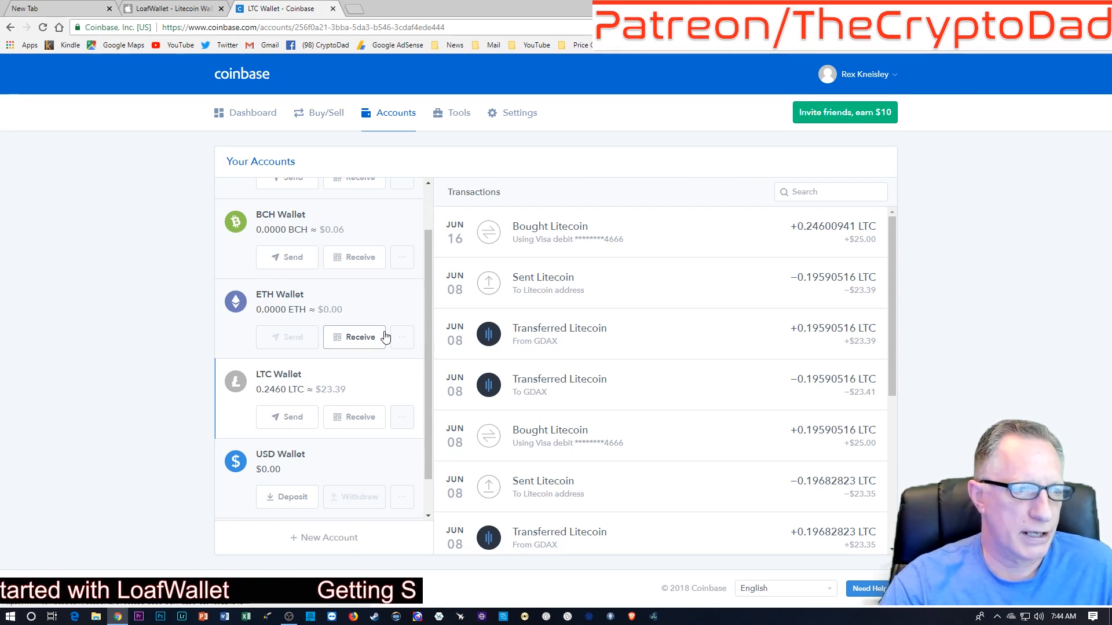
pyautogui.moveTo(423, 402)
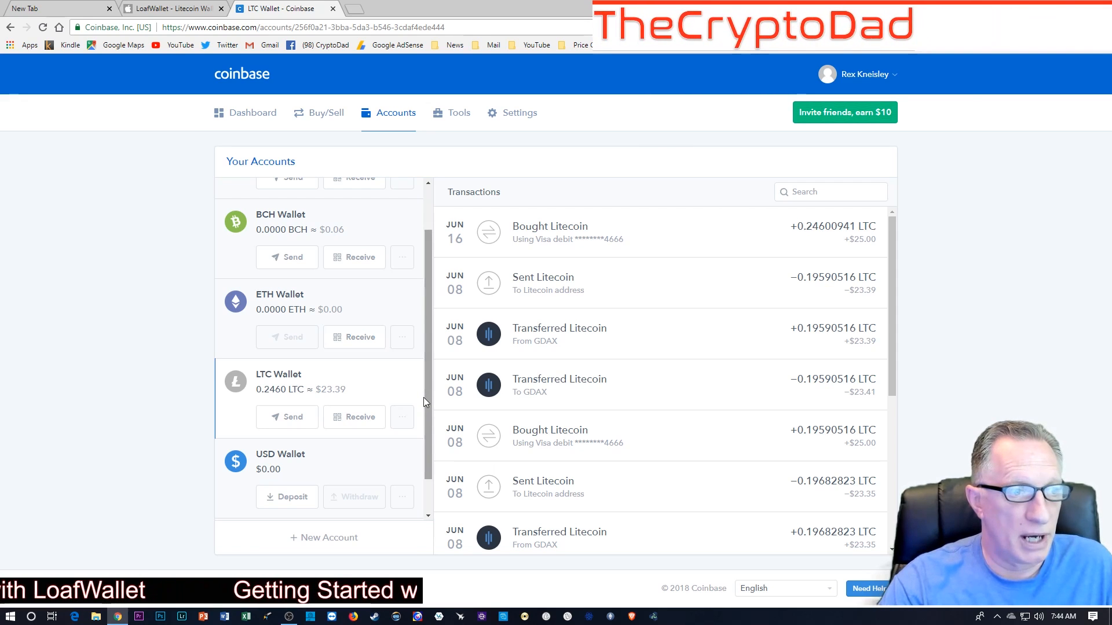
pyautogui.moveTo(423, 405)
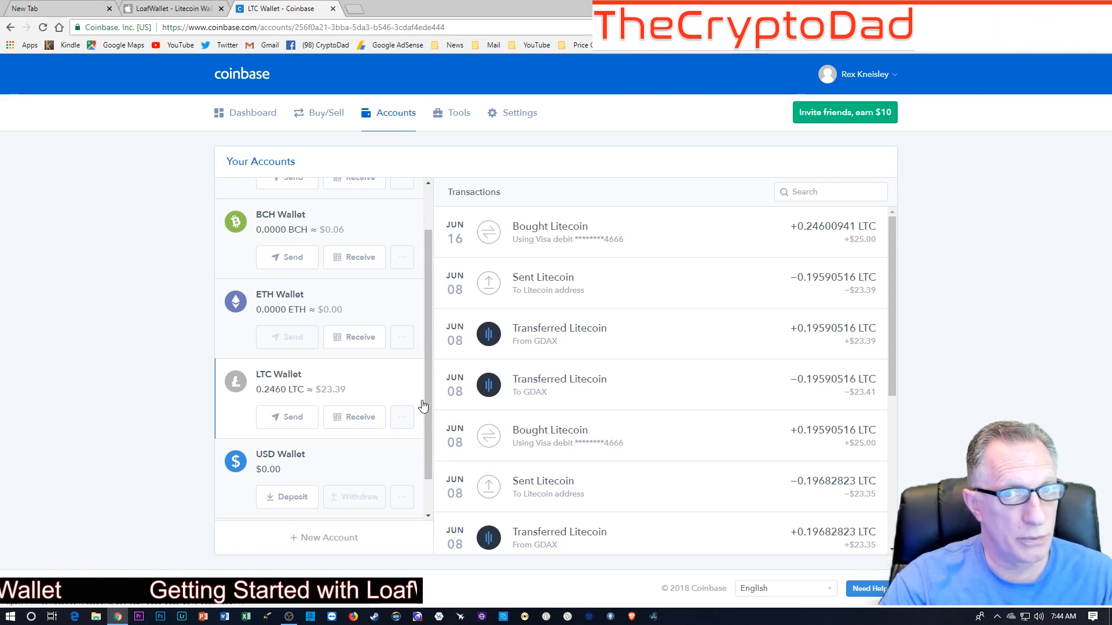
pyautogui.moveTo(431, 404)
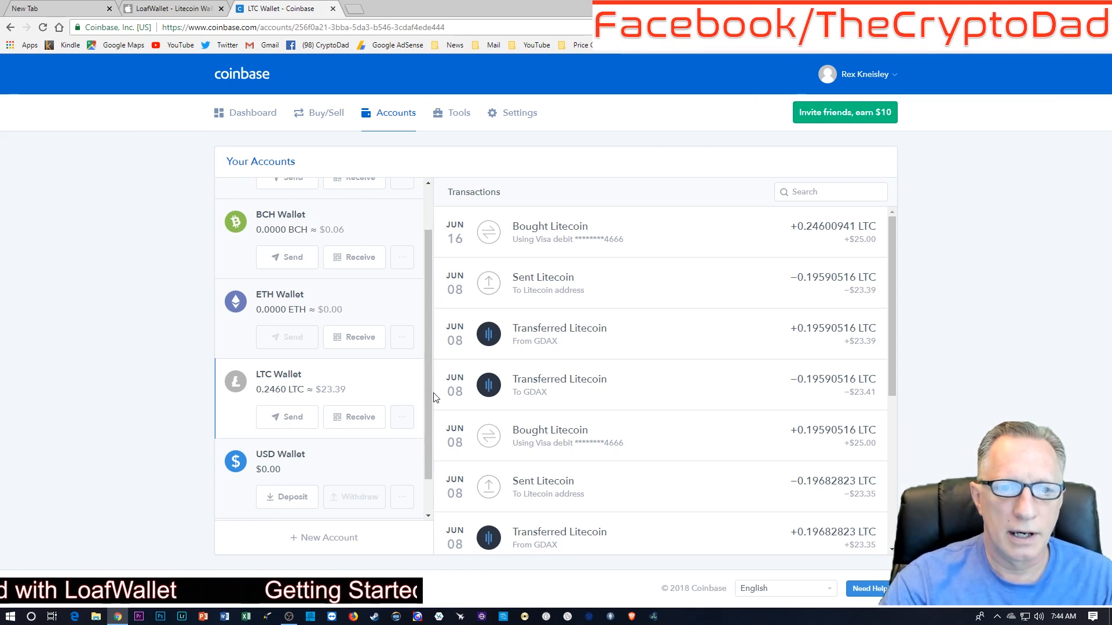
pyautogui.moveTo(385, 410)
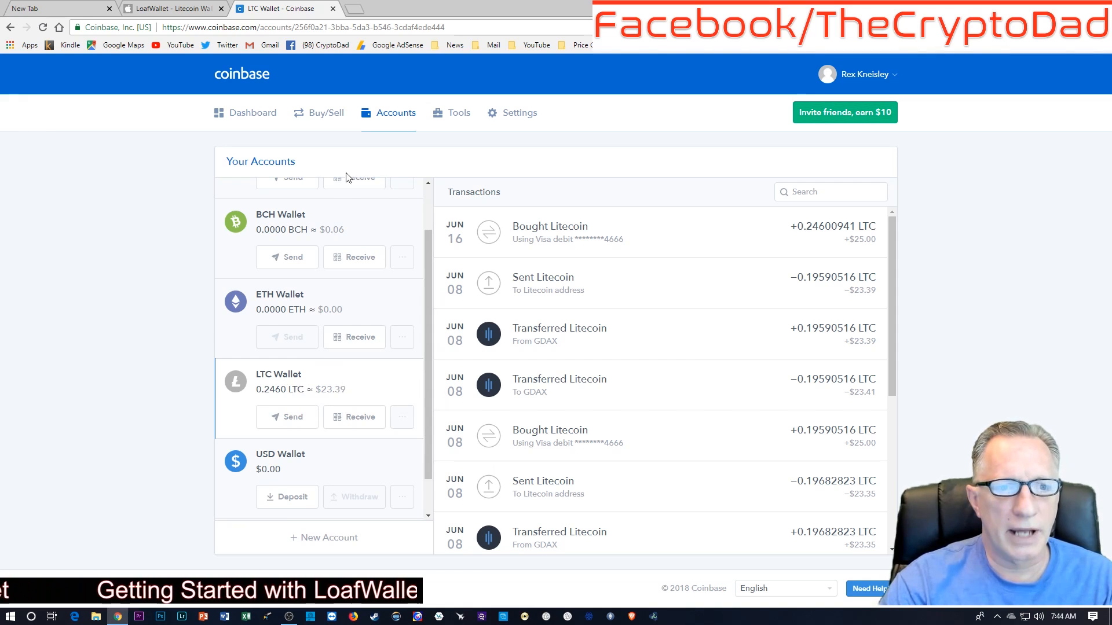
pyautogui.moveTo(305, 364)
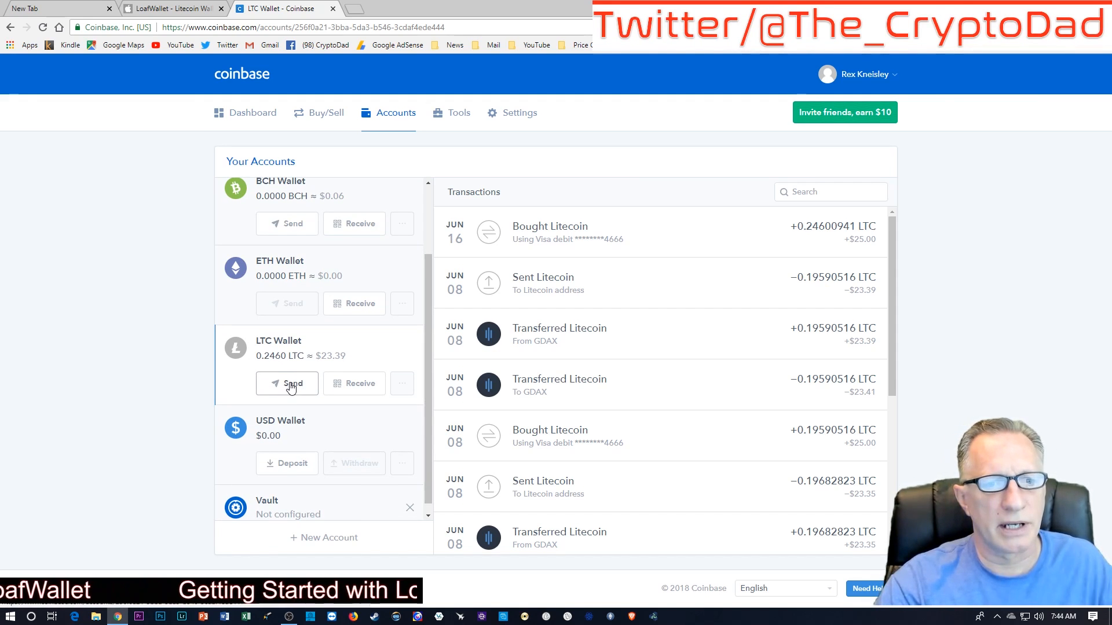
pyautogui.click(286, 382)
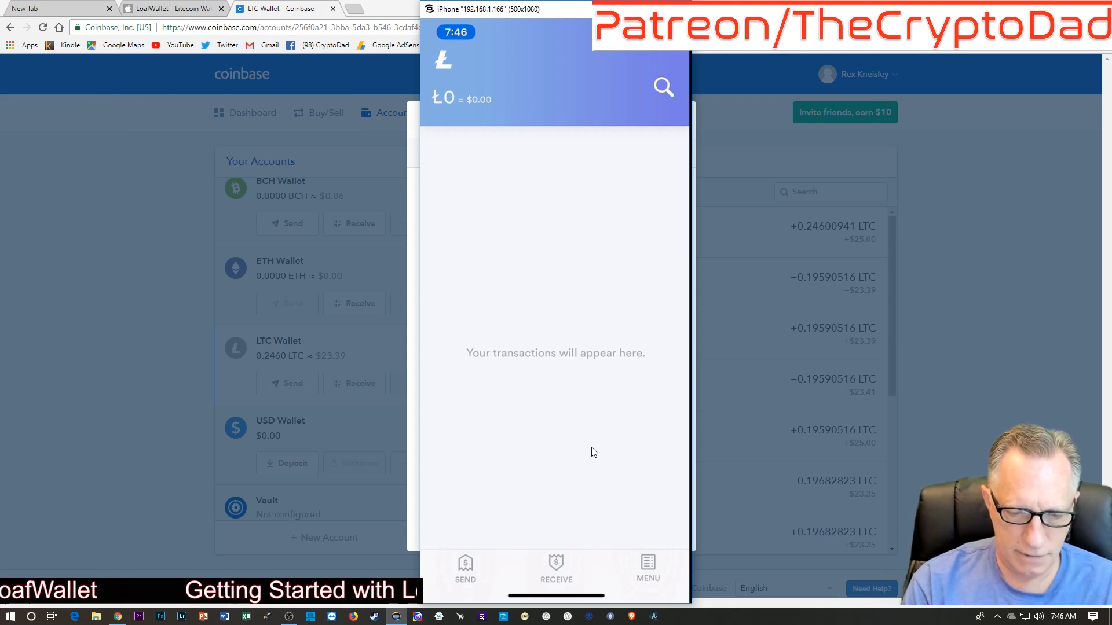
# Email LoafWallet's Litecoin receive address and QR code from the Receive screen.
pyautogui.click(555, 567)
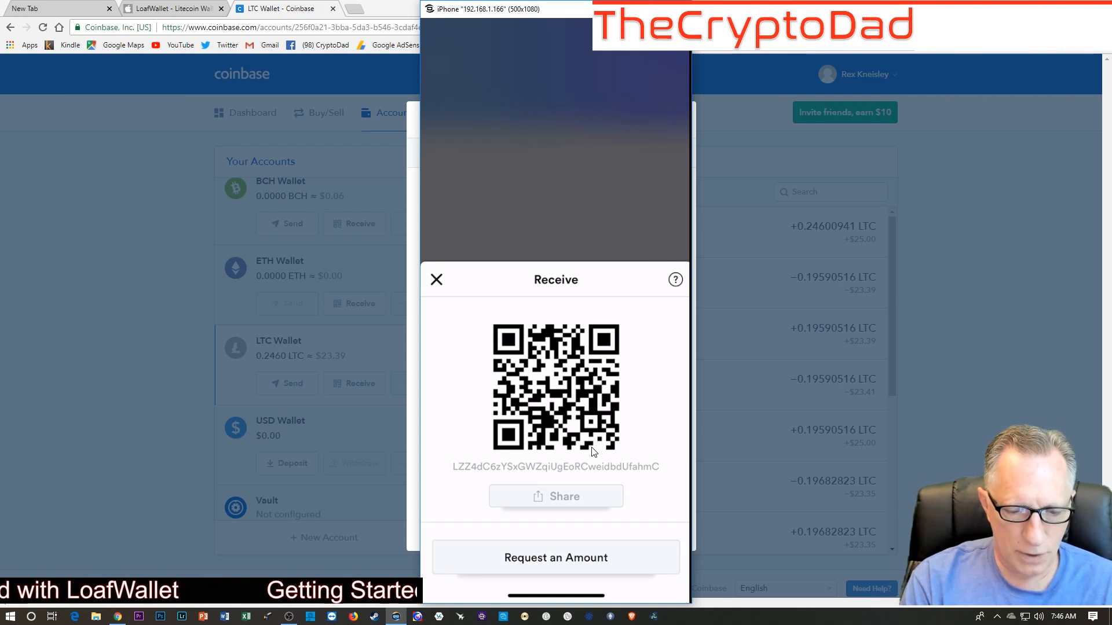
pyautogui.click(556, 495)
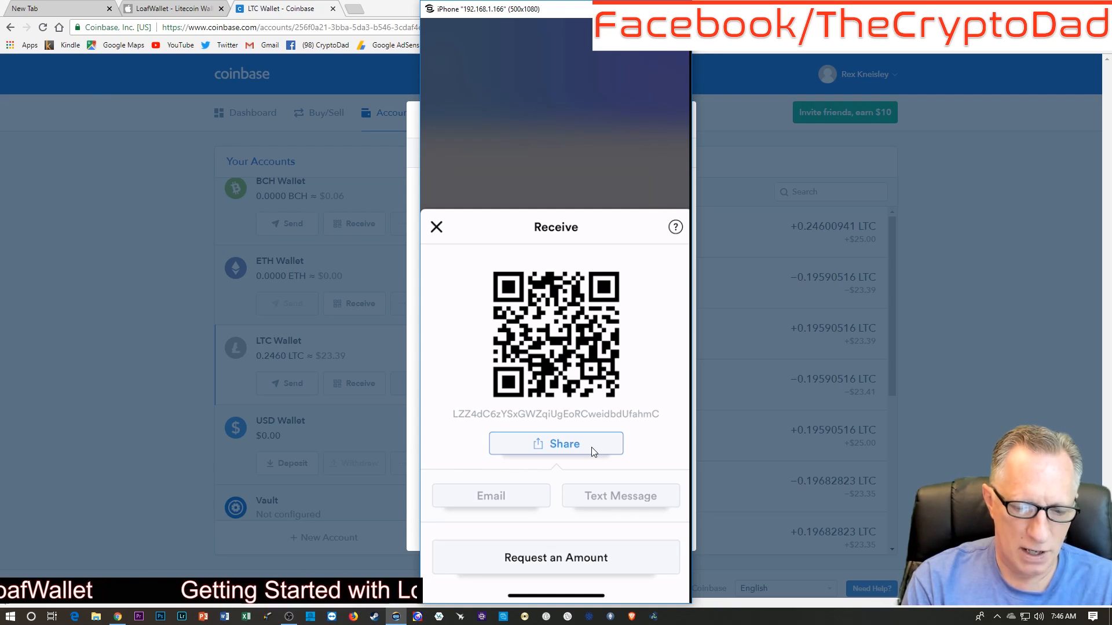
pyautogui.click(490, 496)
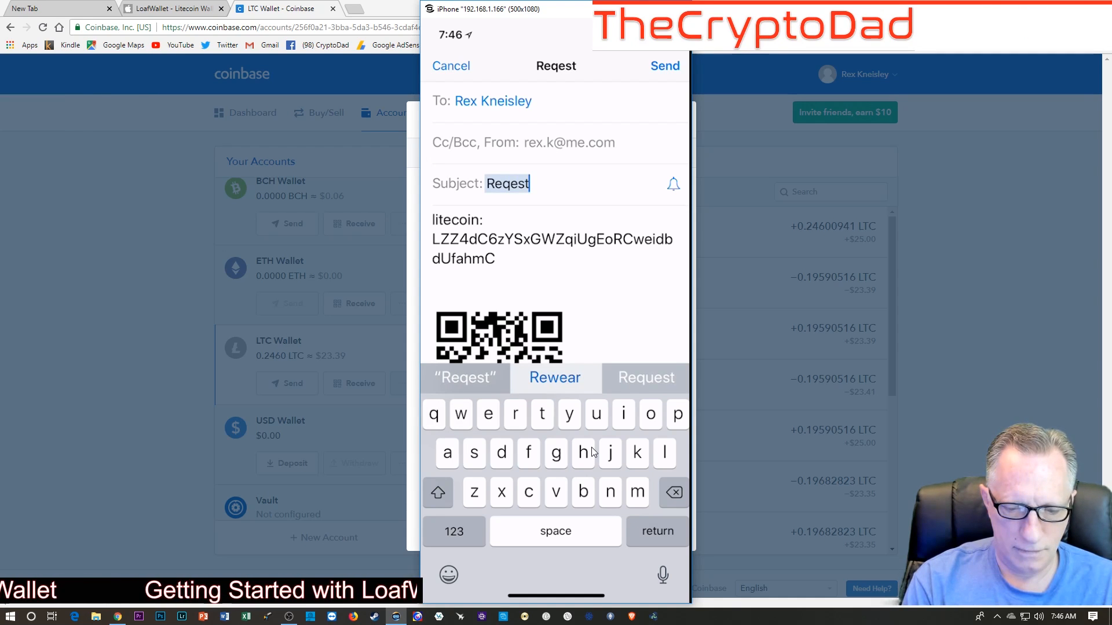
pyautogui.click(644, 376)
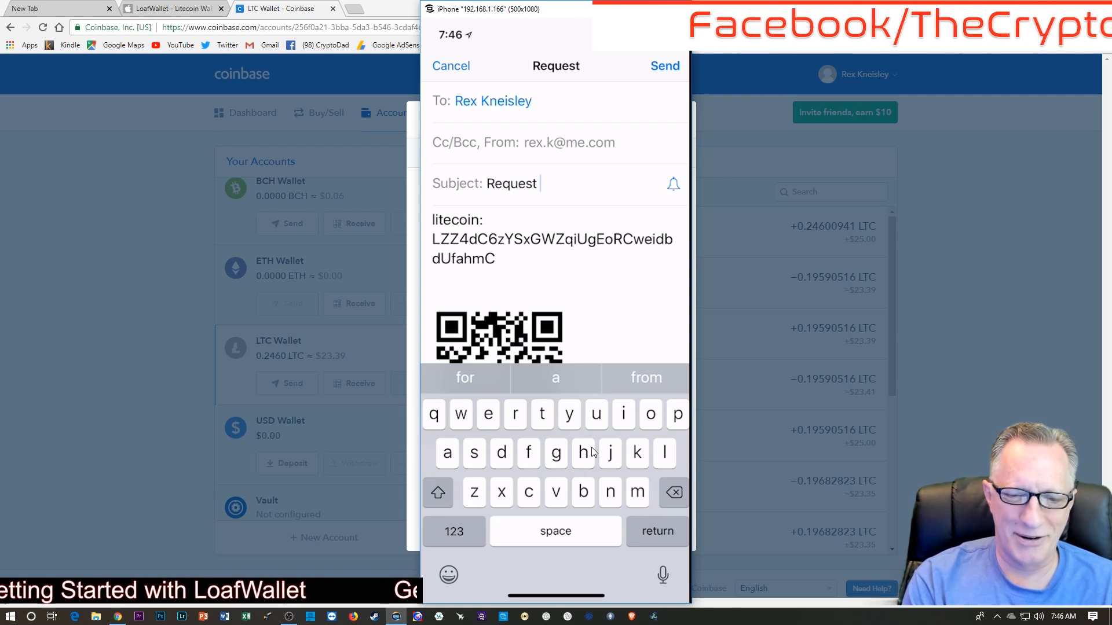
pyautogui.click(450, 66)
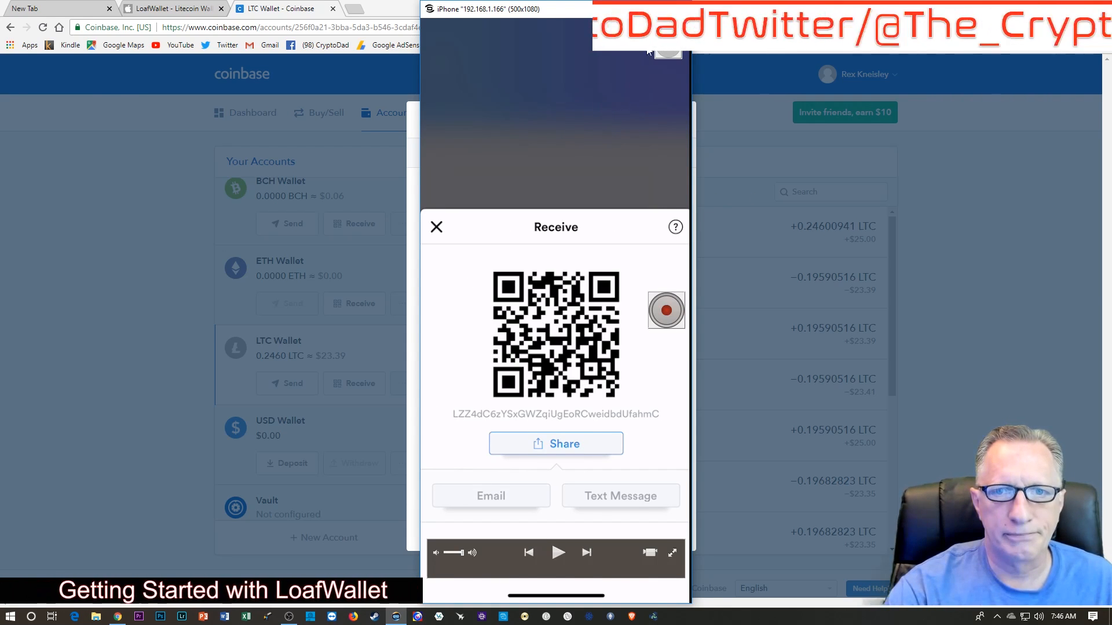
# Open the Request email and highlight the Litecoin address in its body.
pyautogui.click(396, 7)
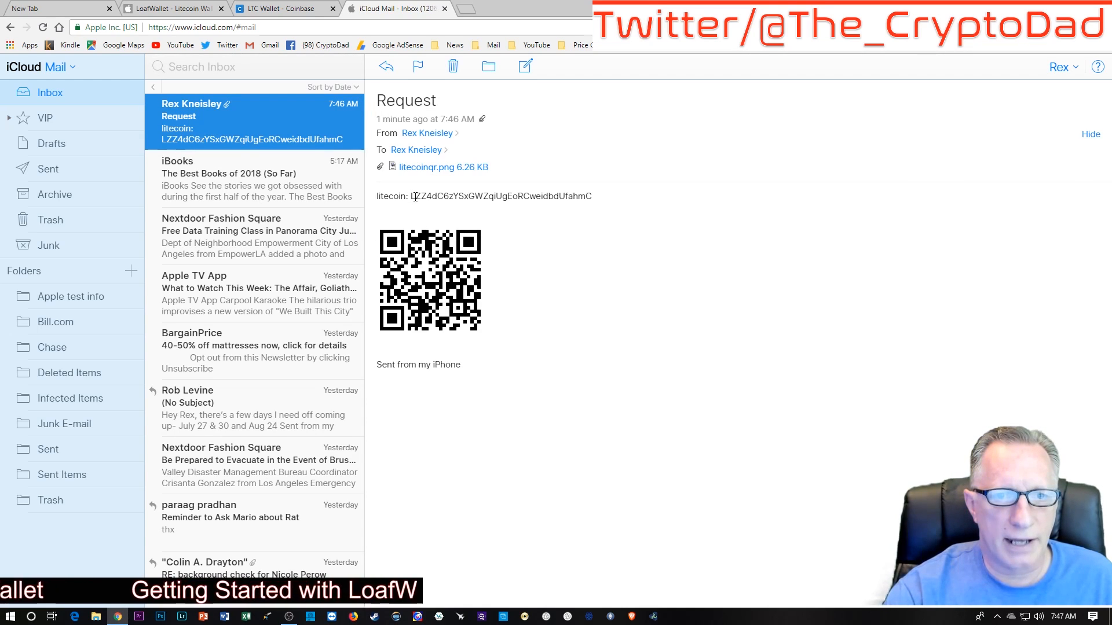
pyautogui.doubleClick(501, 196)
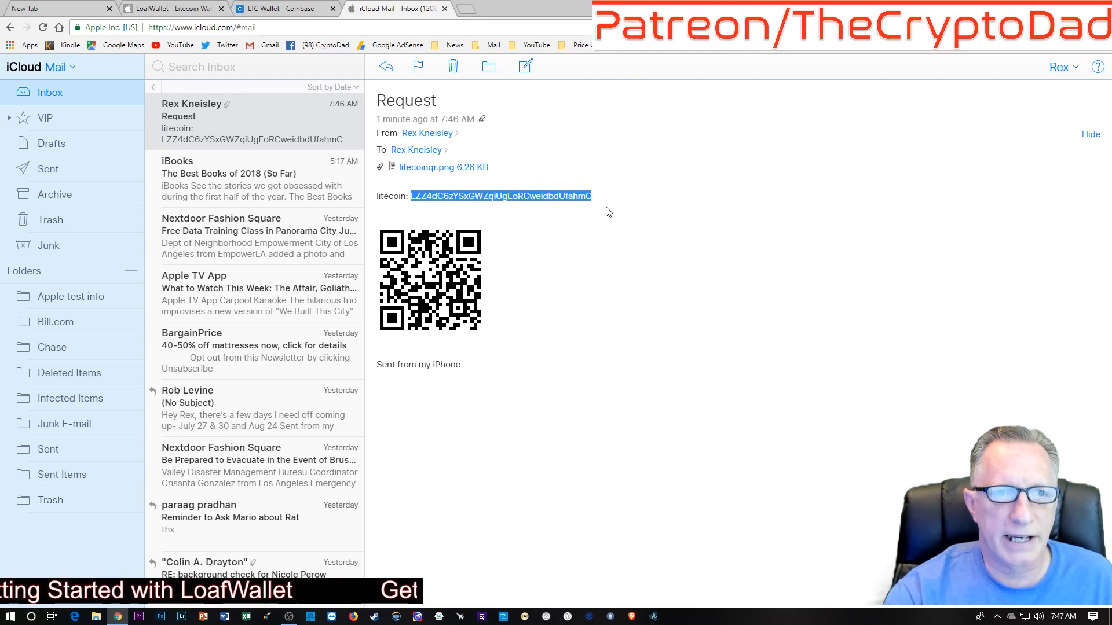
# Paste the LoafWallet address as recipient and choose Send Max.
pyautogui.click(284, 8)
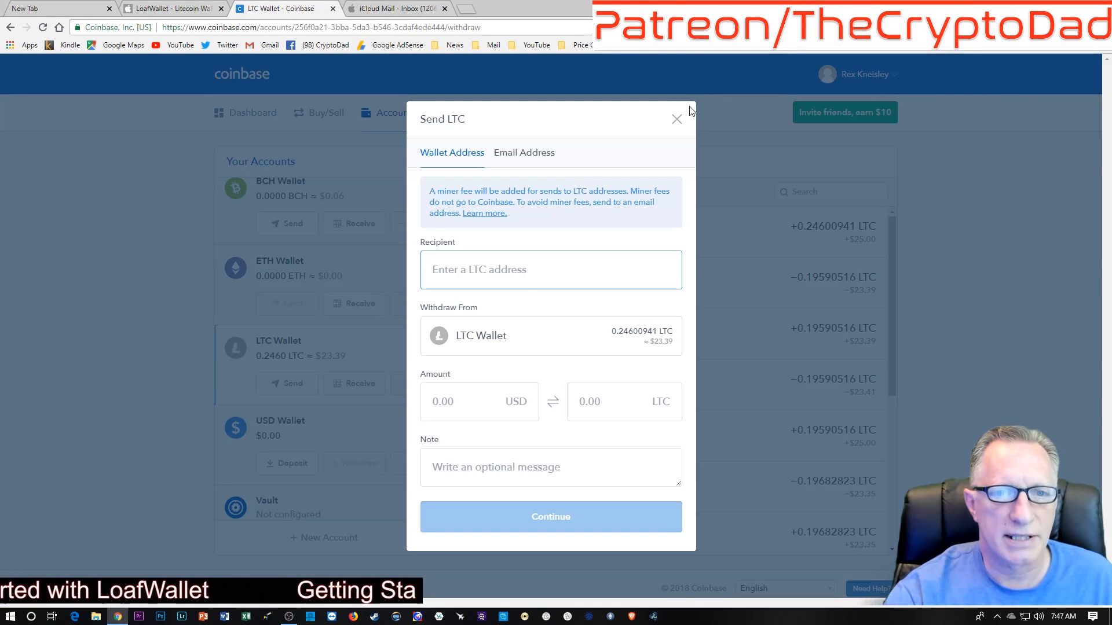
pyautogui.rightClick(549, 269)
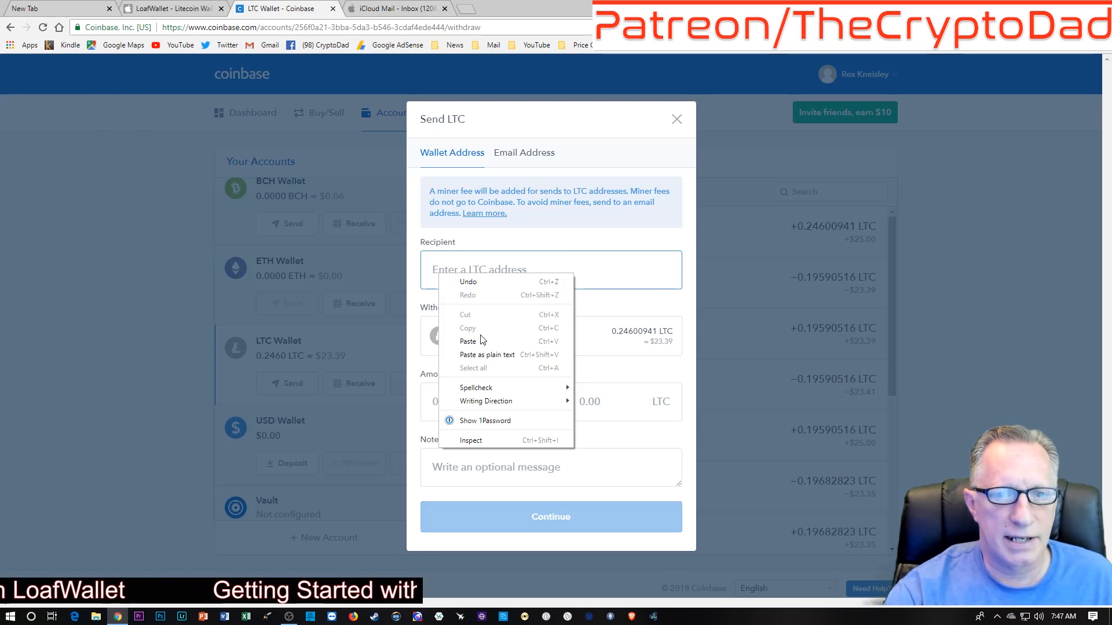
pyautogui.click(468, 341)
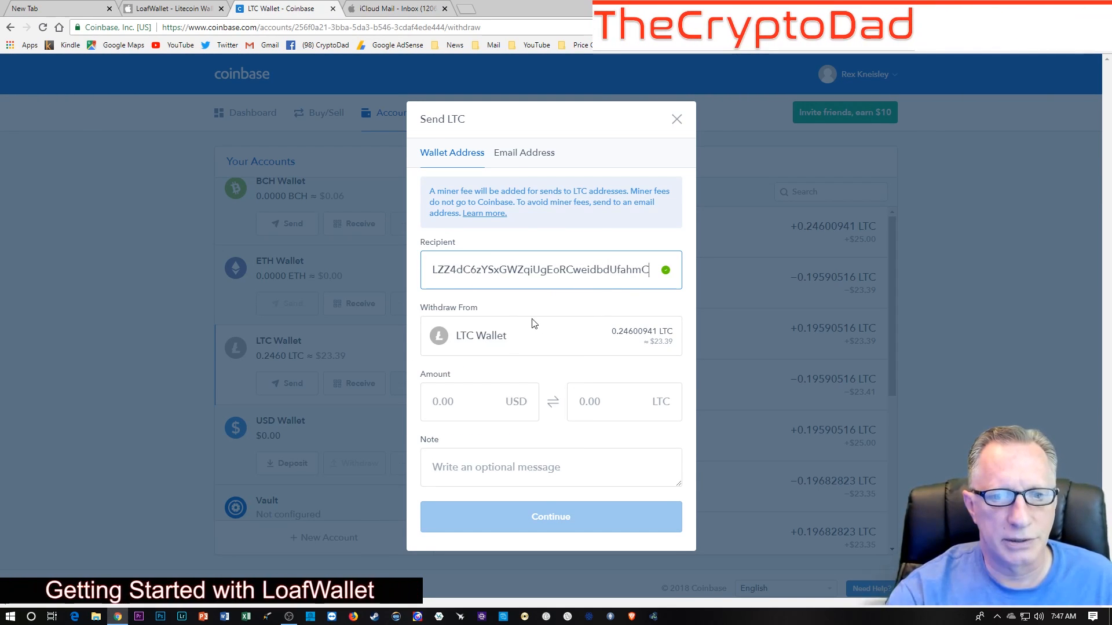
pyautogui.moveTo(584, 336)
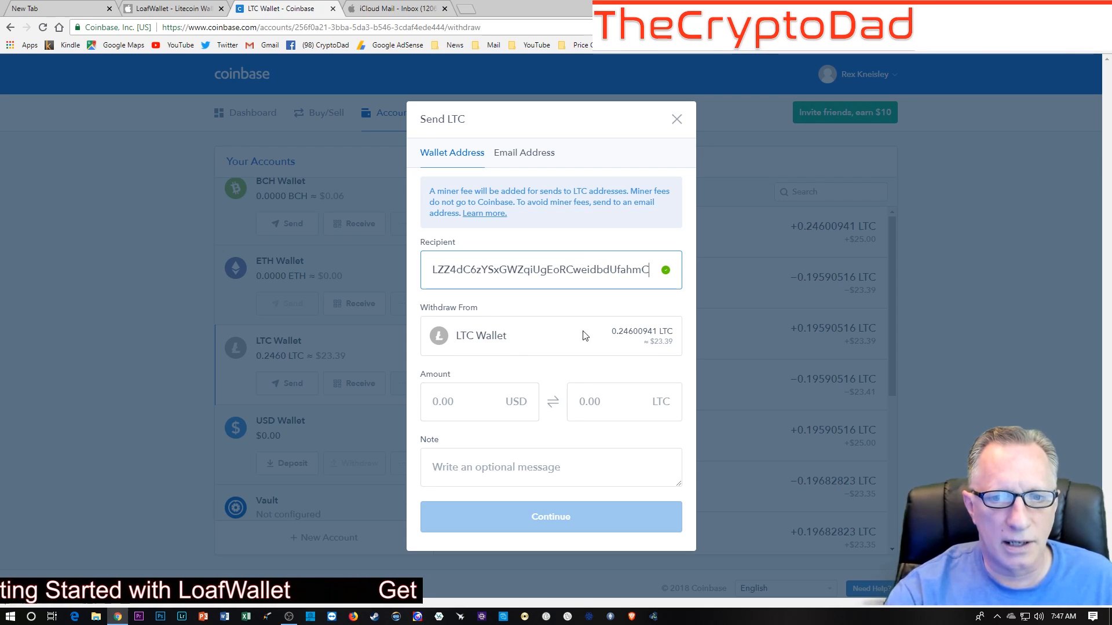
pyautogui.click(468, 401)
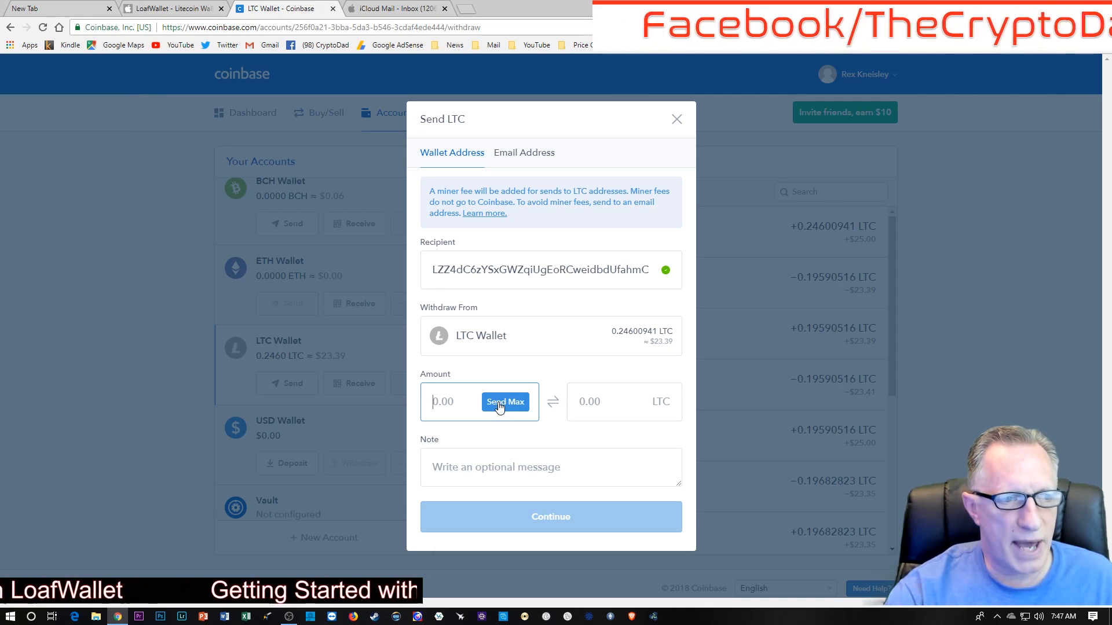
pyautogui.moveTo(503, 407)
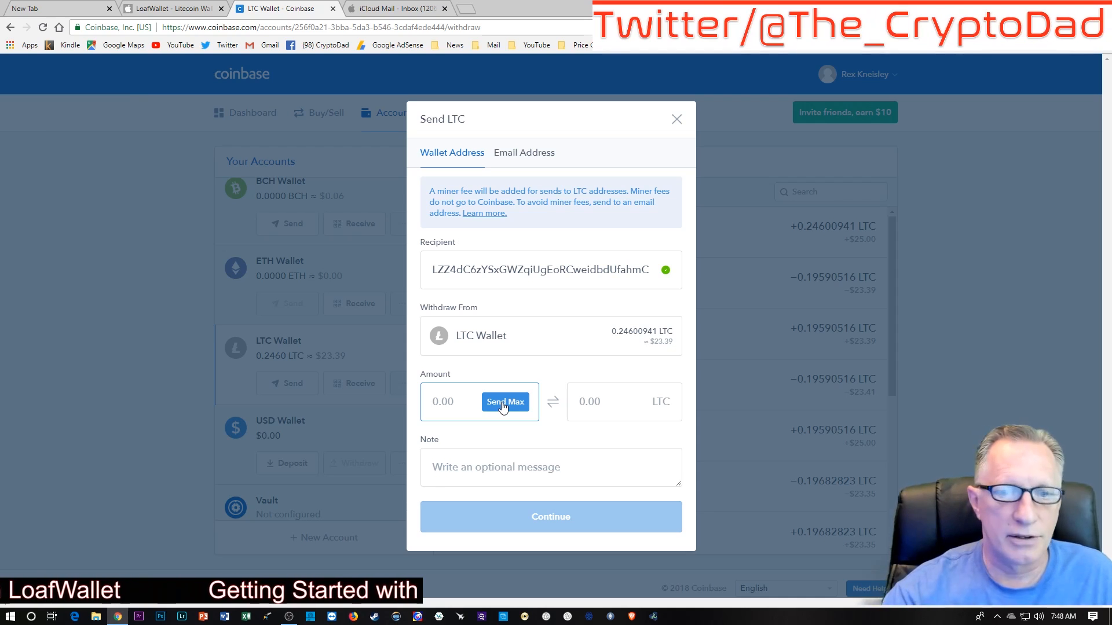
pyautogui.moveTo(496, 390)
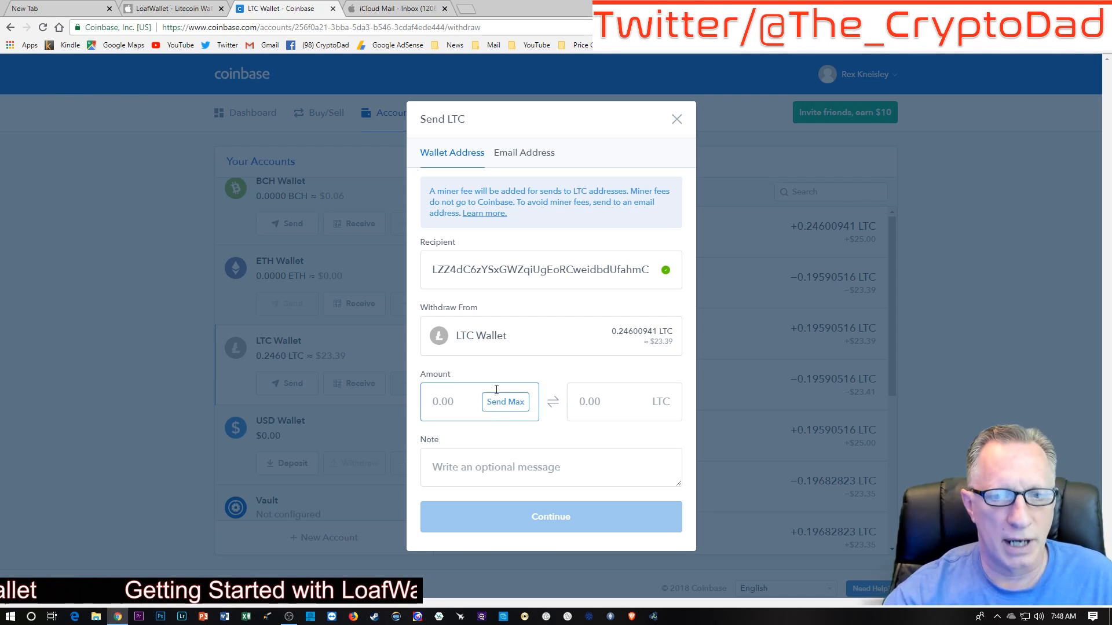
pyautogui.click(505, 401)
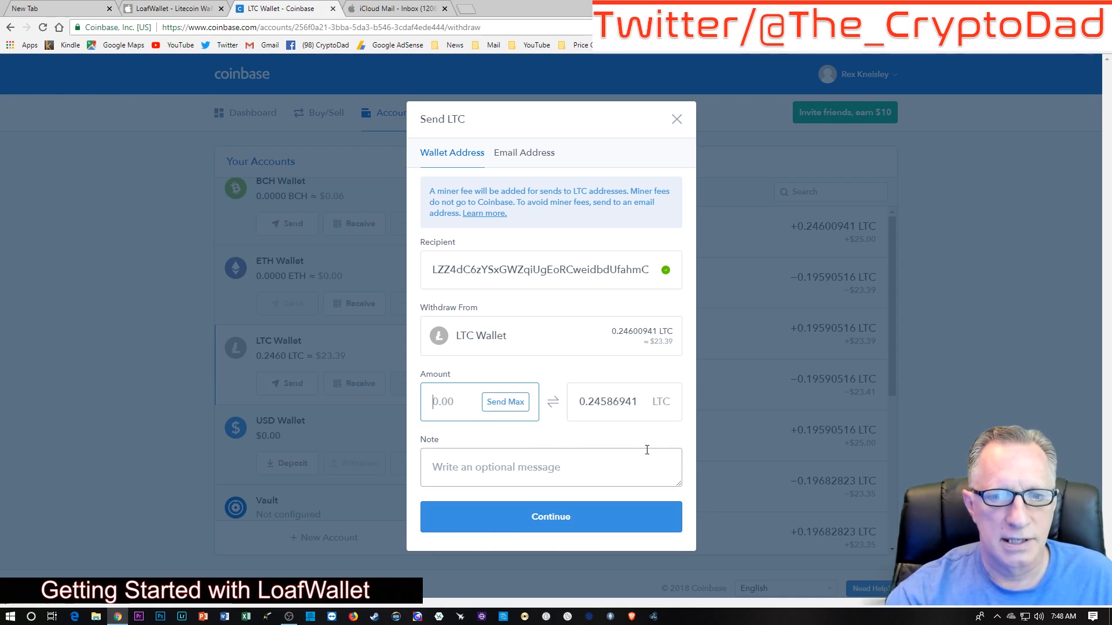
pyautogui.click(504, 401)
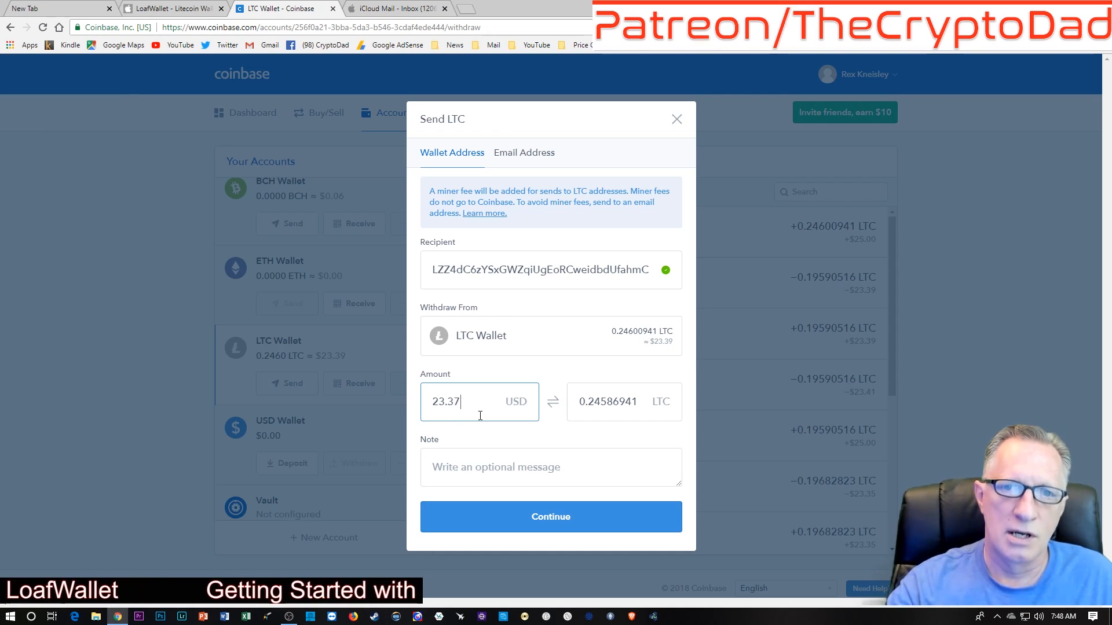
pyautogui.moveTo(517, 385)
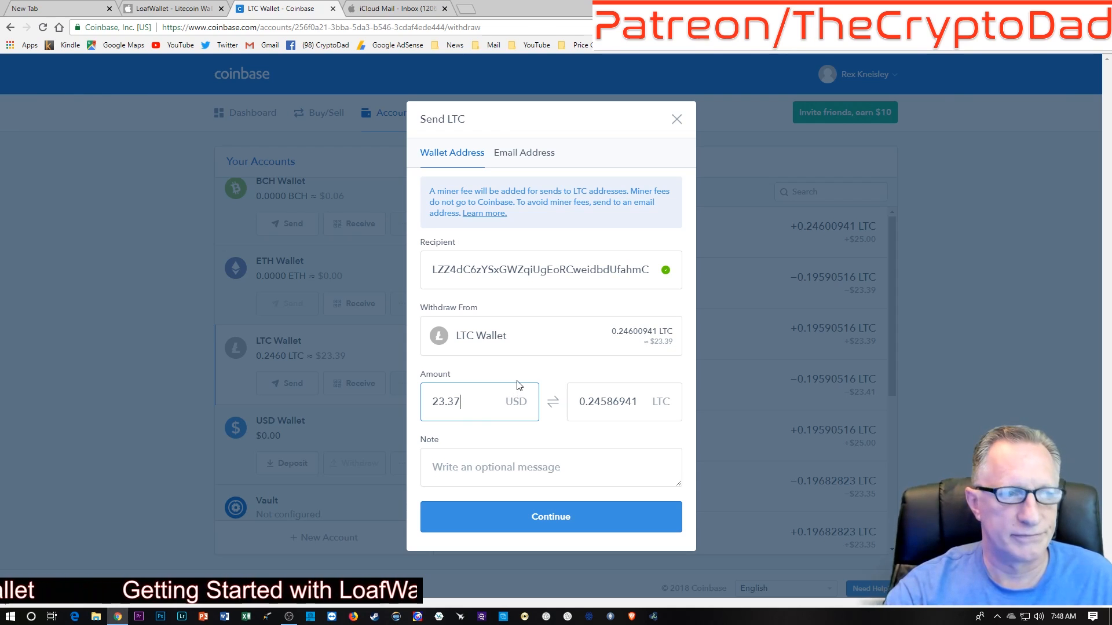
# Add the note 'to loafwallet' and continue to the send confirmation.
pyautogui.write('to lo')
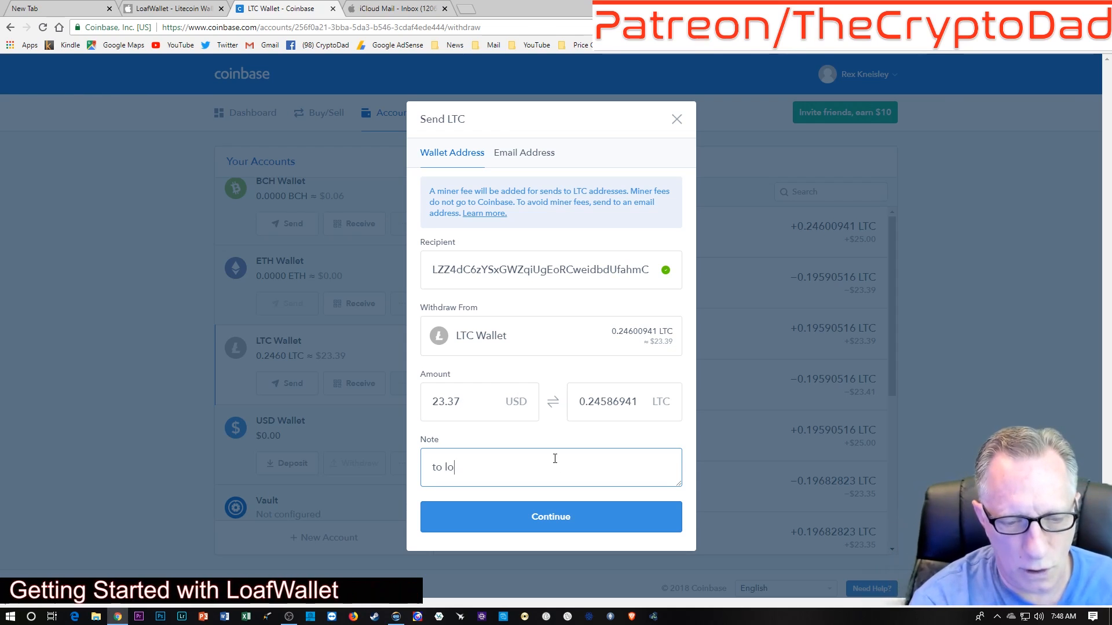
pyautogui.write('afw')
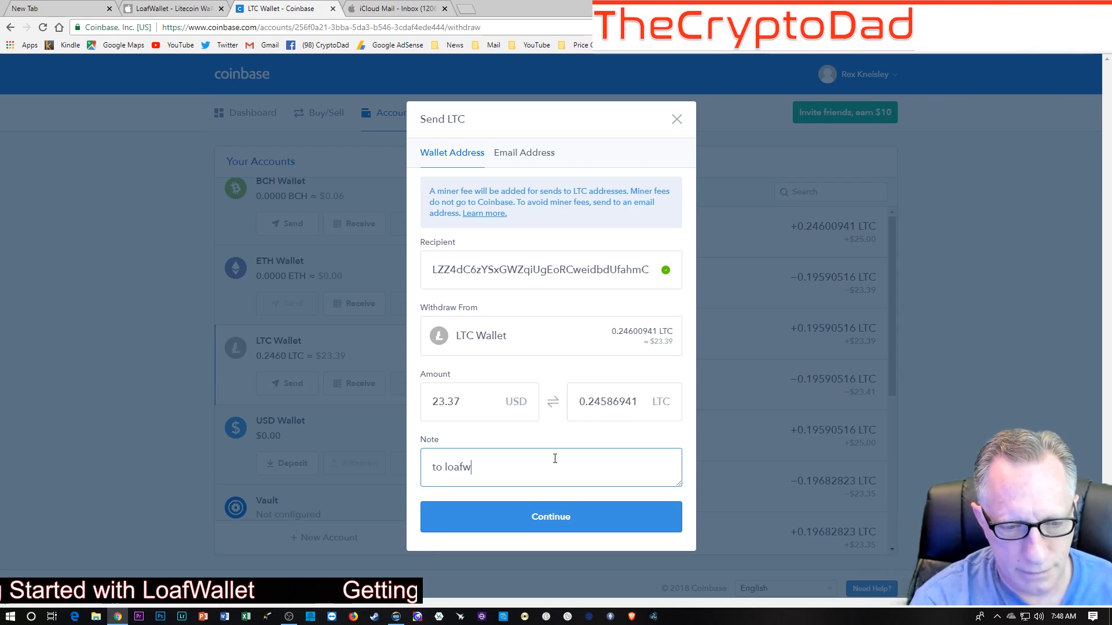
pyautogui.write('allet')
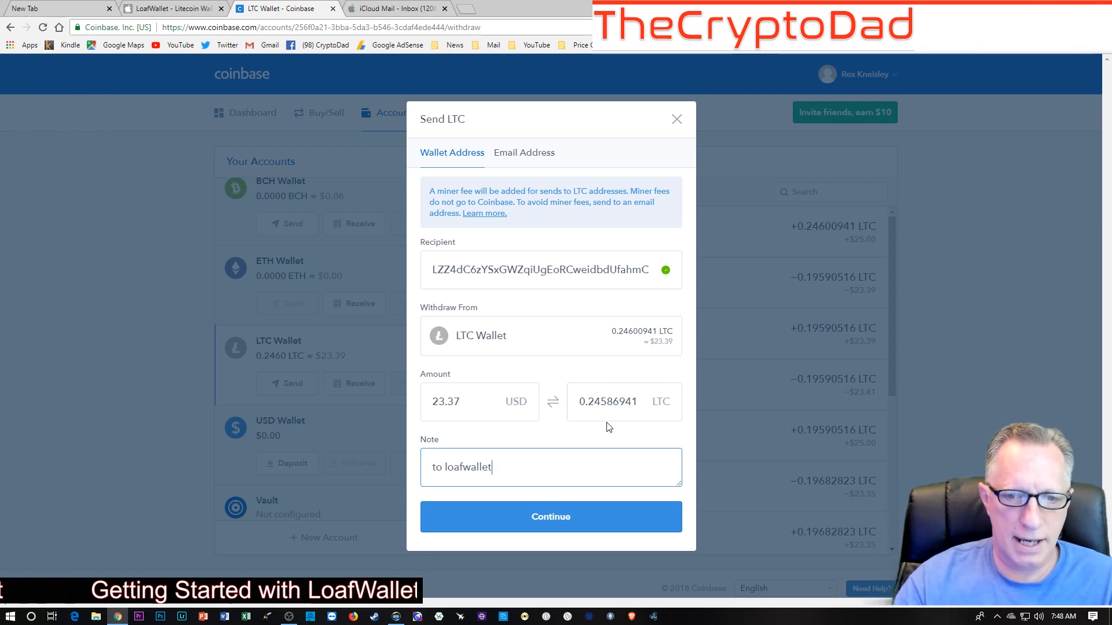
pyautogui.moveTo(550, 517)
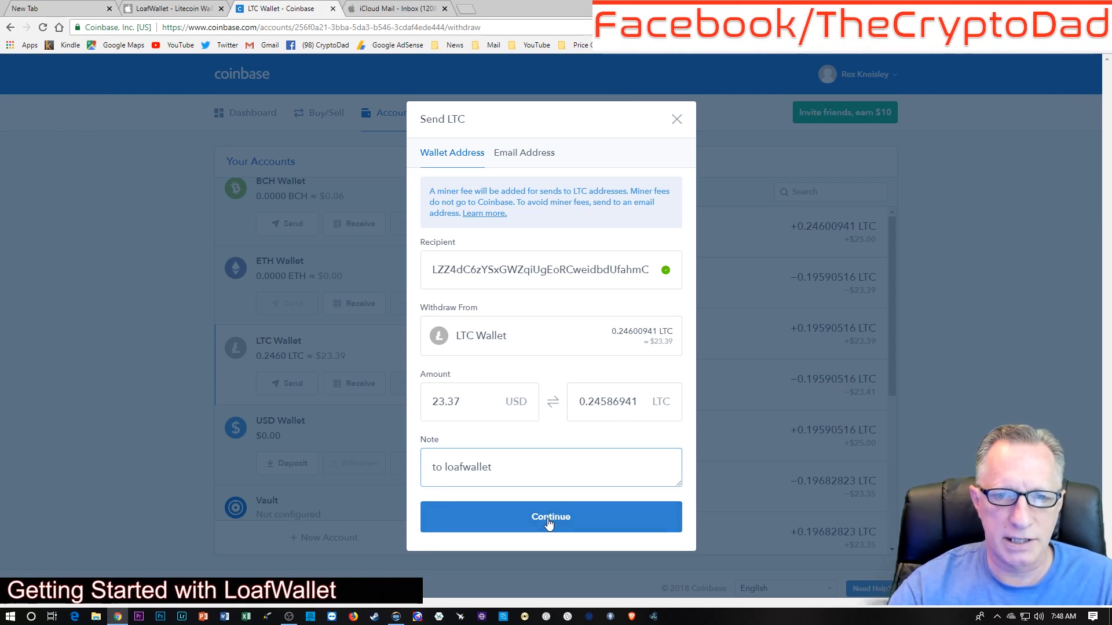
pyautogui.click(550, 516)
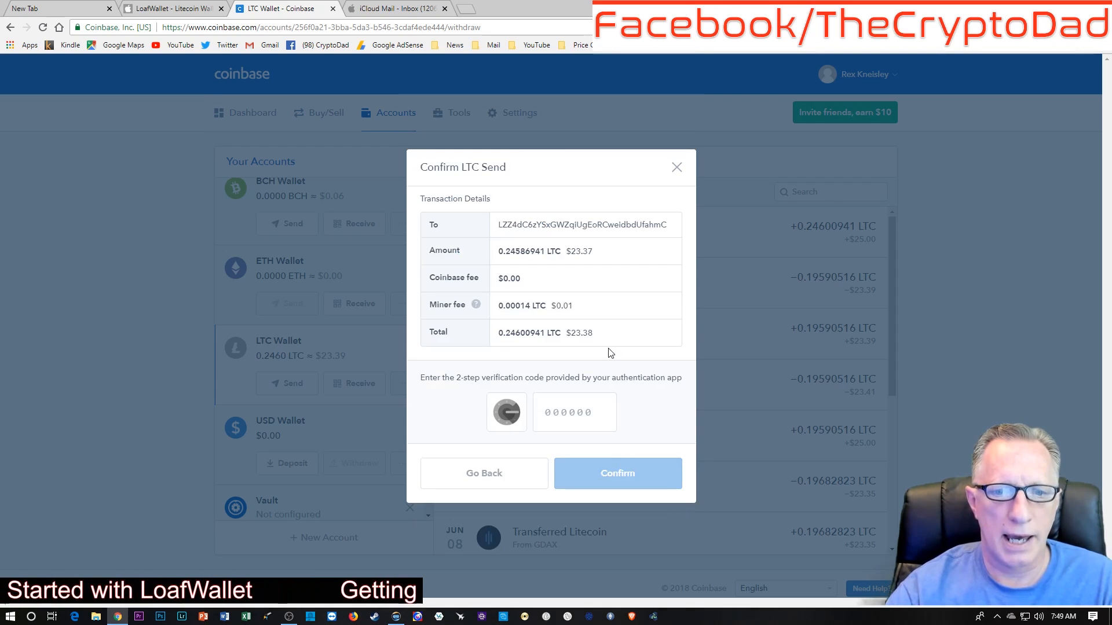
pyautogui.click(574, 412)
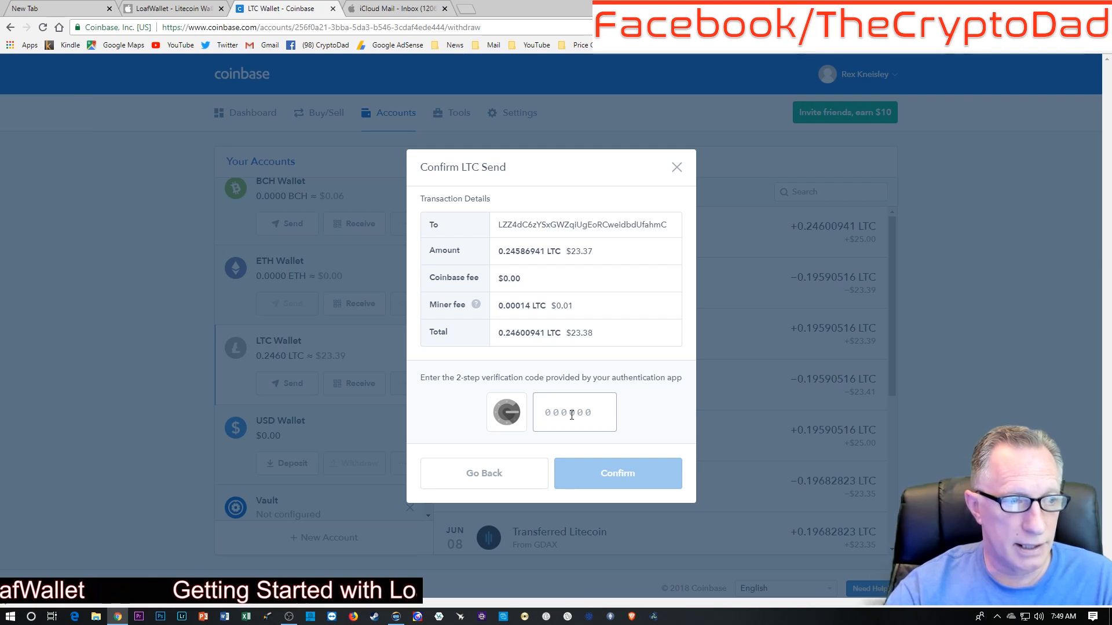
pyautogui.click(575, 411)
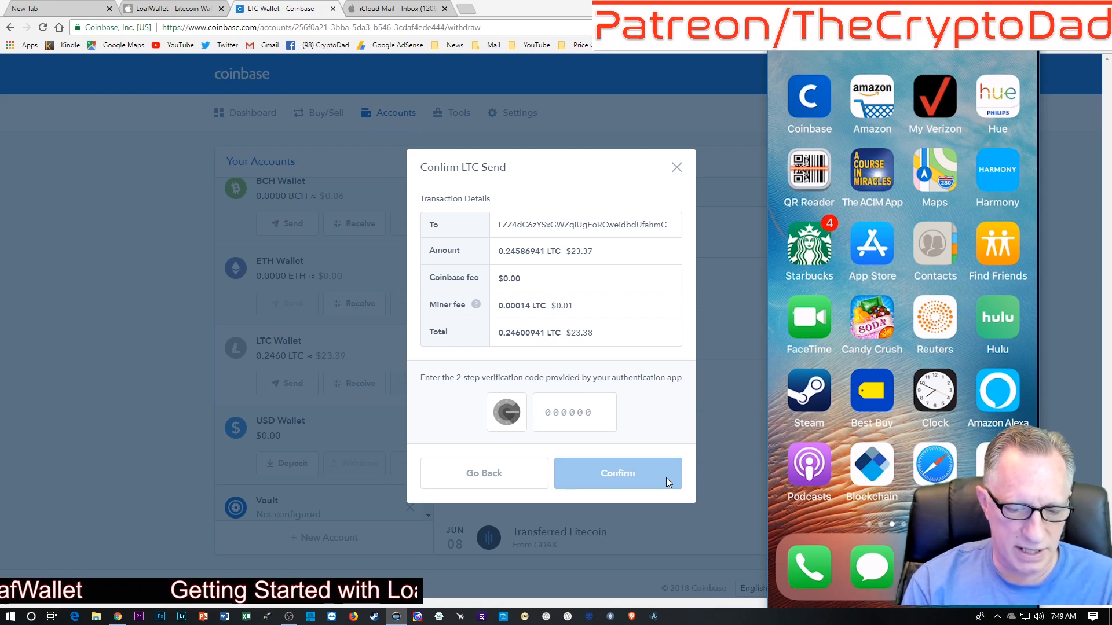
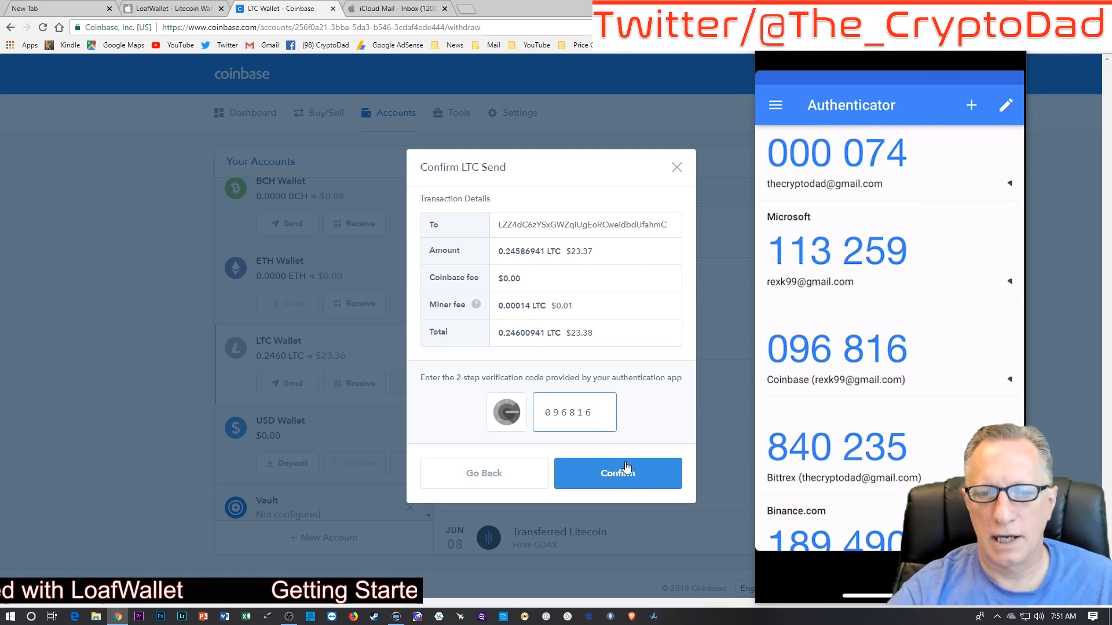
pyautogui.click(616, 473)
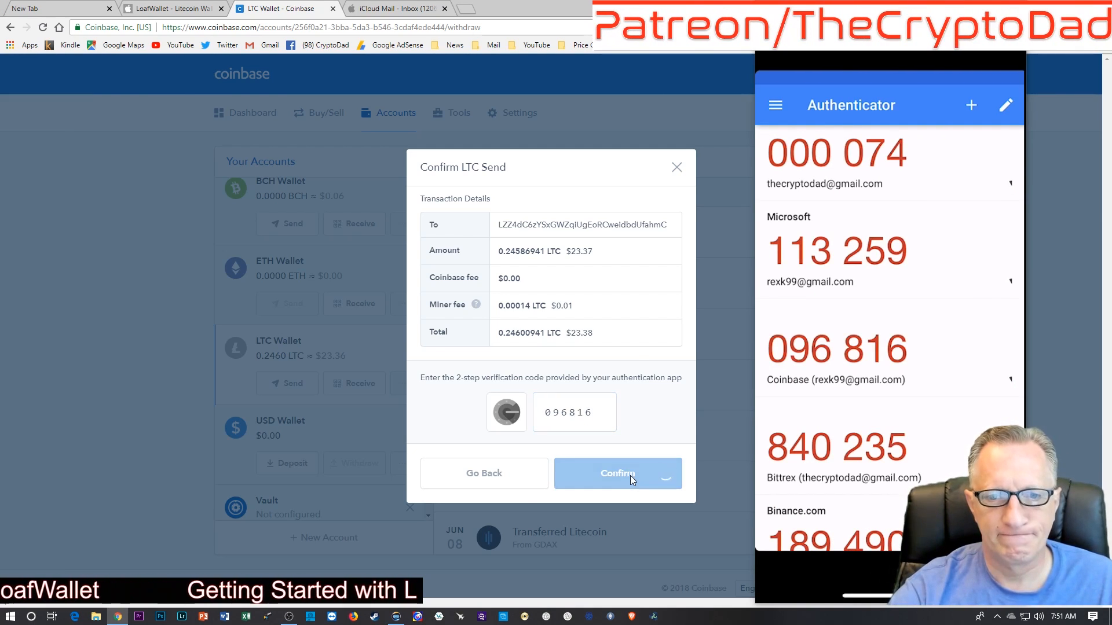
pyautogui.click(616, 474)
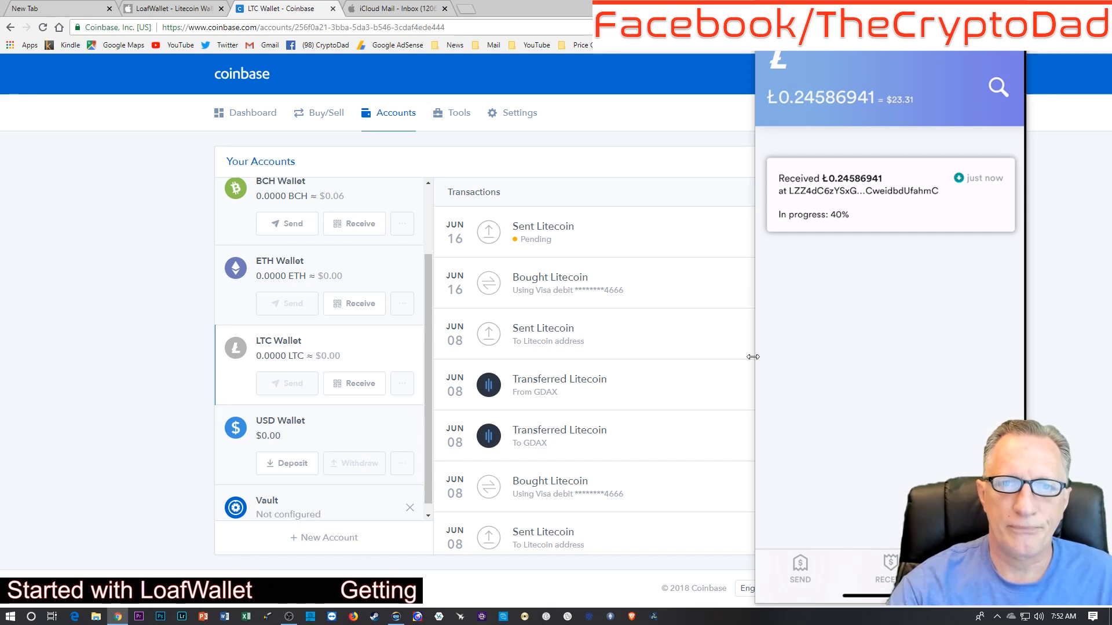
pyautogui.moveTo(679, 310)
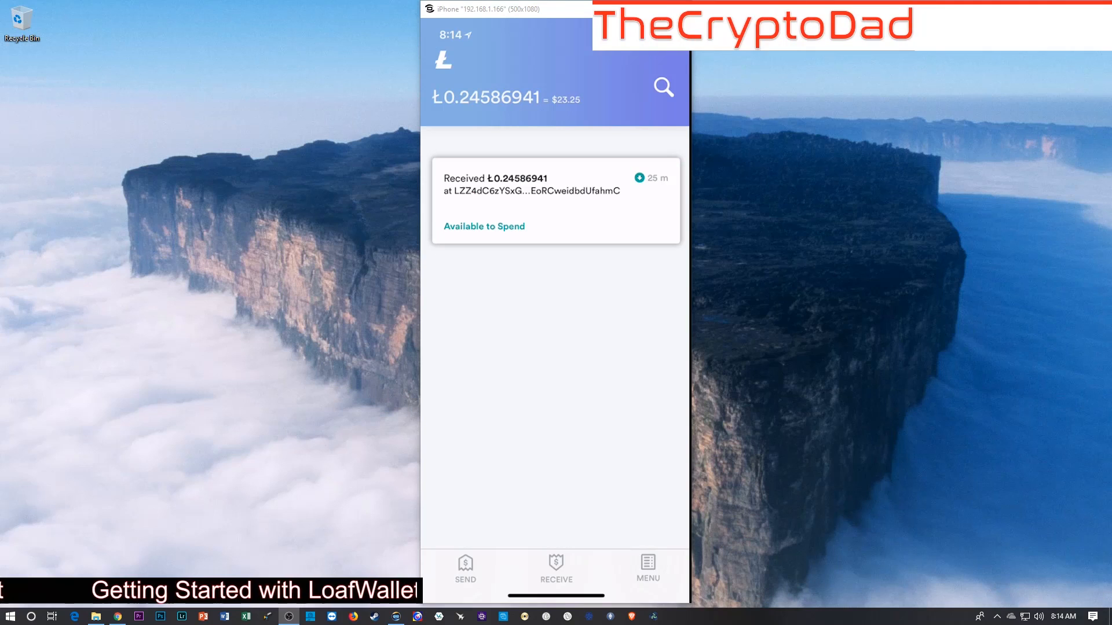
pyautogui.click(645, 572)
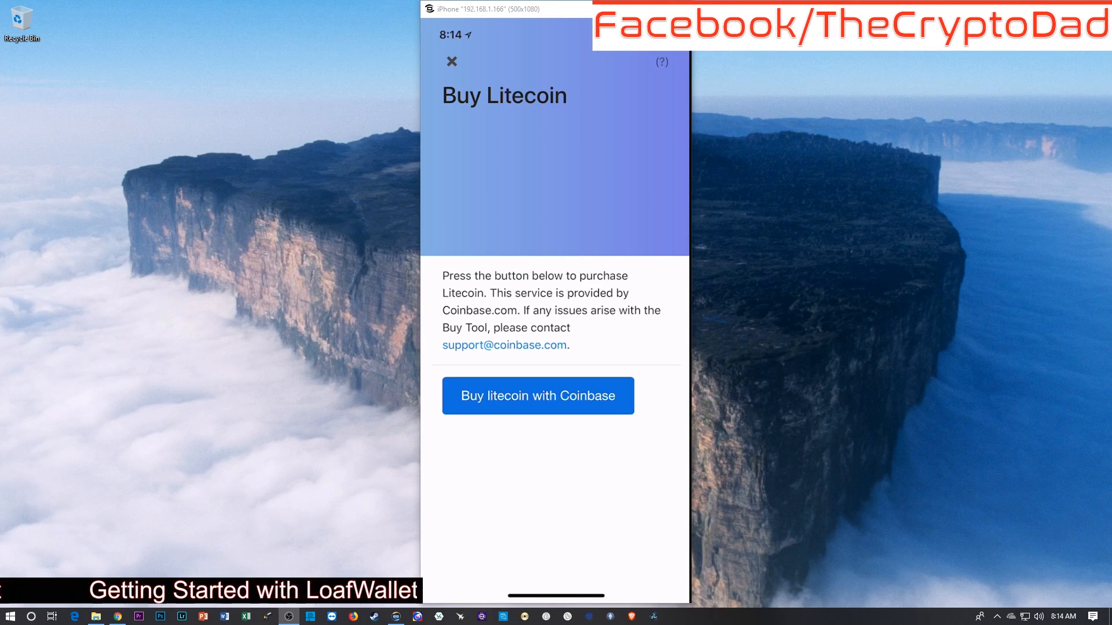
pyautogui.click(538, 395)
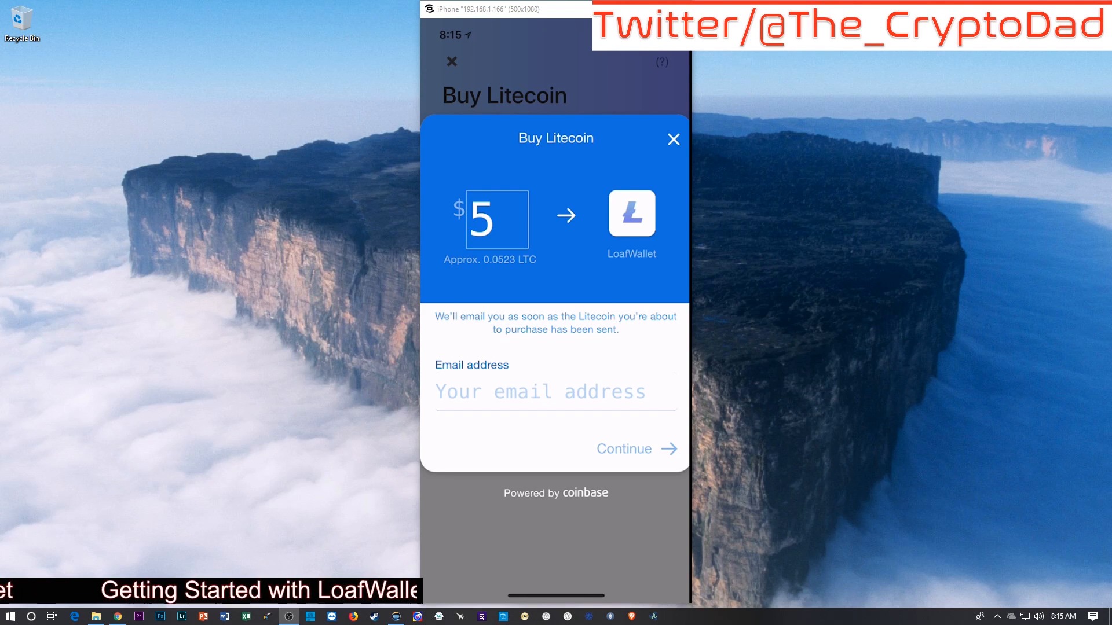
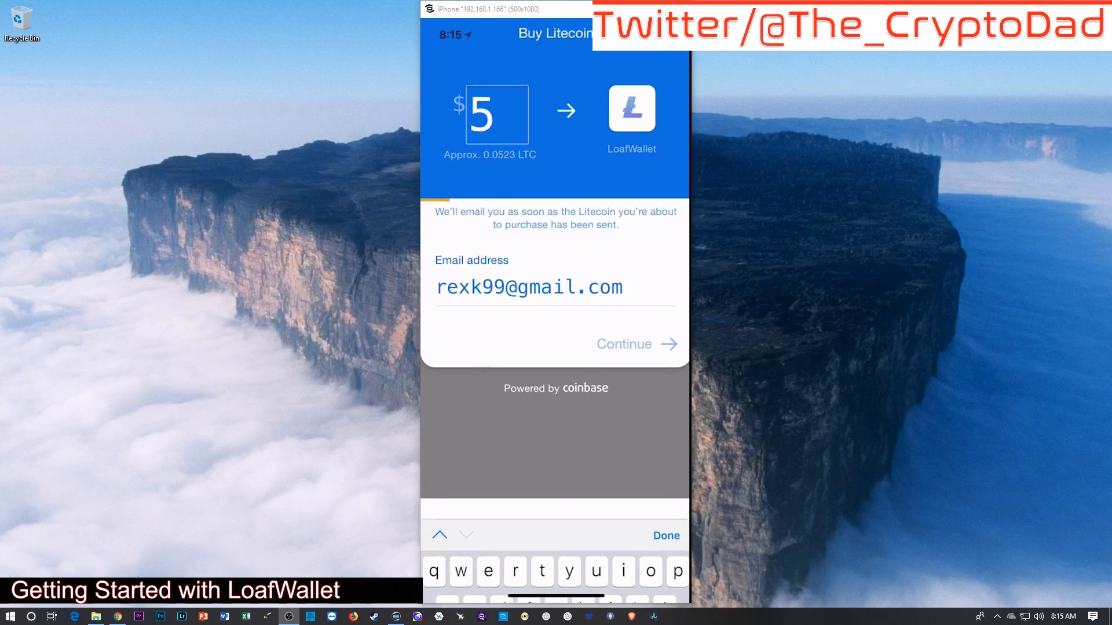
pyautogui.click(633, 344)
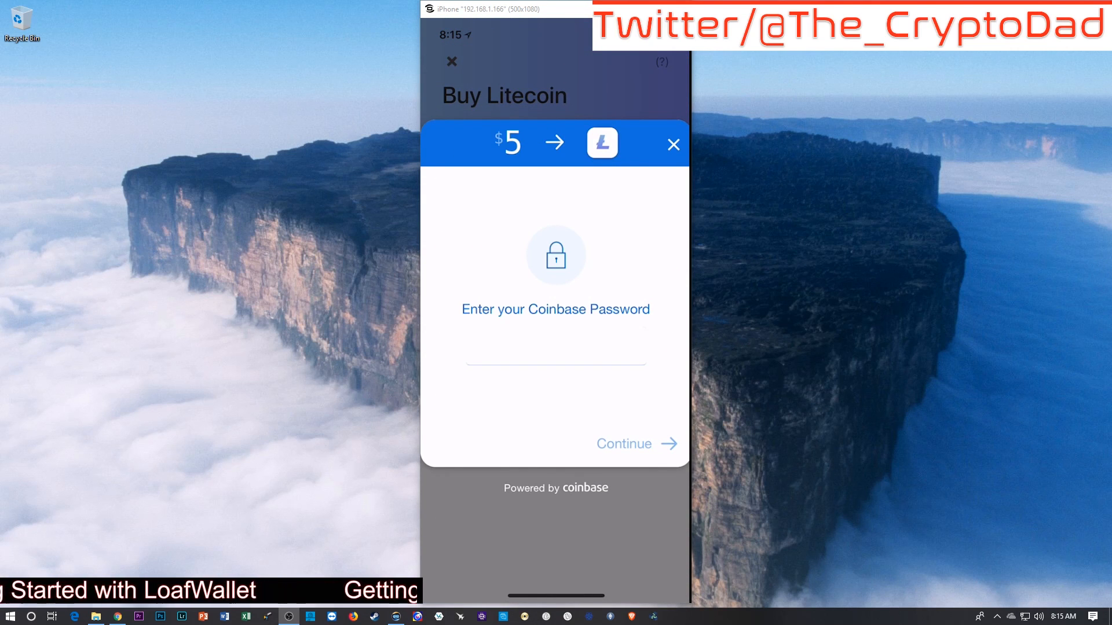
# Copy the Coinbase password from 1Password and submit it in LoafWallet's buy flow.
pyautogui.click(555, 366)
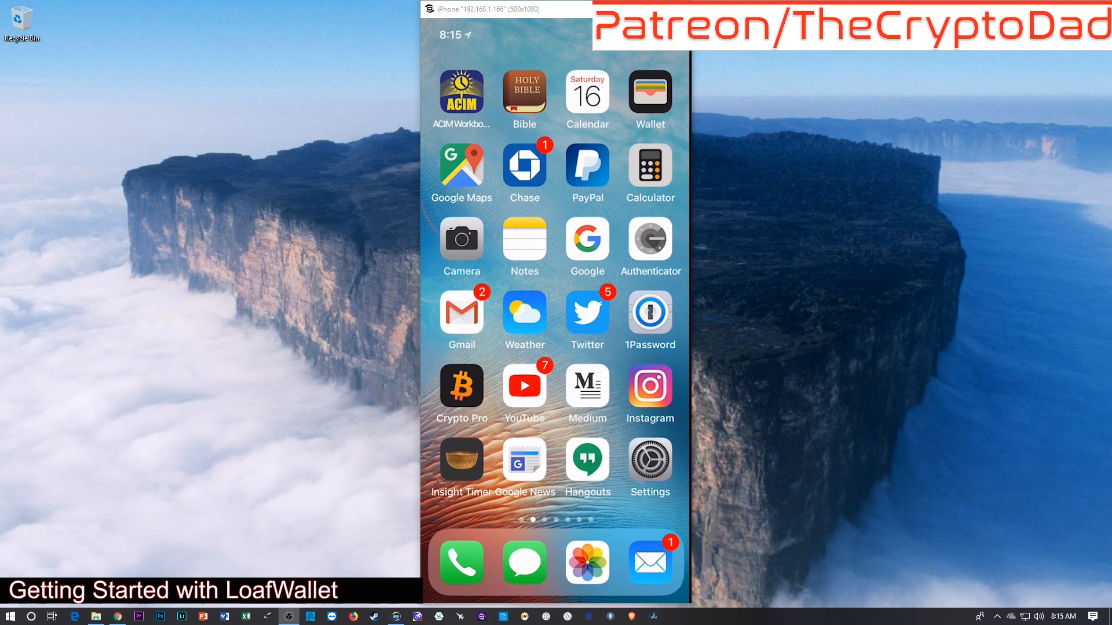
pyautogui.click(648, 312)
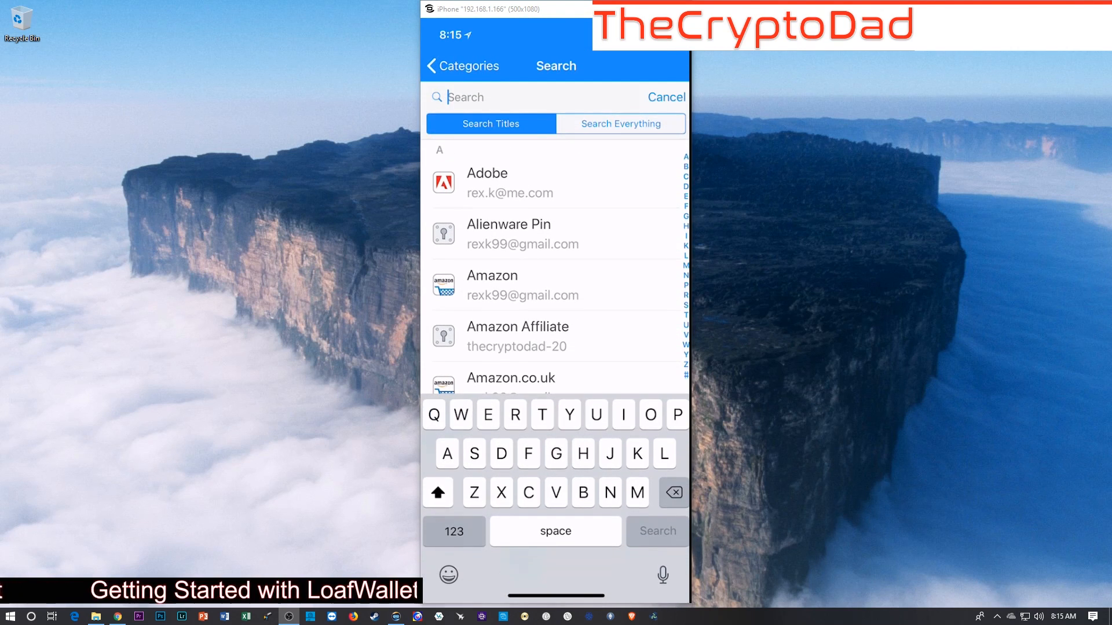
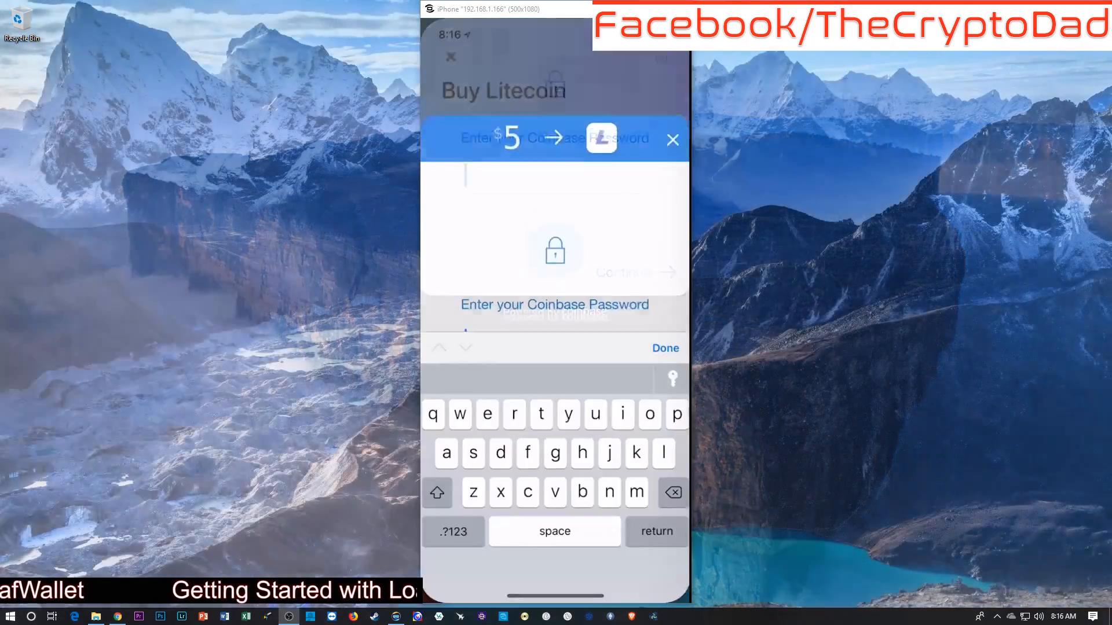
pyautogui.click(672, 139)
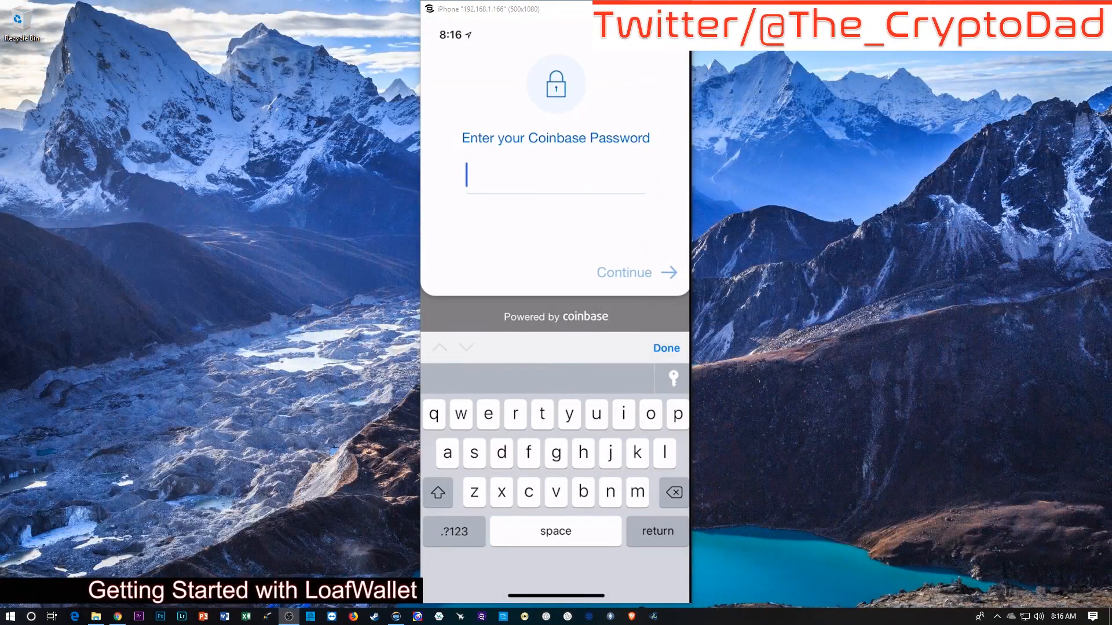
pyautogui.write('password')
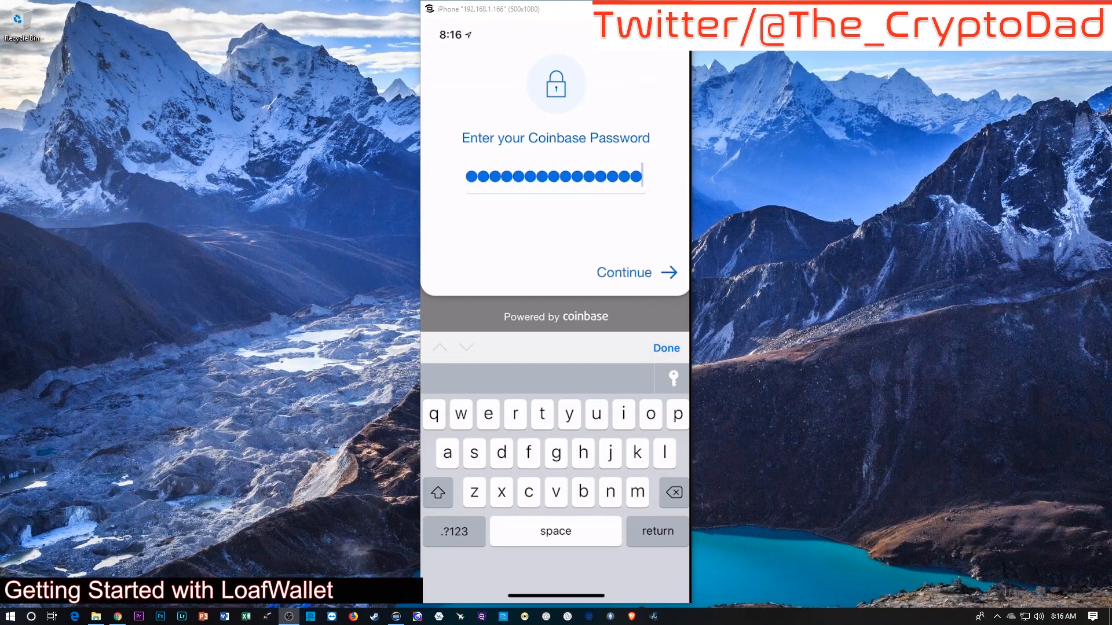
pyautogui.click(623, 272)
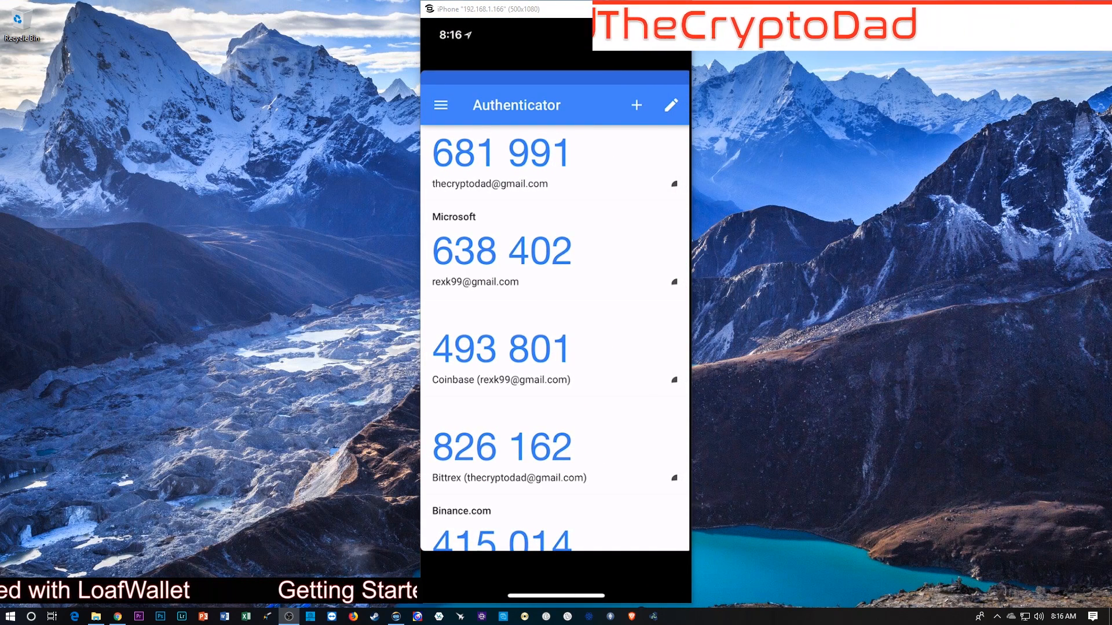
pyautogui.click(499, 152)
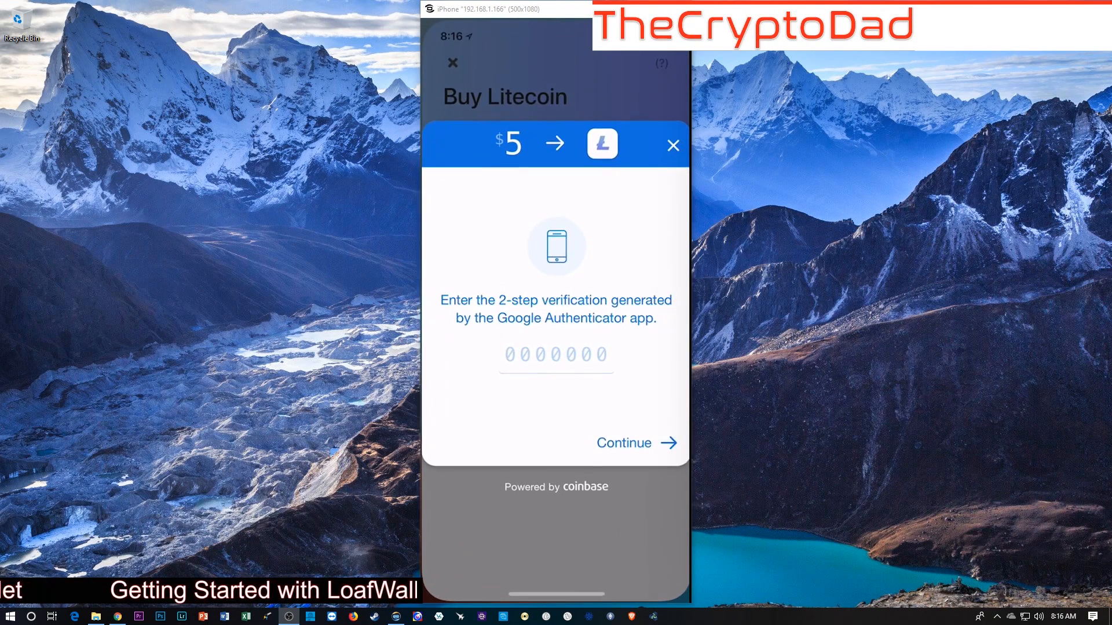
pyautogui.click(556, 355)
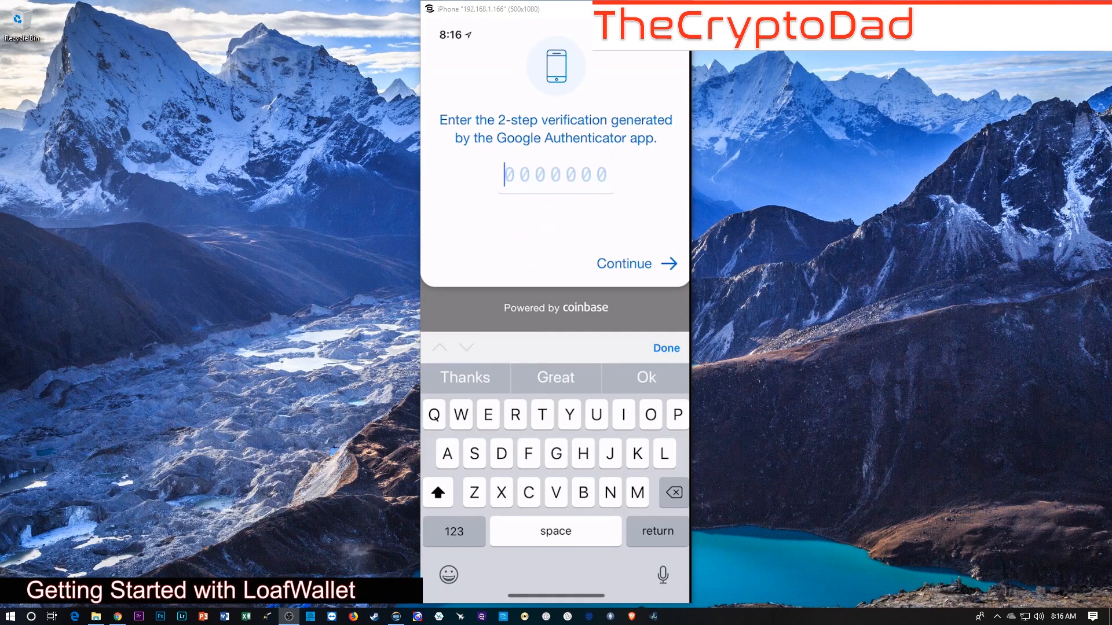
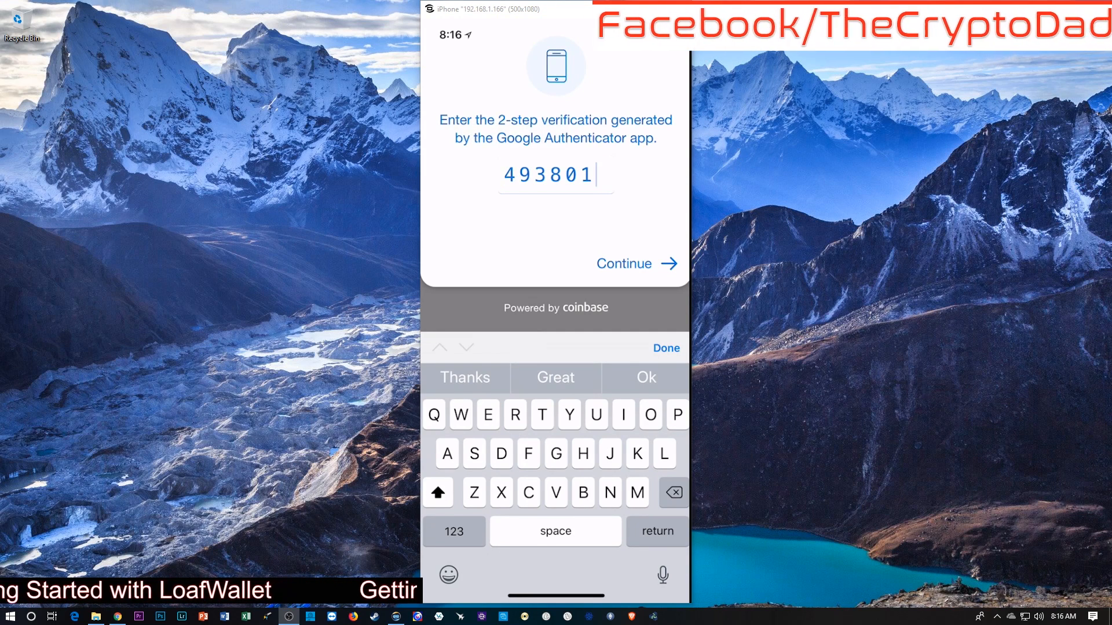
pyautogui.click(634, 262)
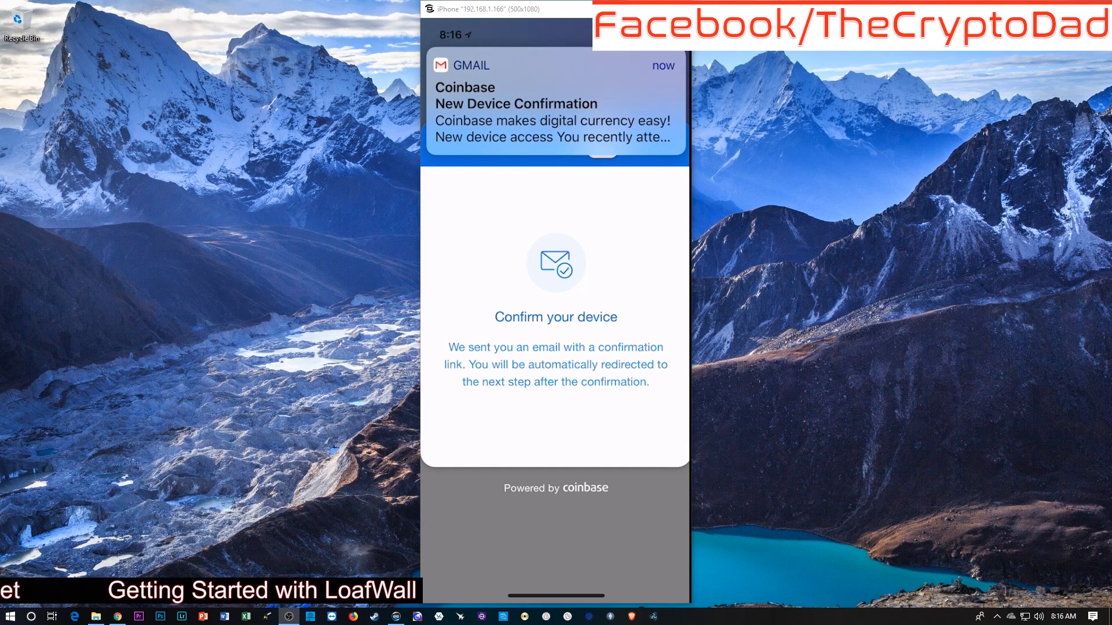
pyautogui.click(555, 103)
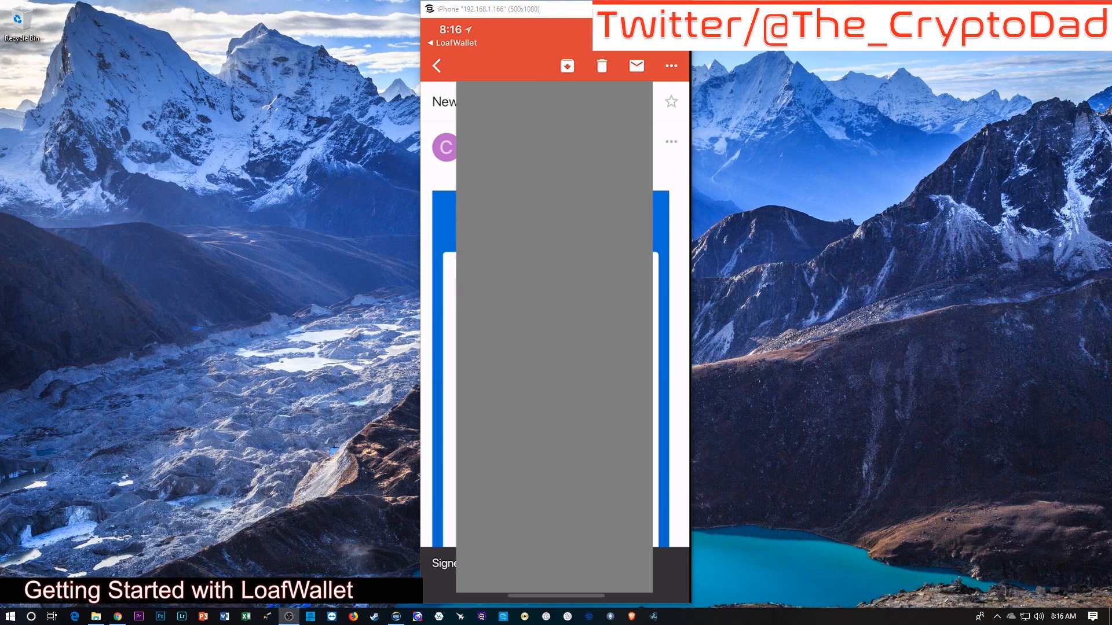
# Sign in to coinbase.com from the confirmation email with the account email and password.
pyautogui.scroll(-3)
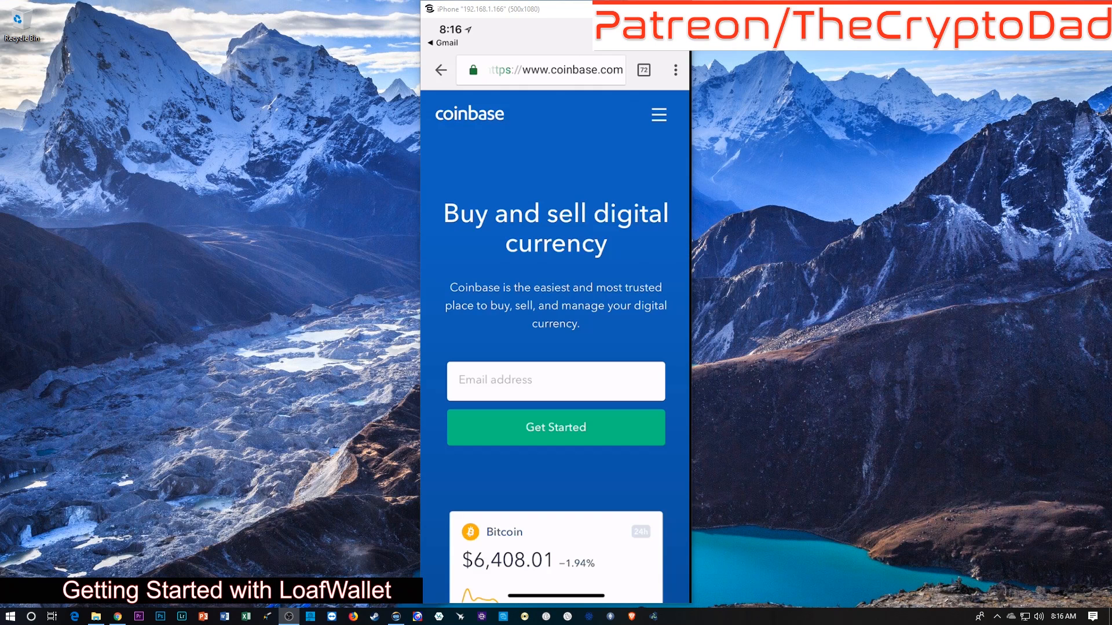
pyautogui.click(657, 114)
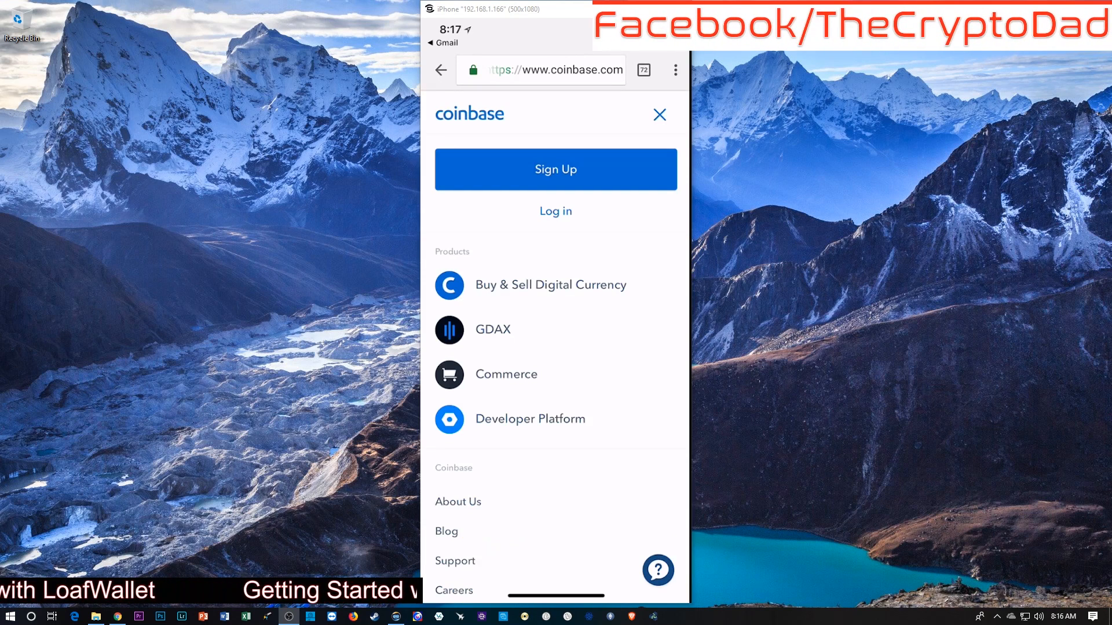
pyautogui.click(556, 211)
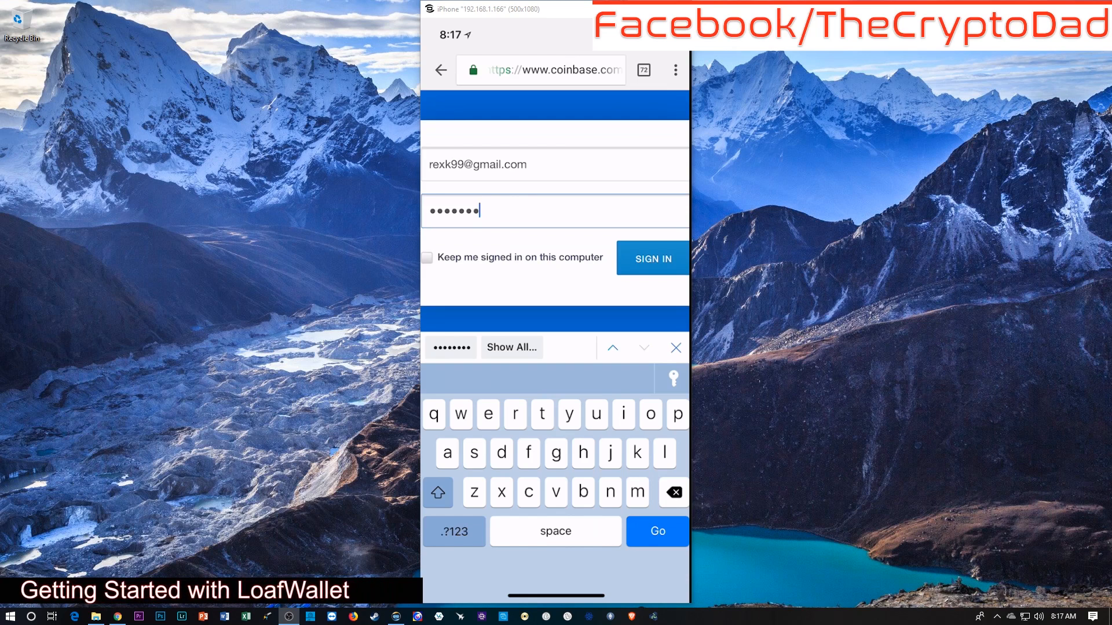
pyautogui.click(673, 492)
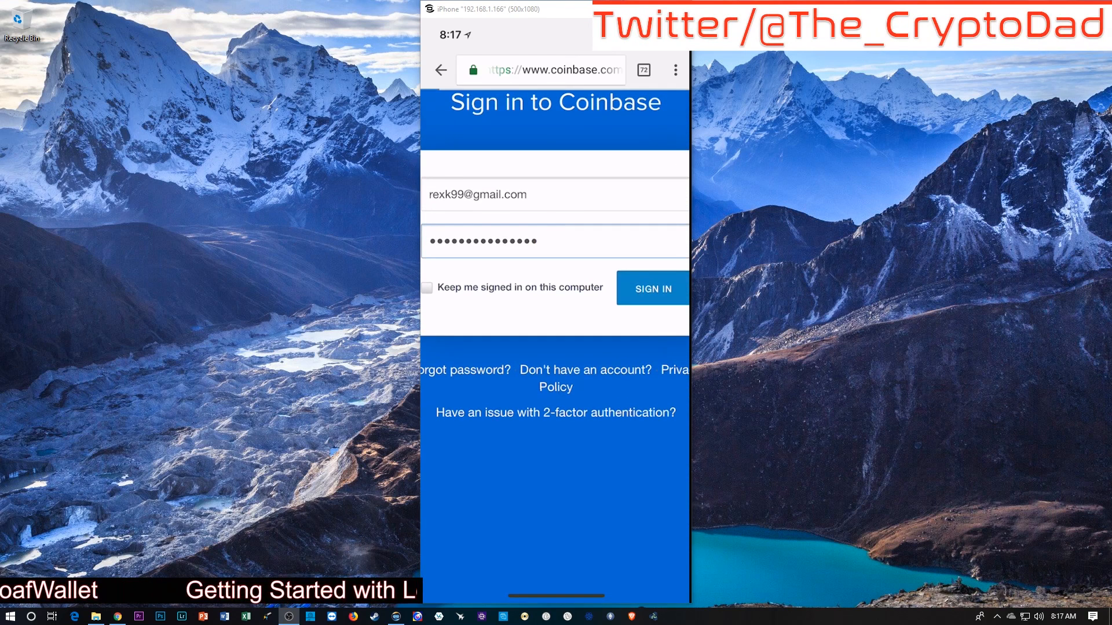
pyautogui.click(651, 287)
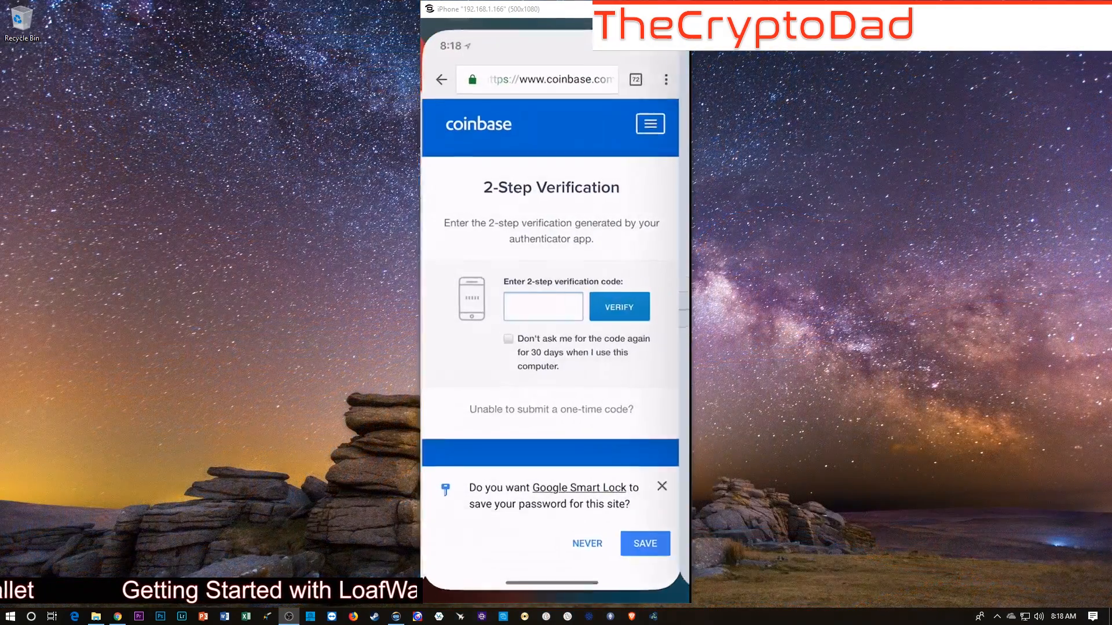
pyautogui.click(542, 306)
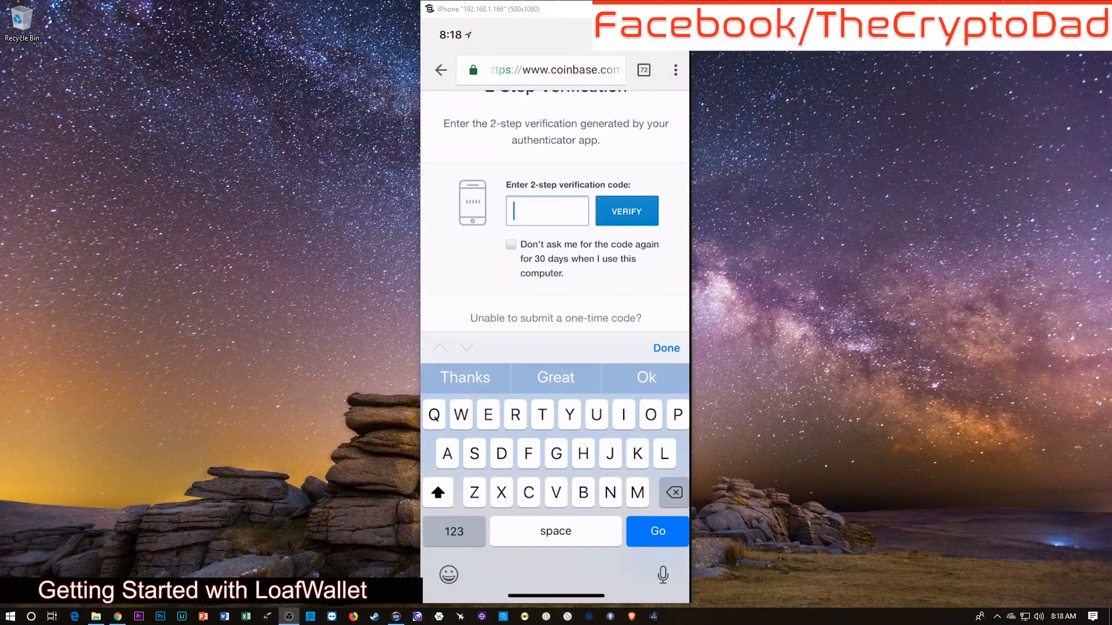
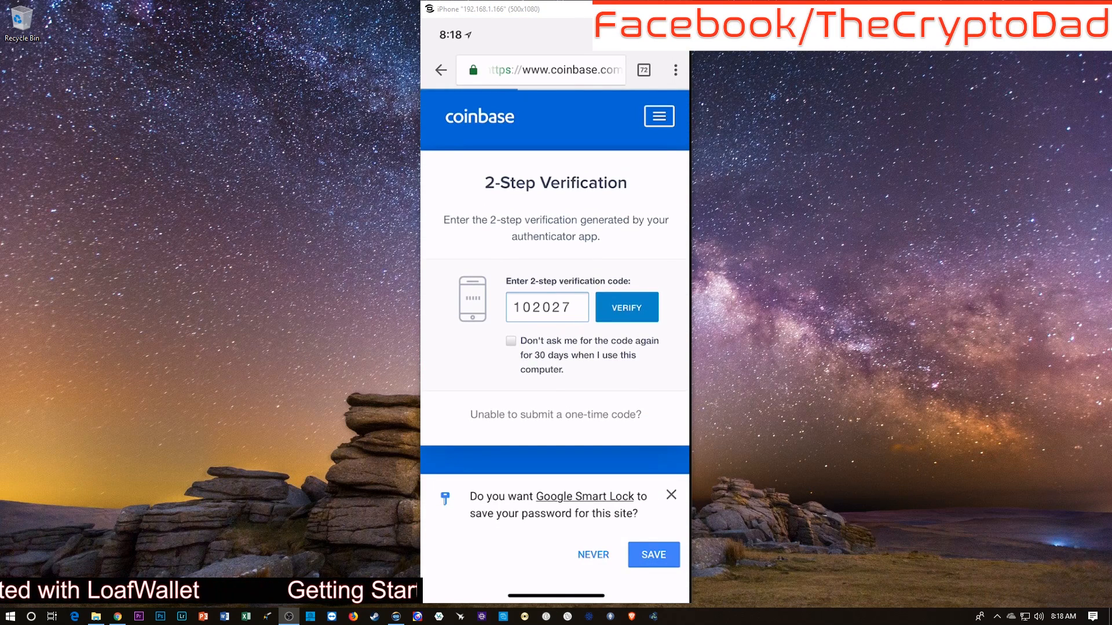
pyautogui.click(626, 307)
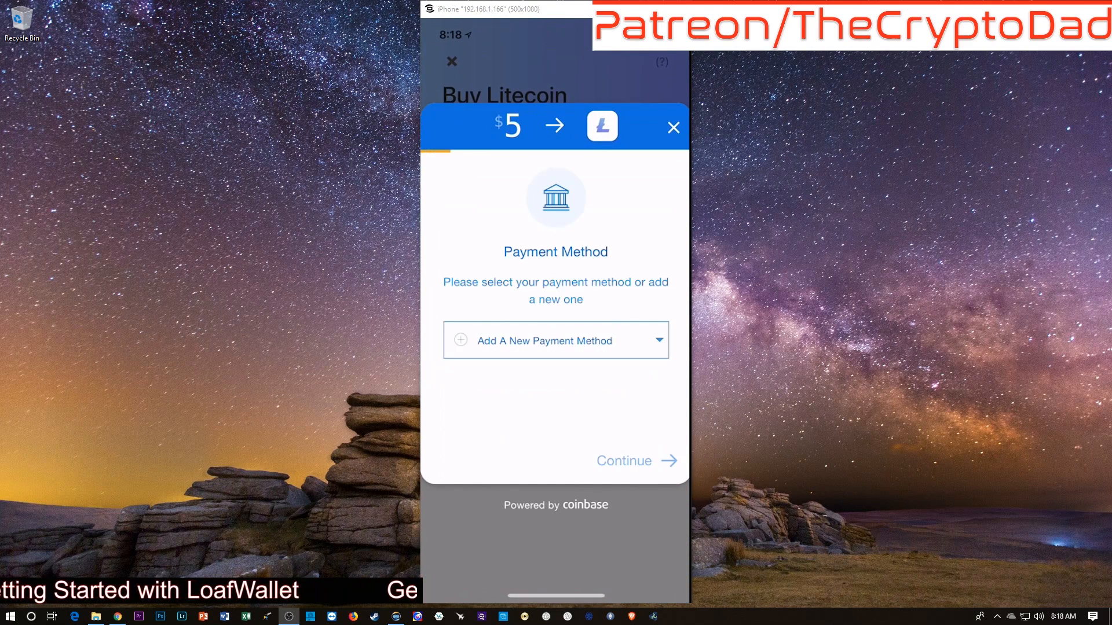
# Pay with the Chase debit card and confirm the $5 Litecoin buy.
pyautogui.click(556, 341)
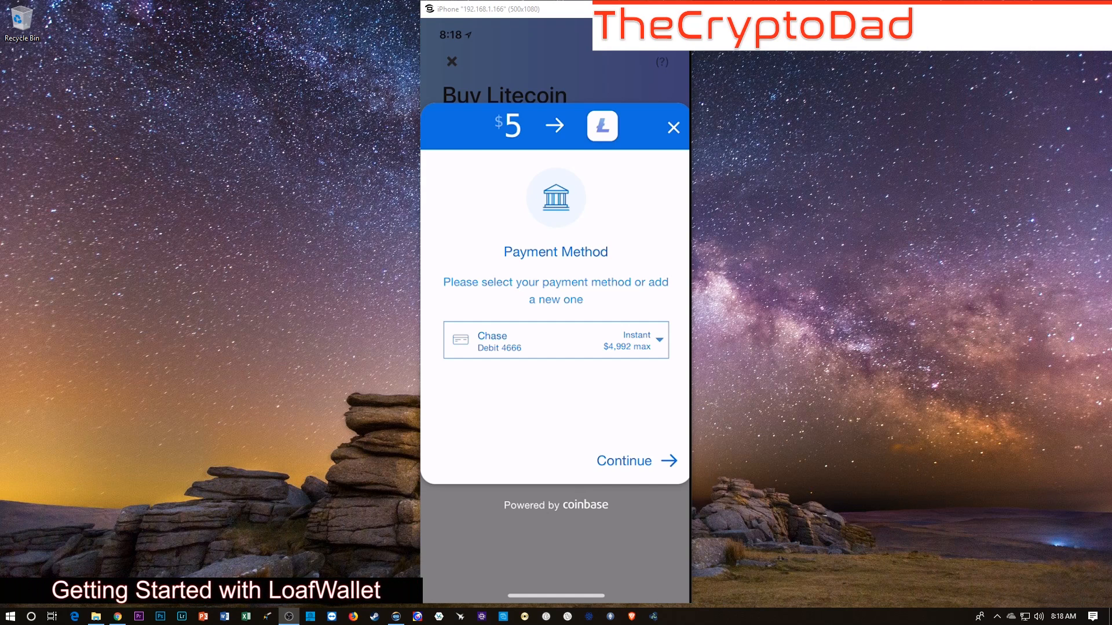
pyautogui.click(624, 460)
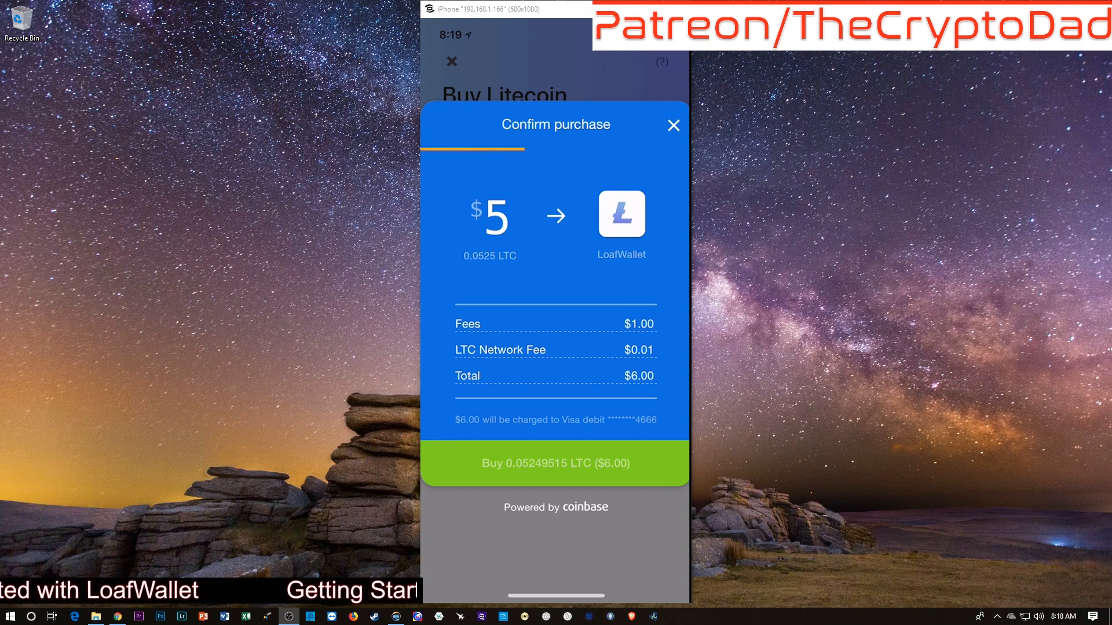
pyautogui.click(556, 463)
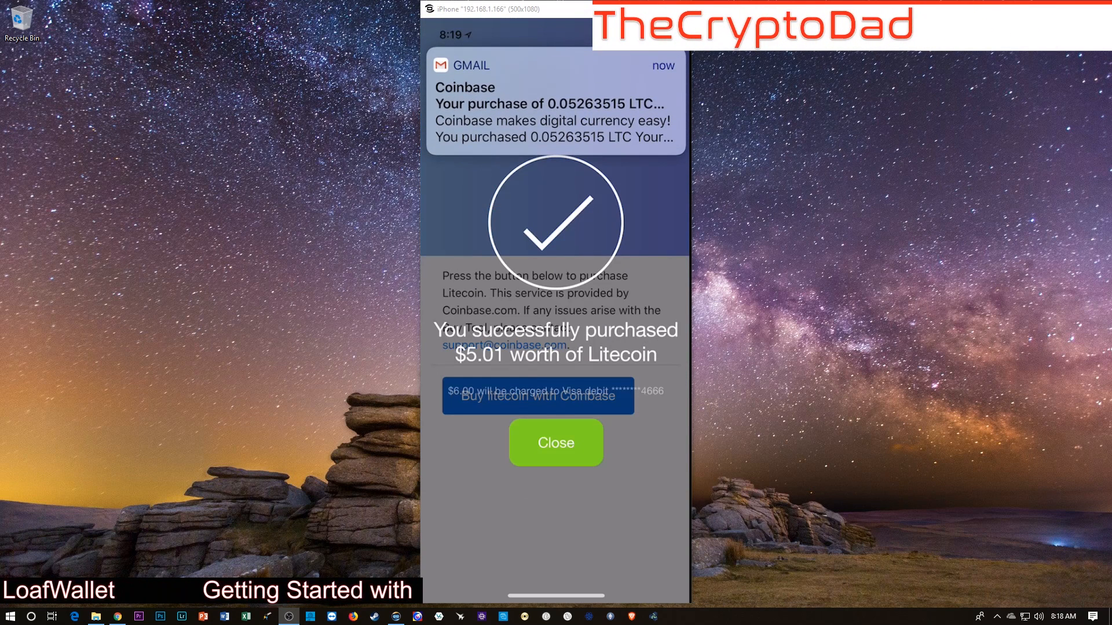
# Close the success screen and open Coinbase's receipt email for 0.05263515 LTC.
pyautogui.click(555, 443)
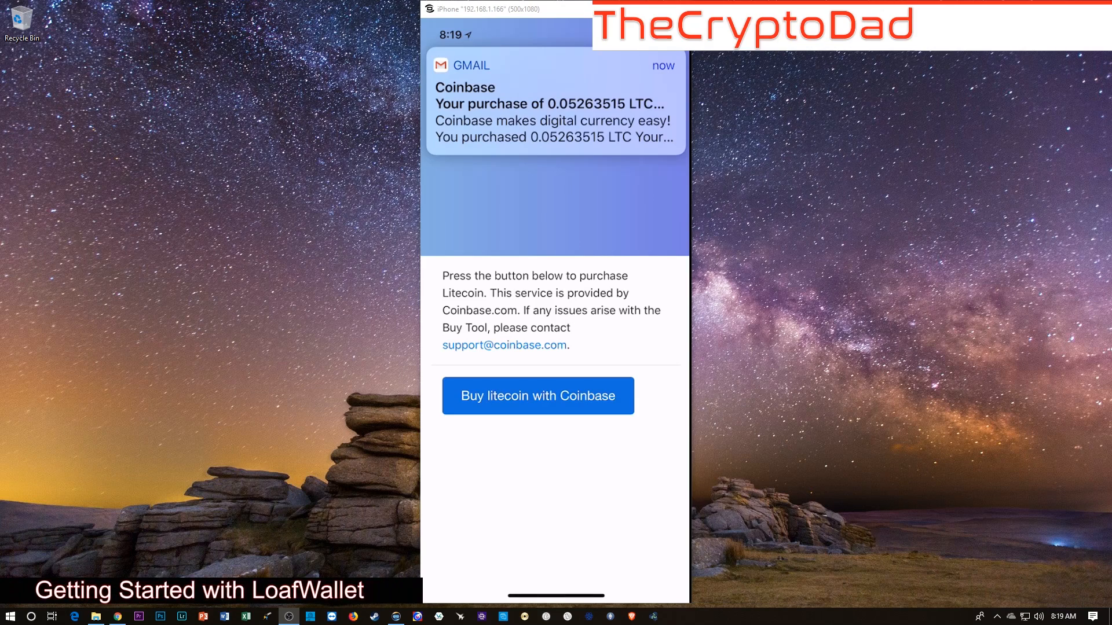
pyautogui.click(555, 103)
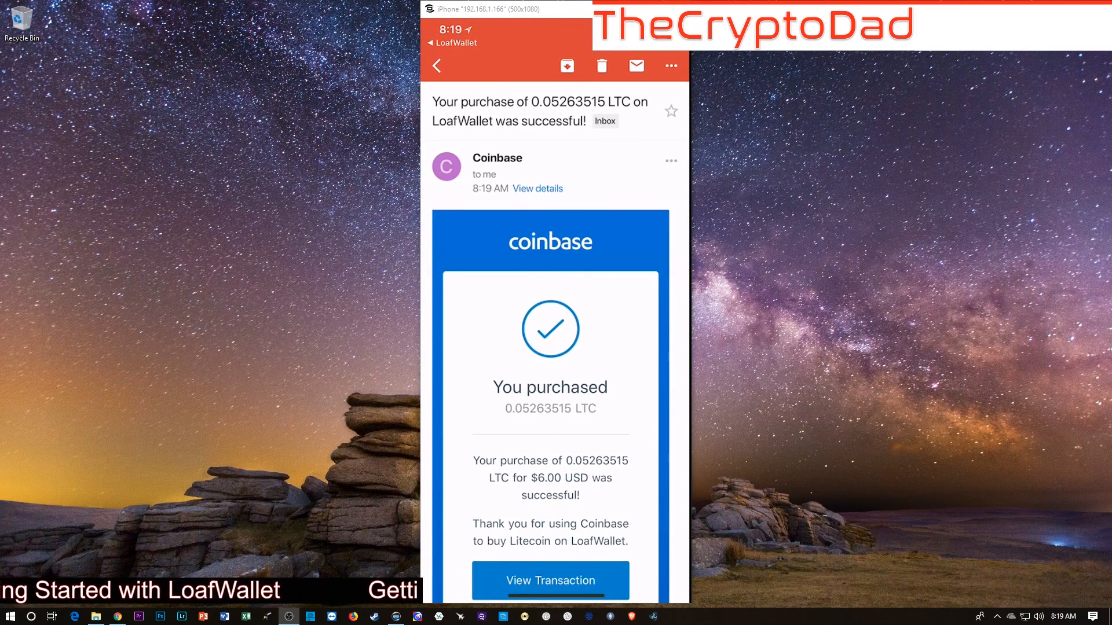